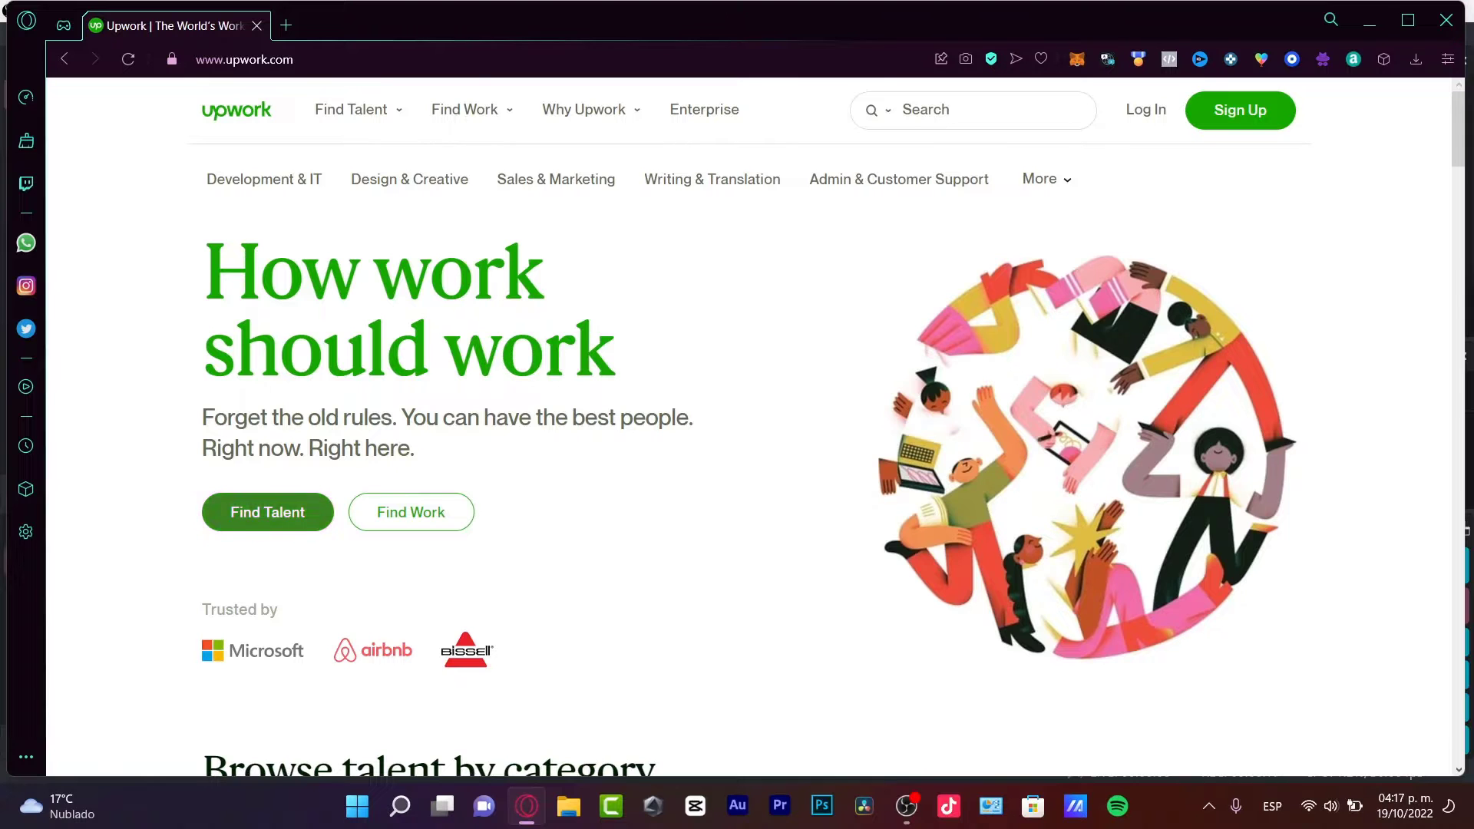
- Start signing up with a Google account, then dismiss the account chooser and close the sign-up form
click(1241, 111)
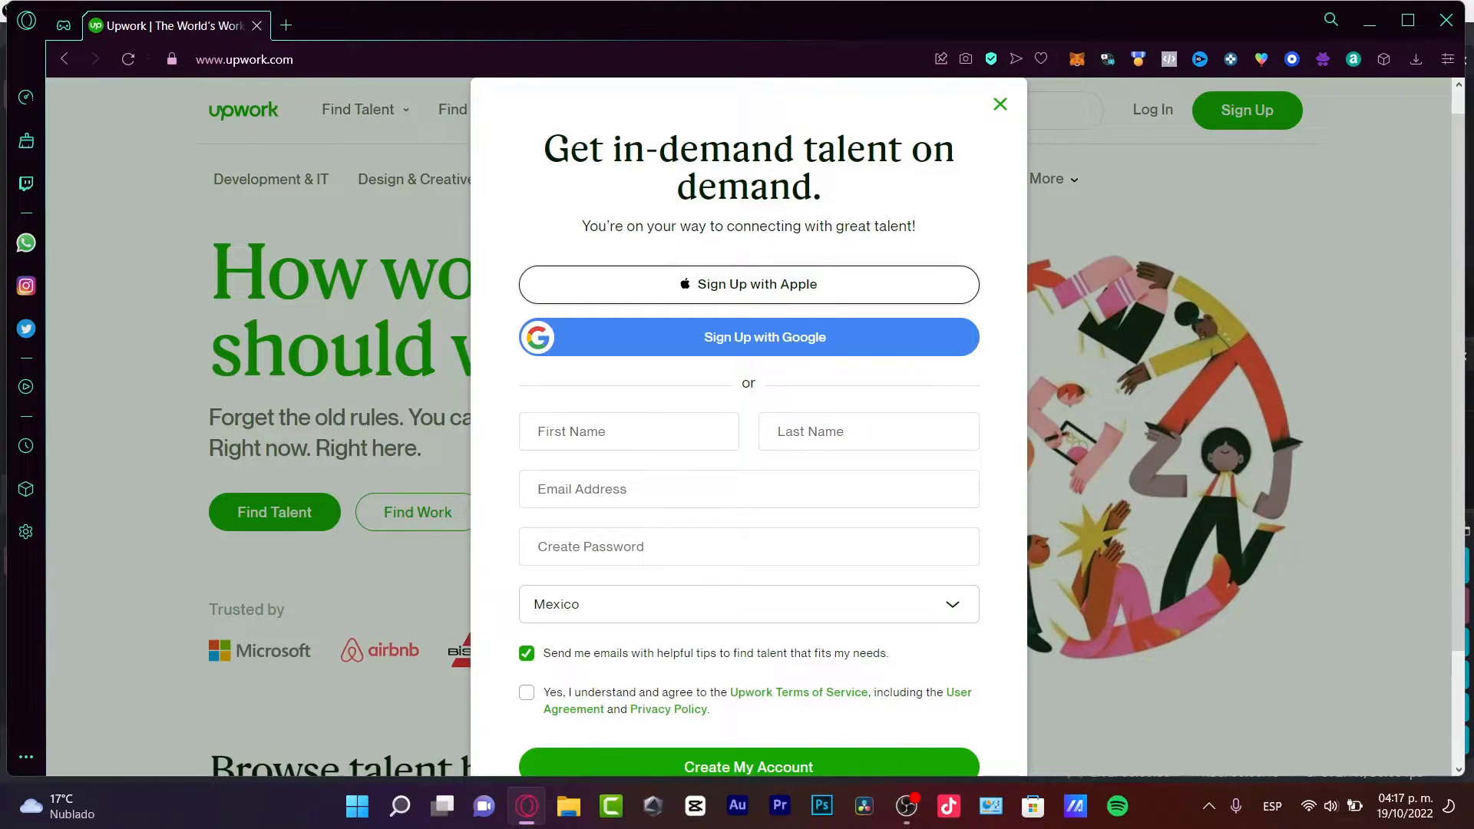
scroll(down, 3)
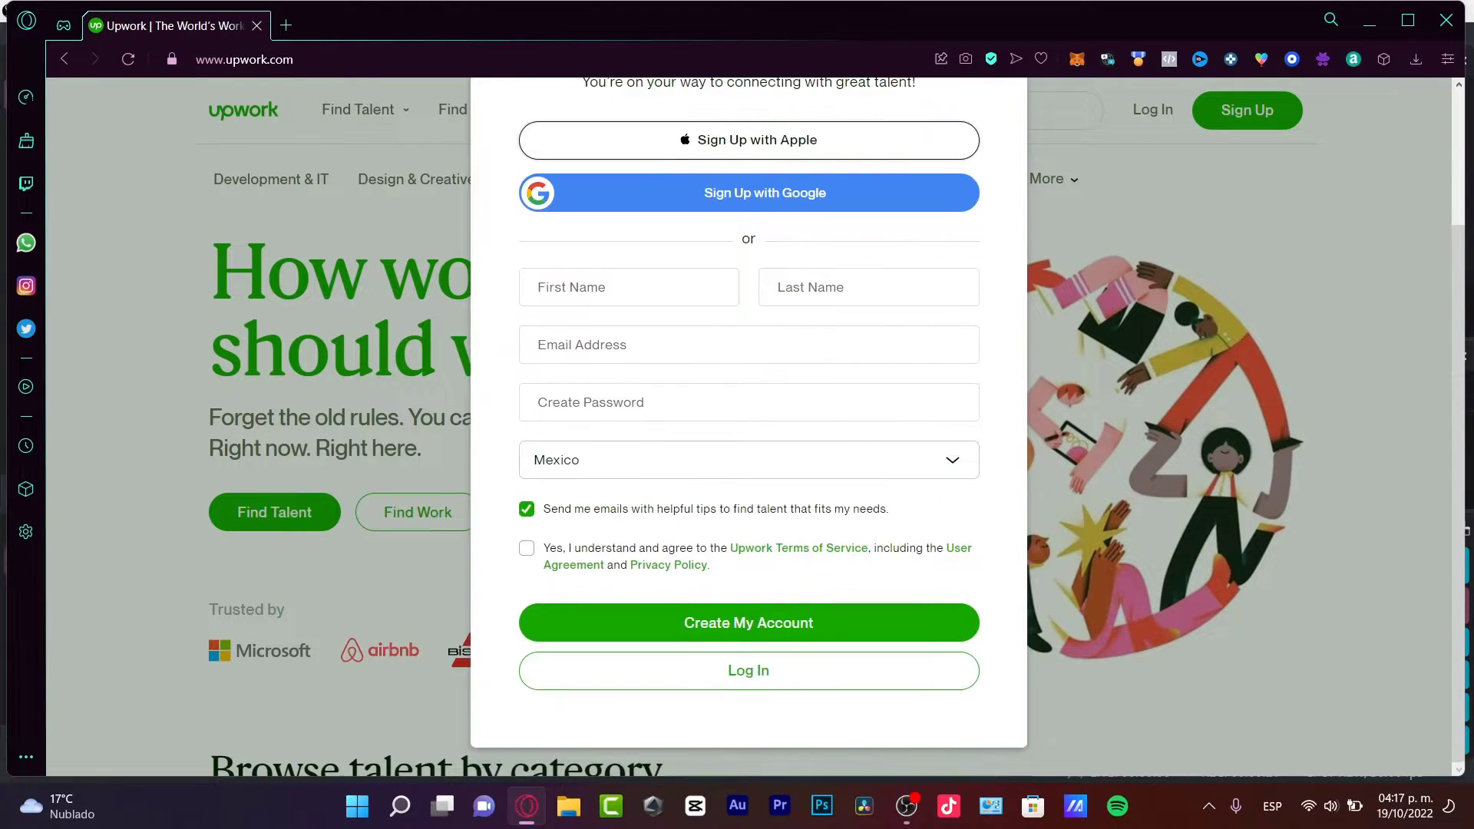
click(748, 403)
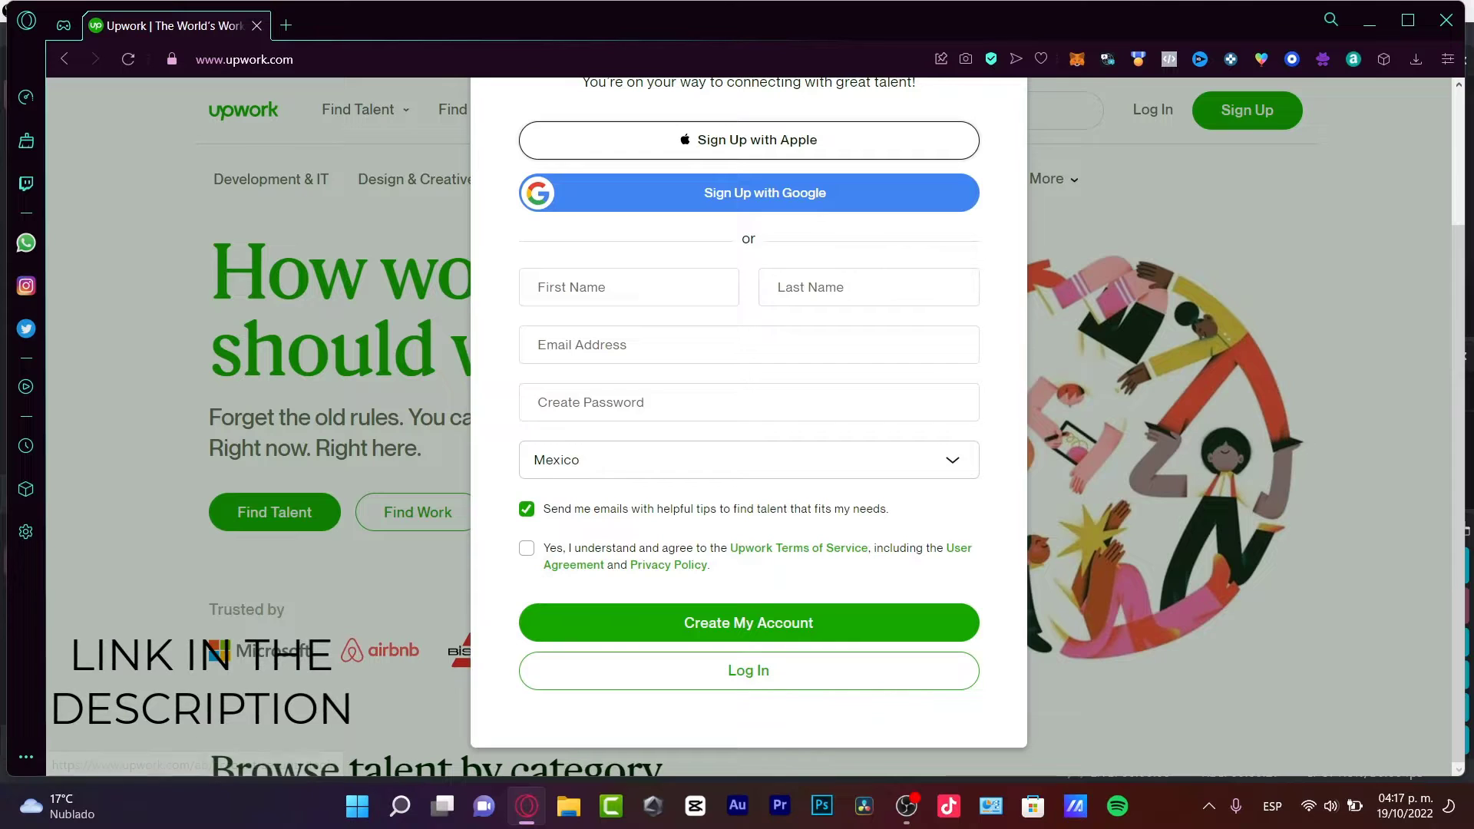
click(747, 194)
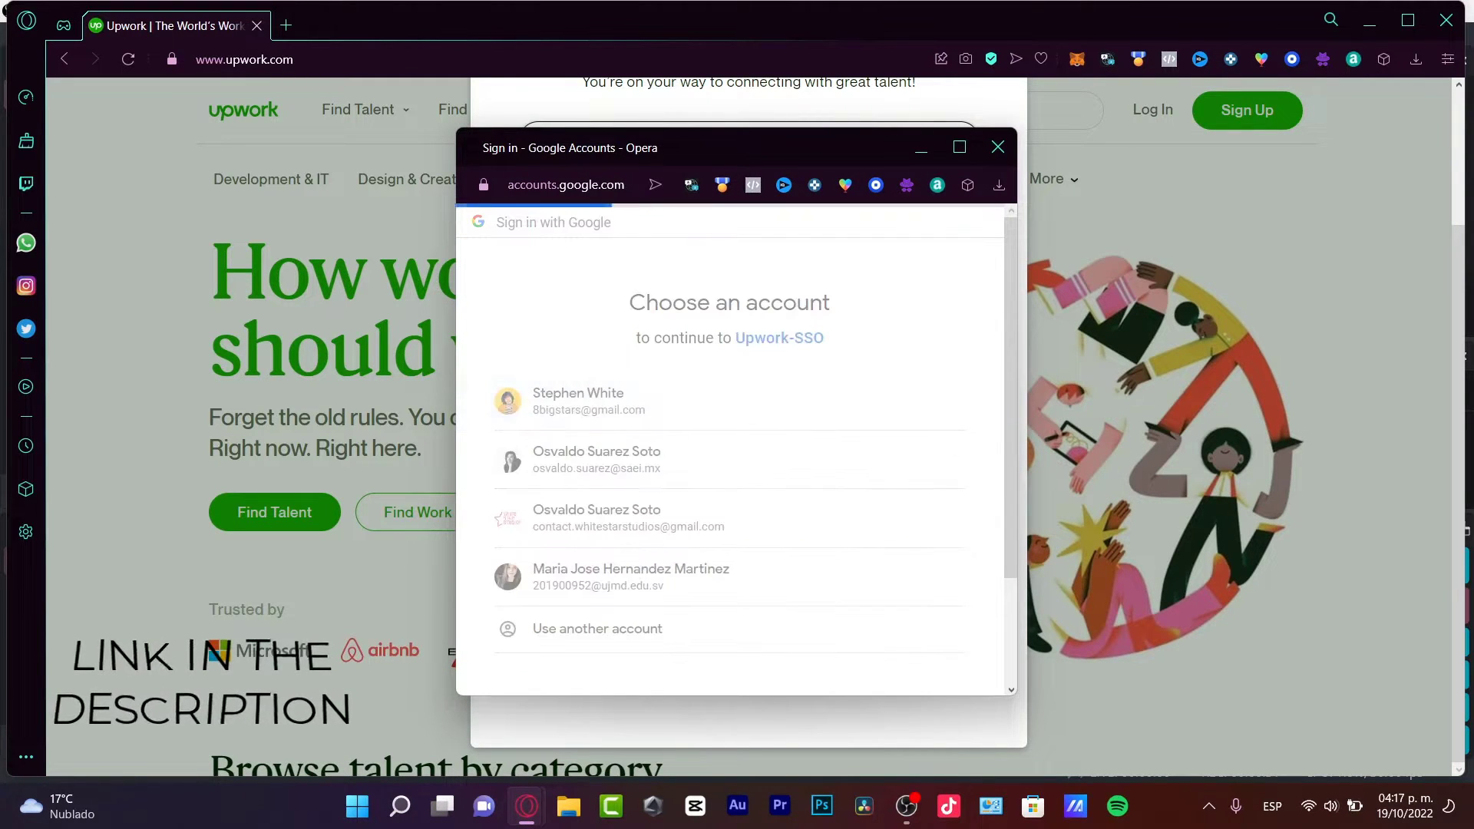
click(998, 147)
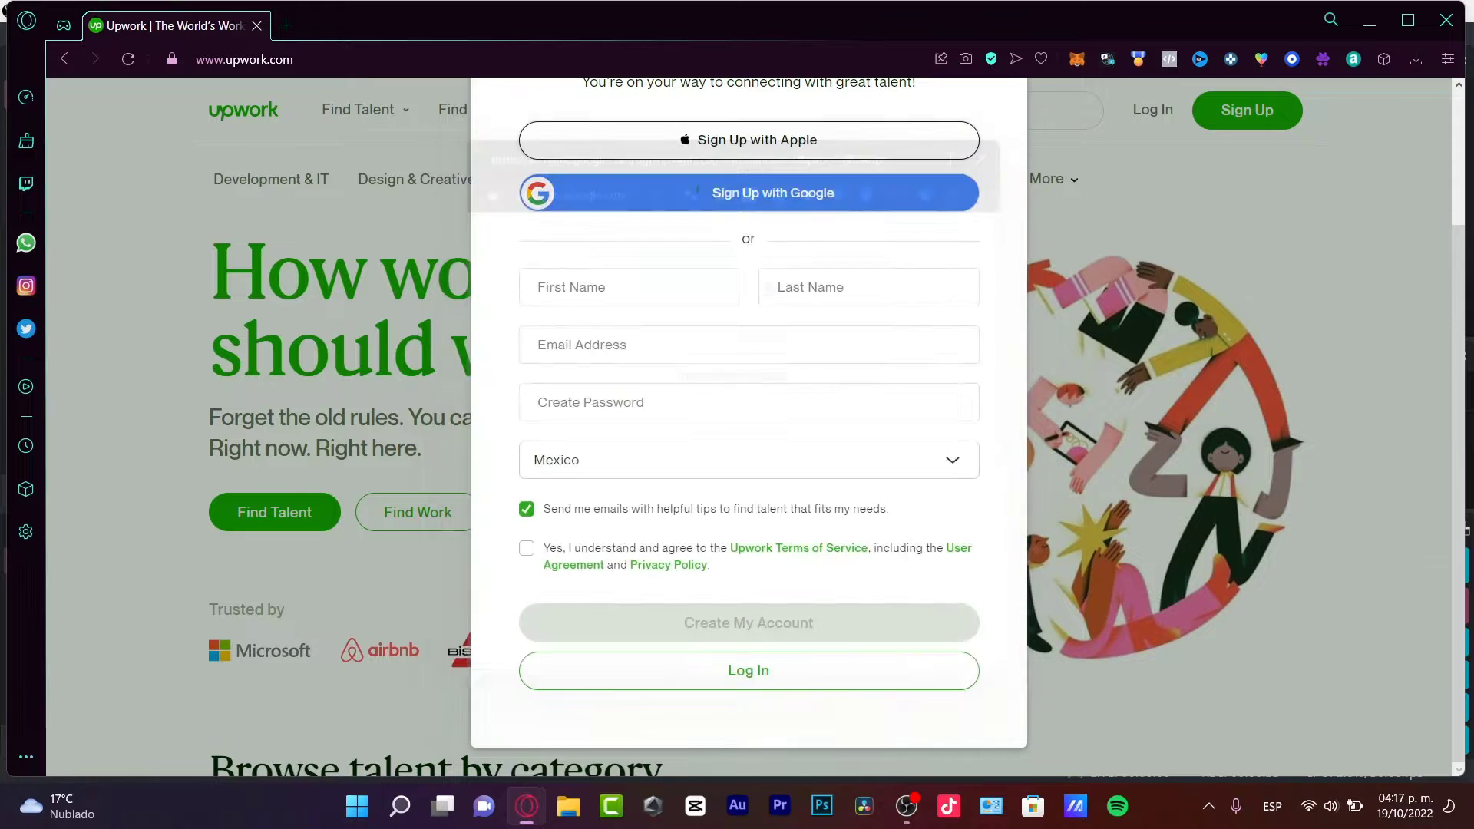
click(747, 671)
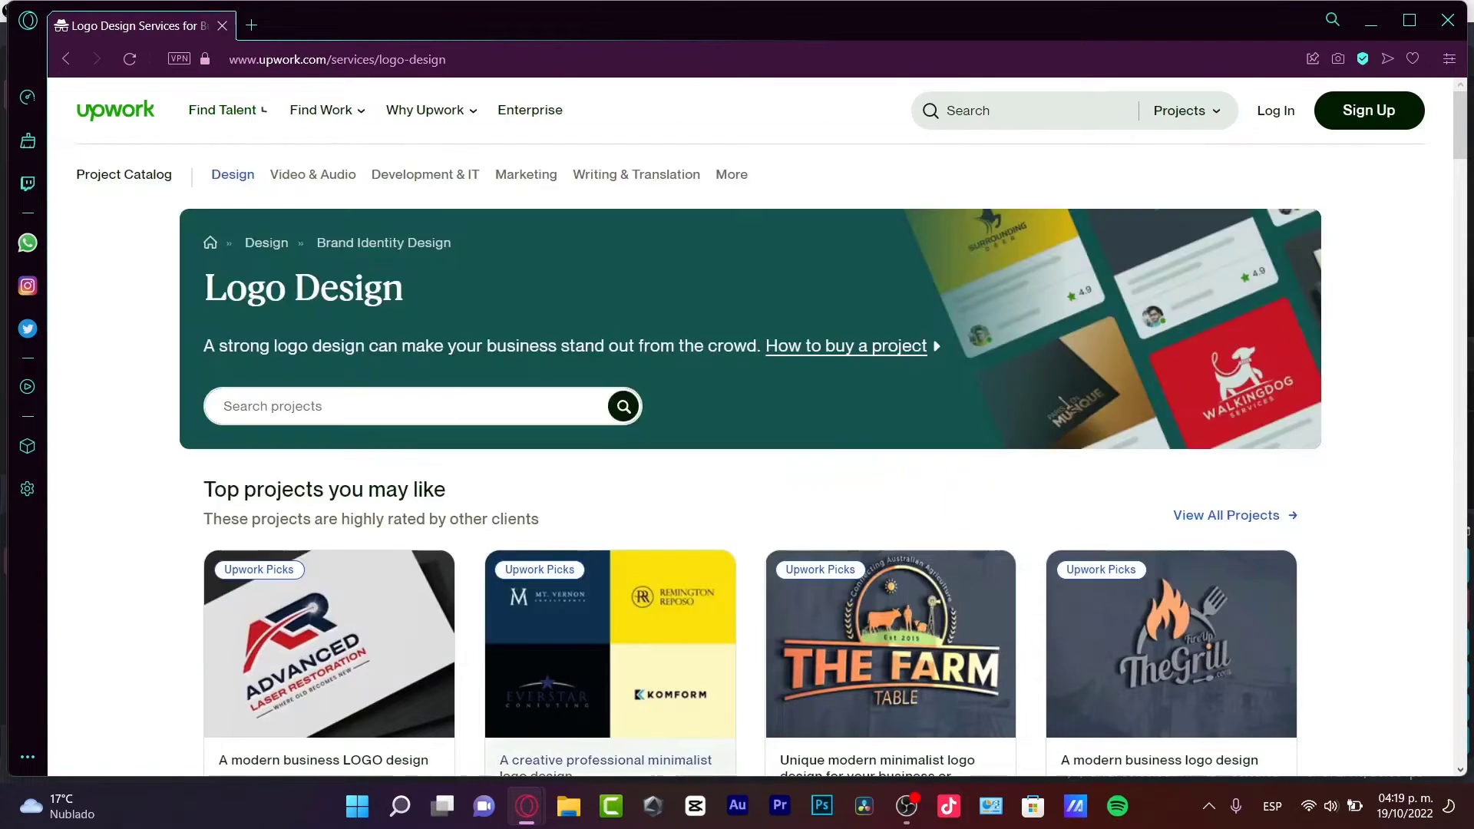
- Open The Farm Table project seller's freelancer profile from the Logo Design catalog
scroll(down, 3)
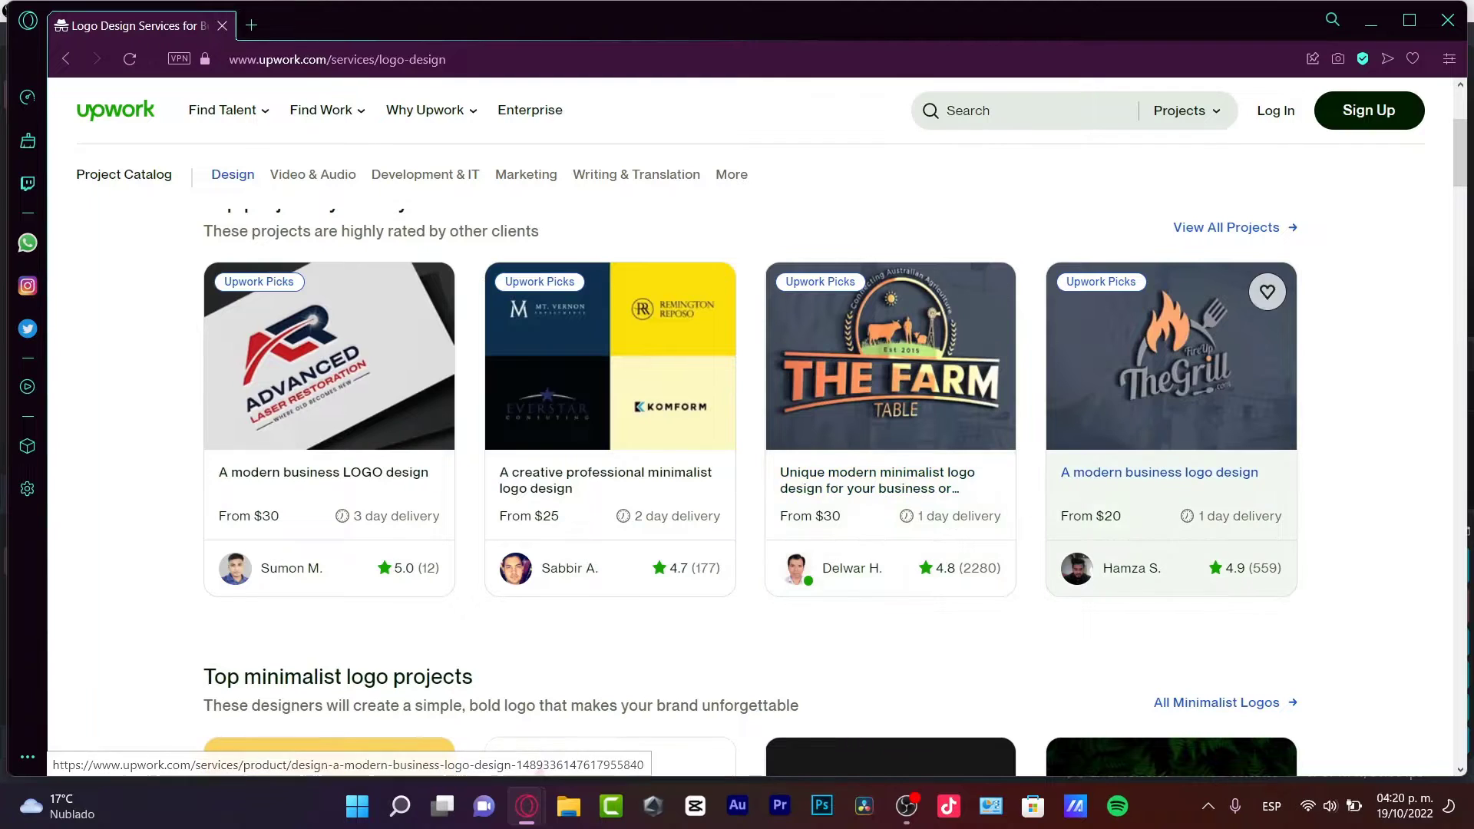
click(848, 568)
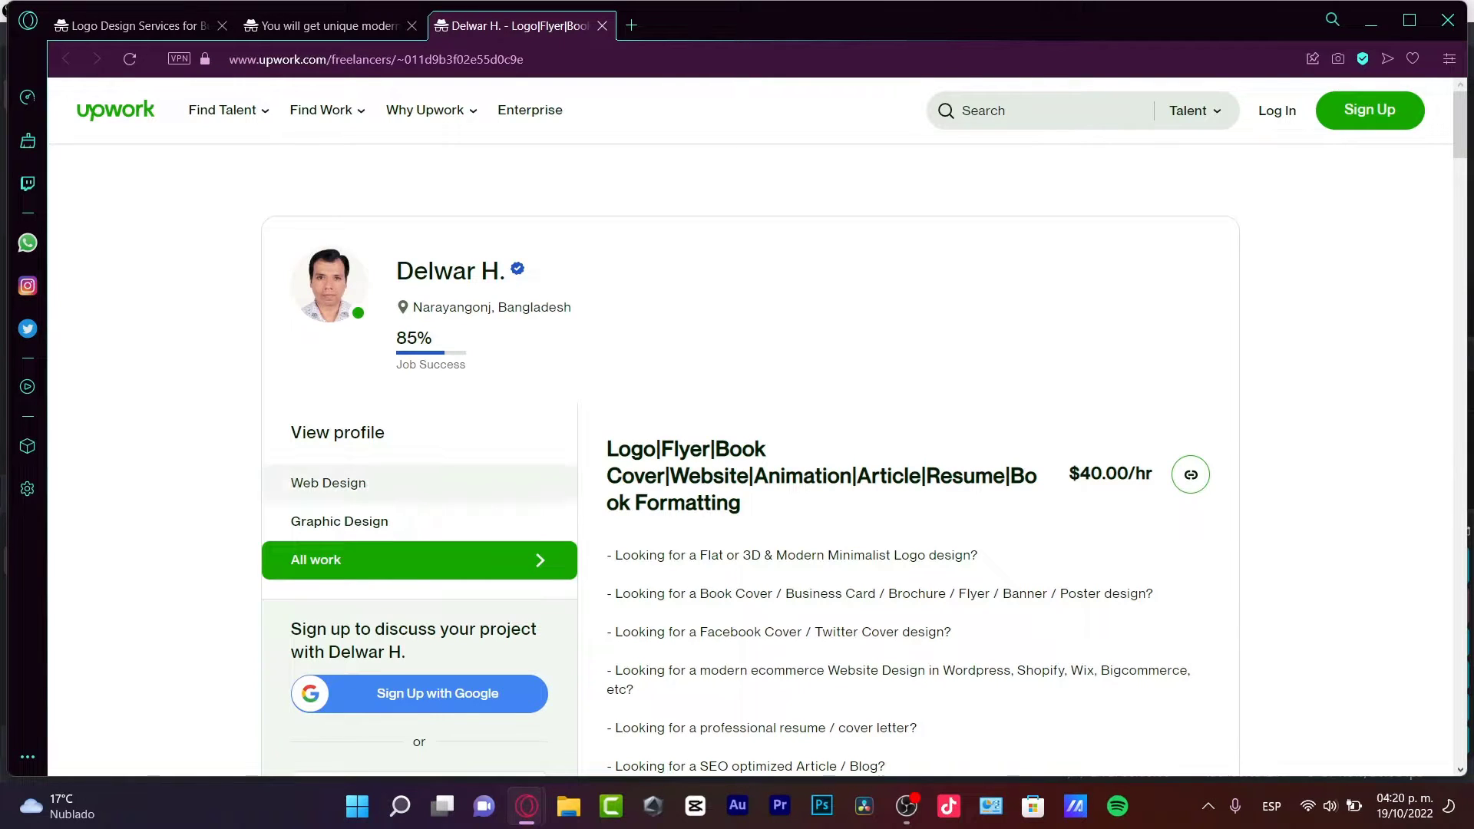
click(340, 521)
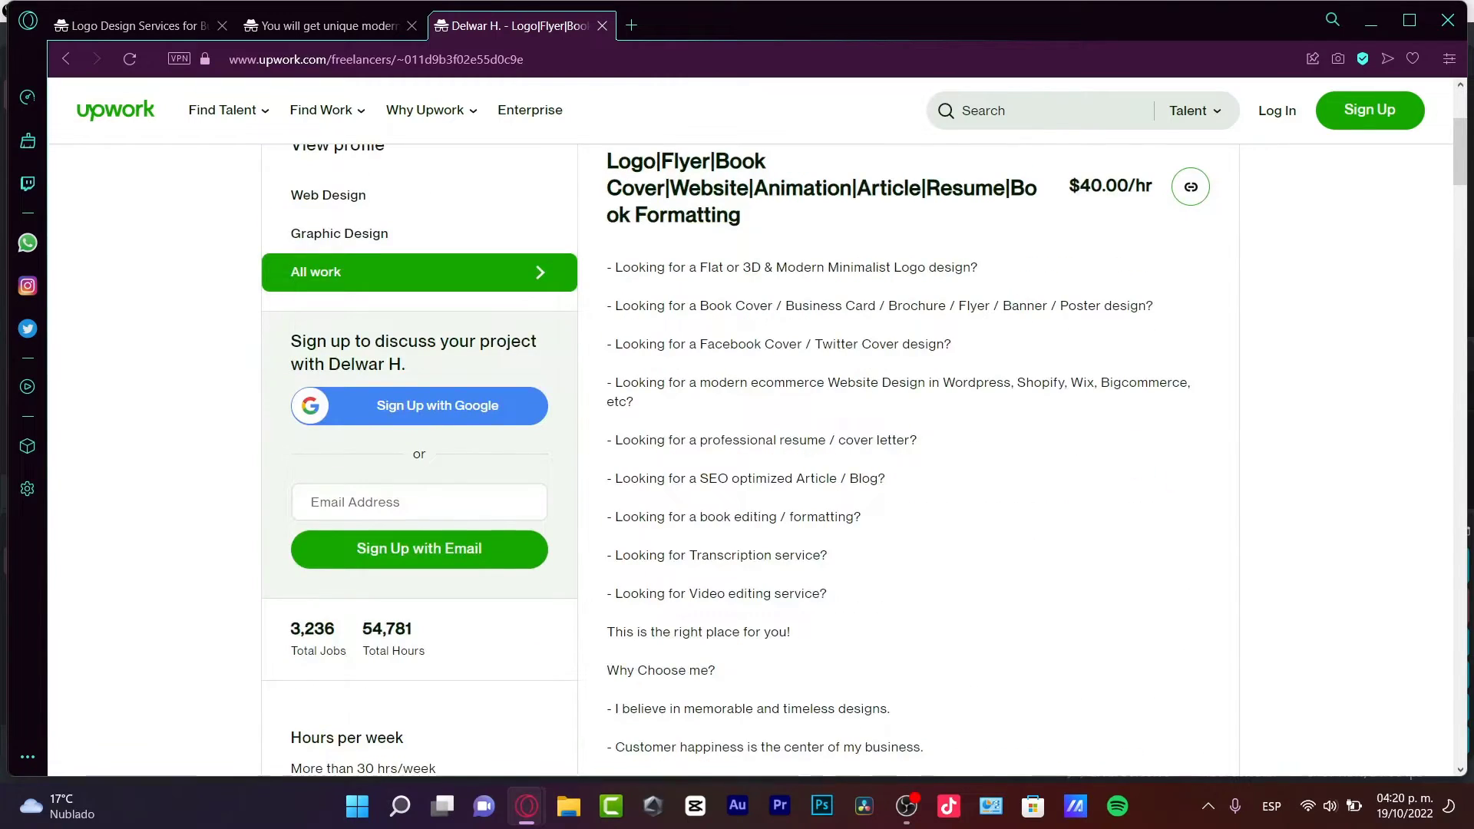
scroll(down, 3)
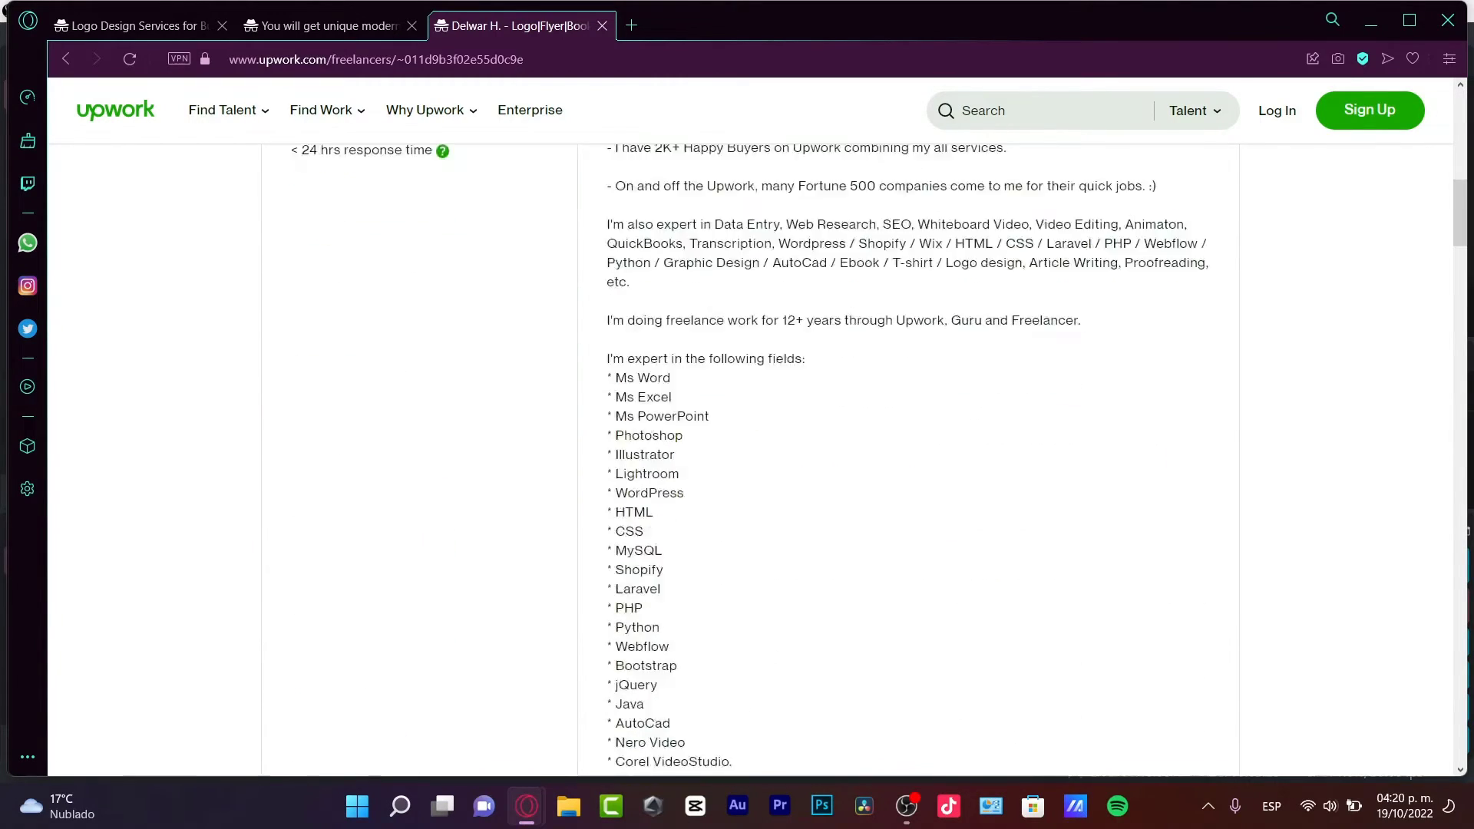
scroll(down, 3)
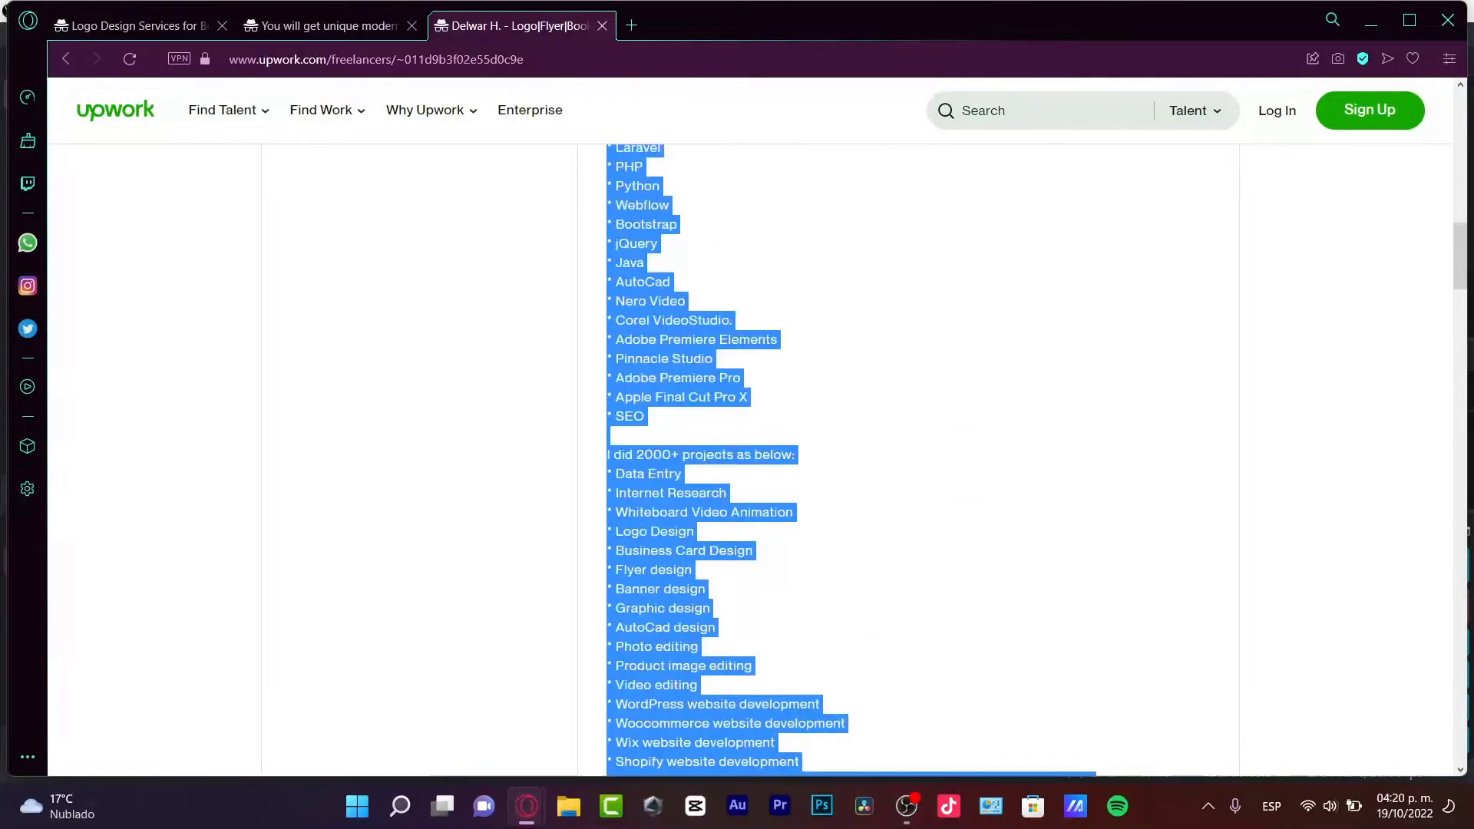
scroll(up, 3)
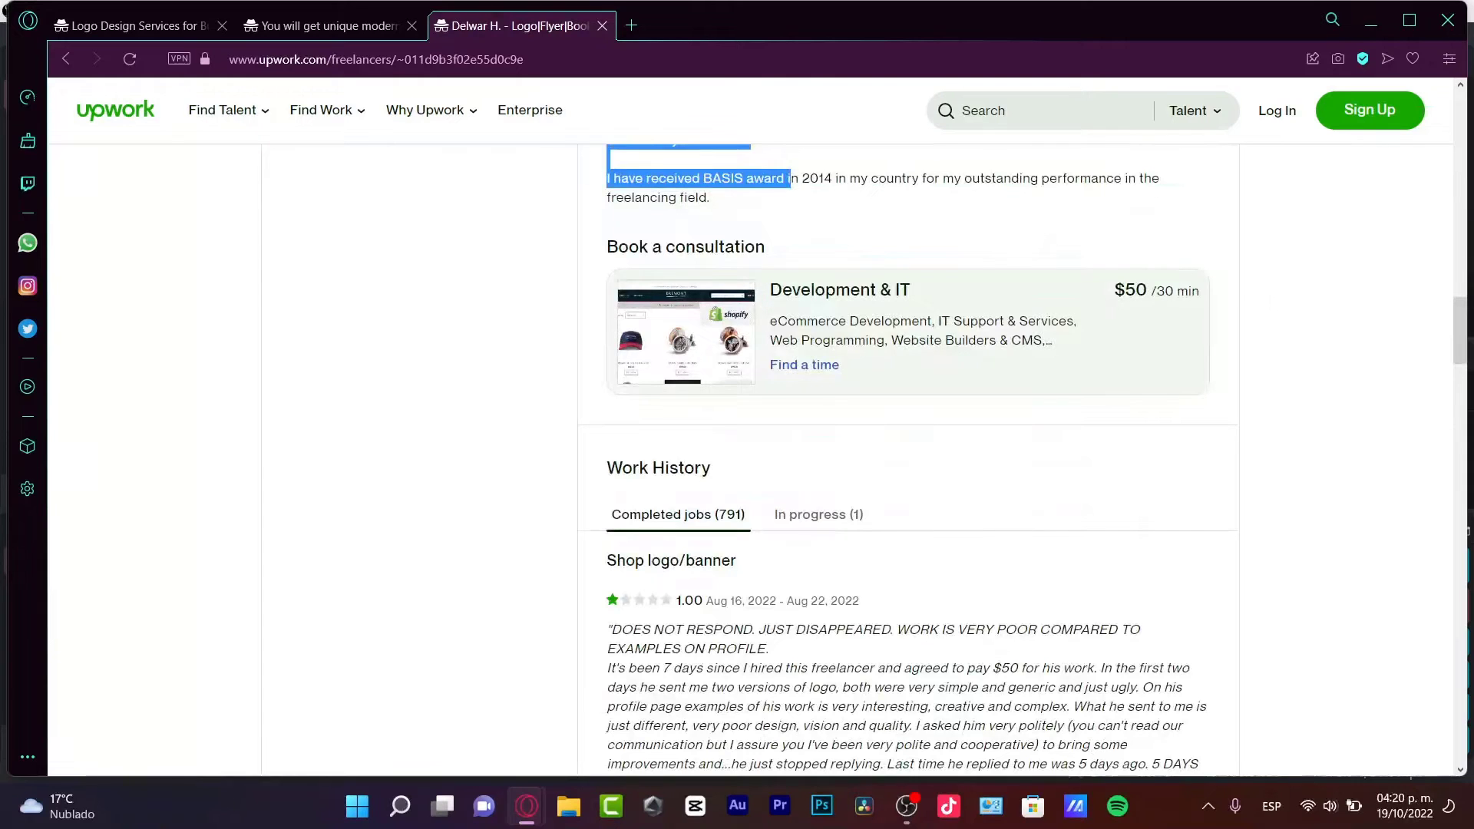
scroll(down, 3)
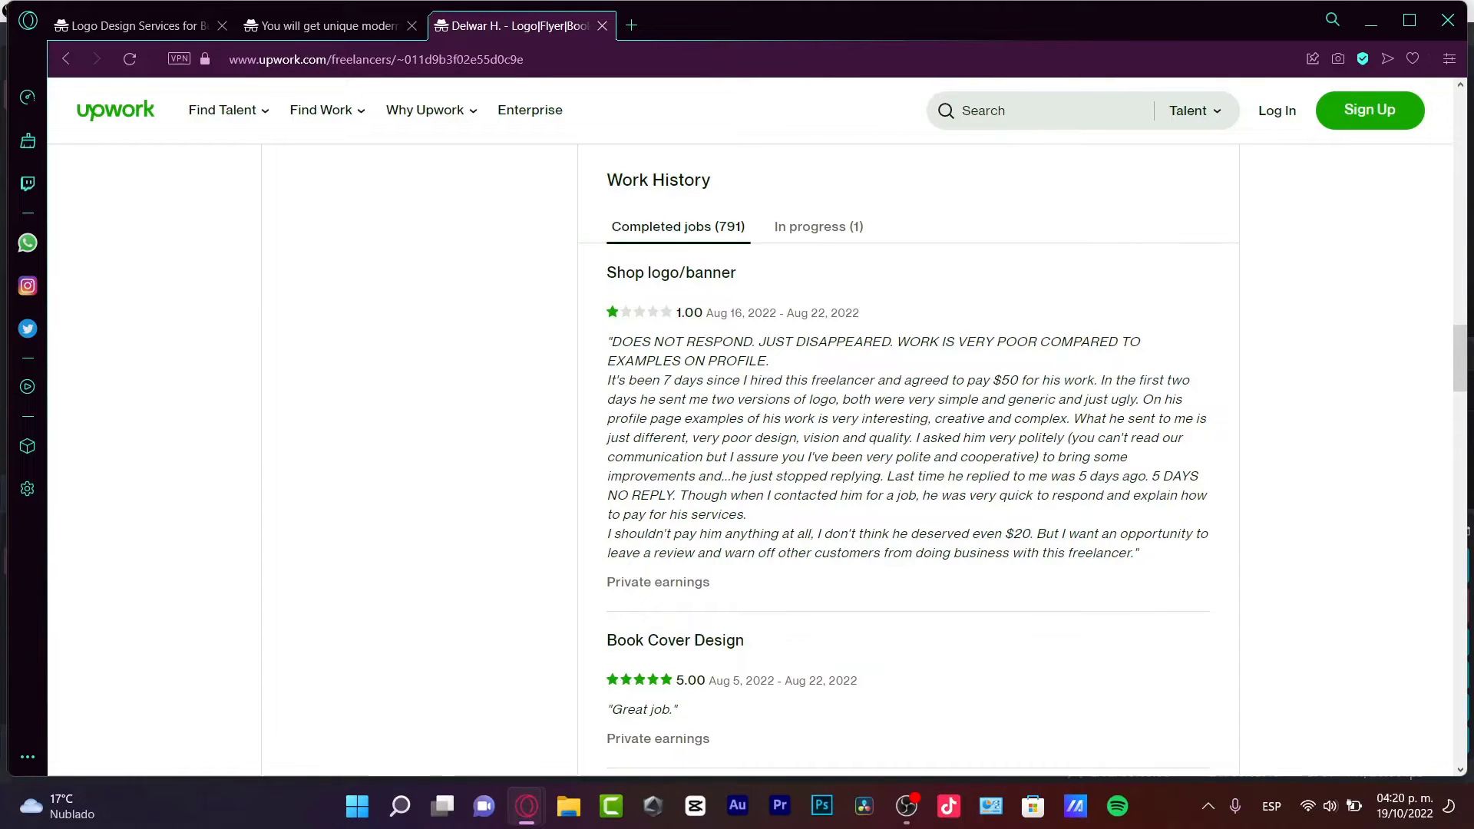
scroll(down, 3)
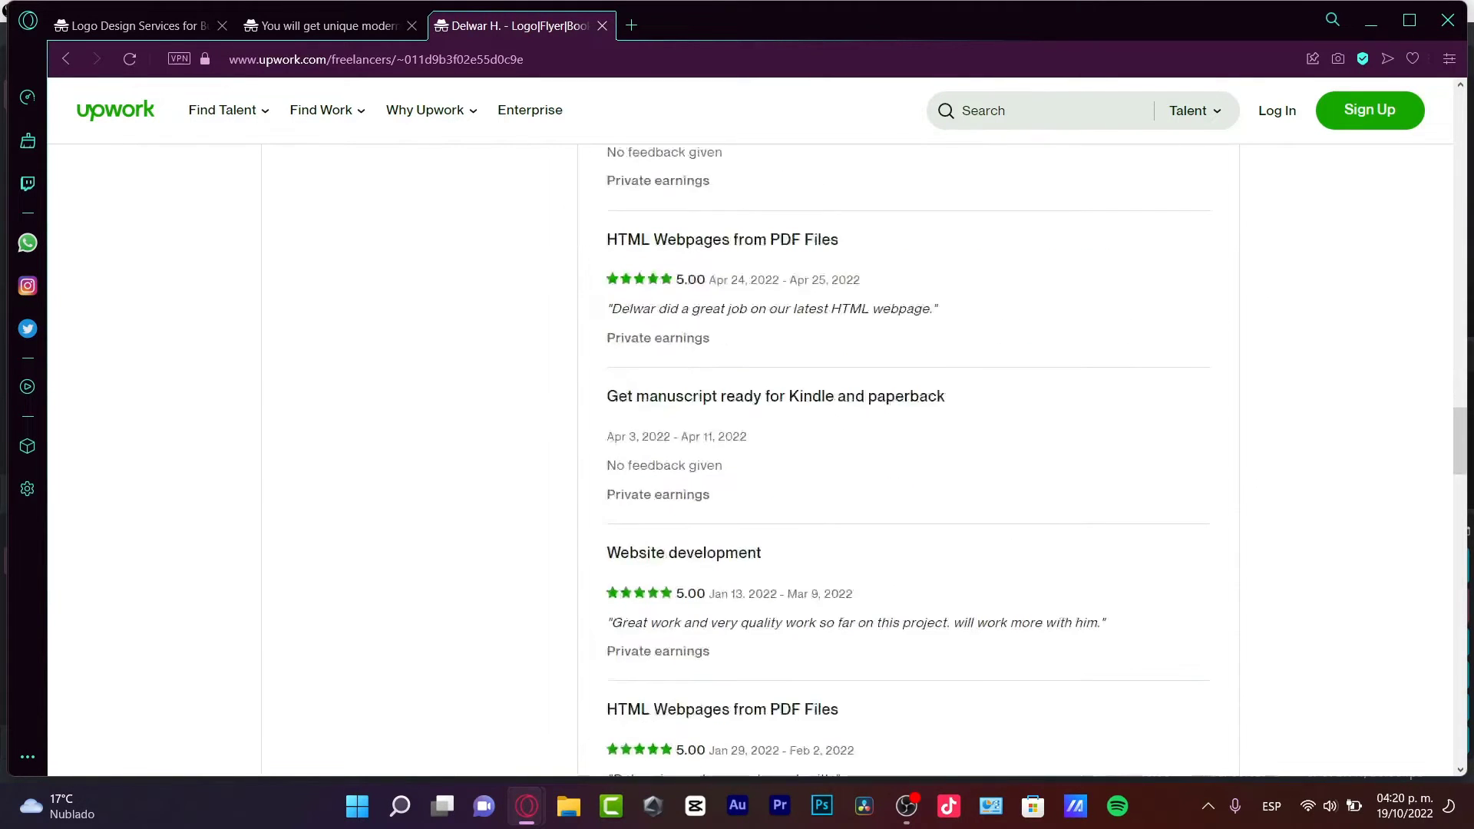
scroll(down, 3)
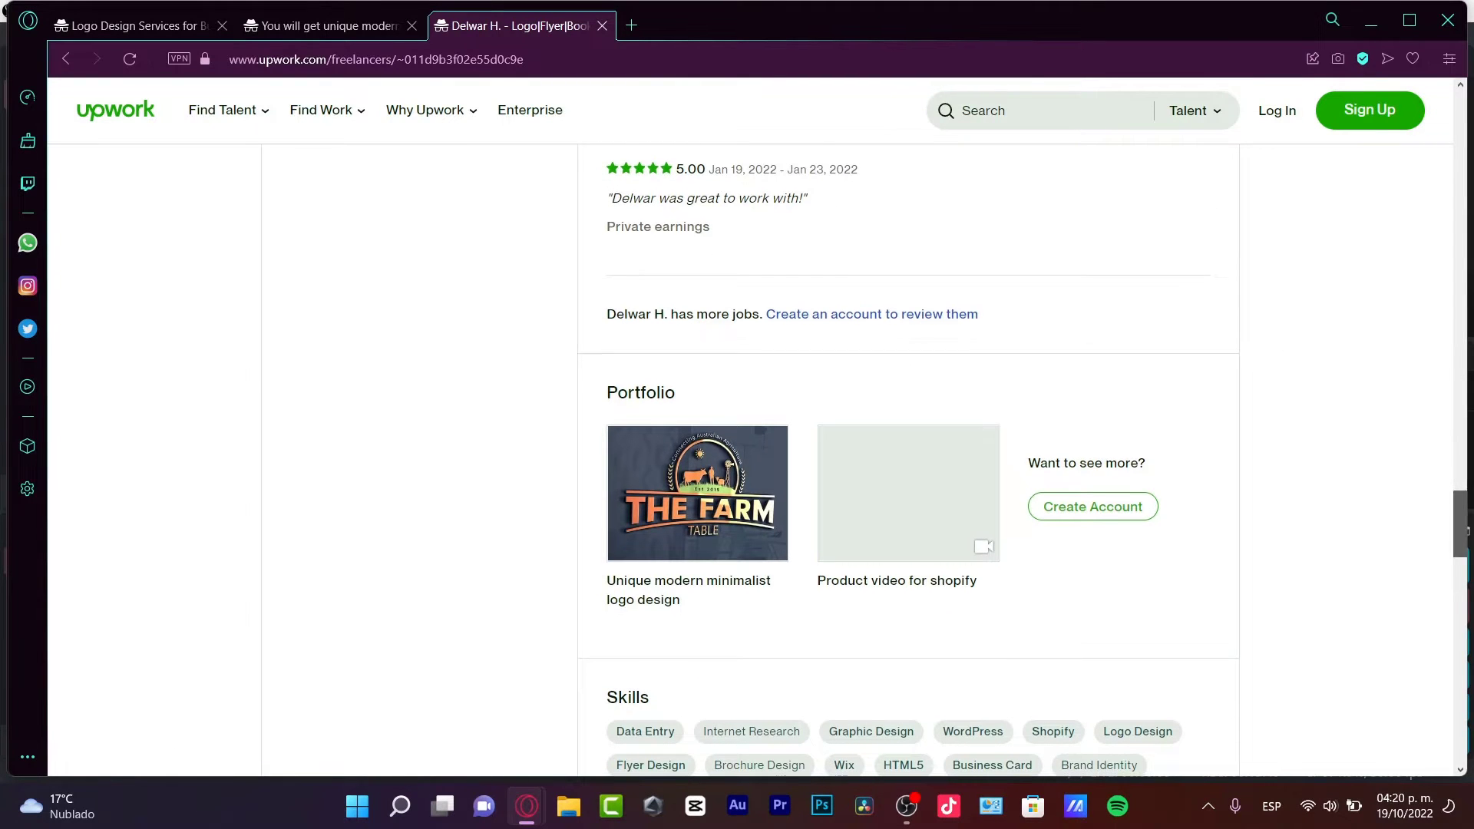
scroll(down, 3)
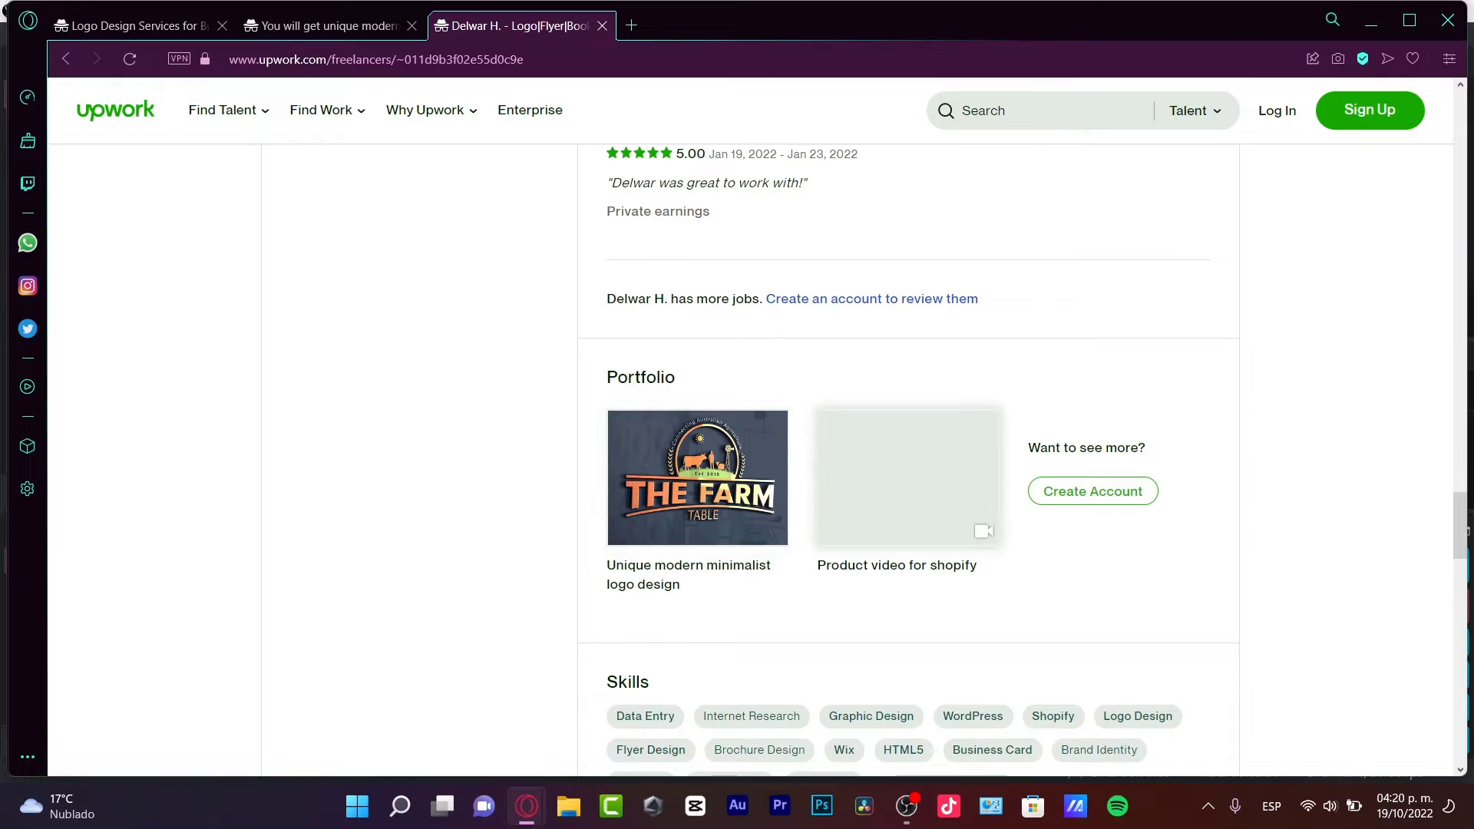
scroll(down, 3)
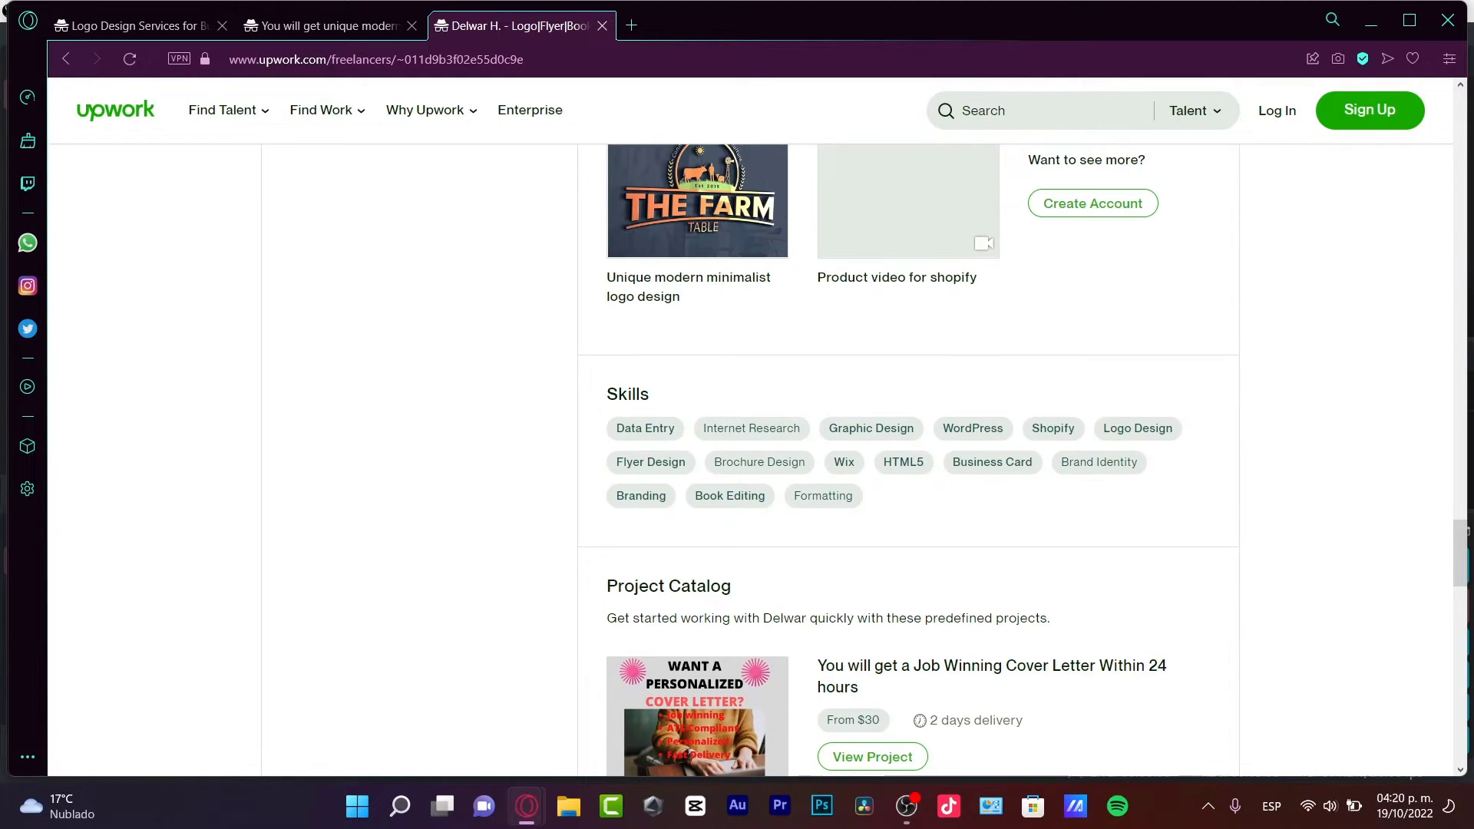
scroll(down, 3)
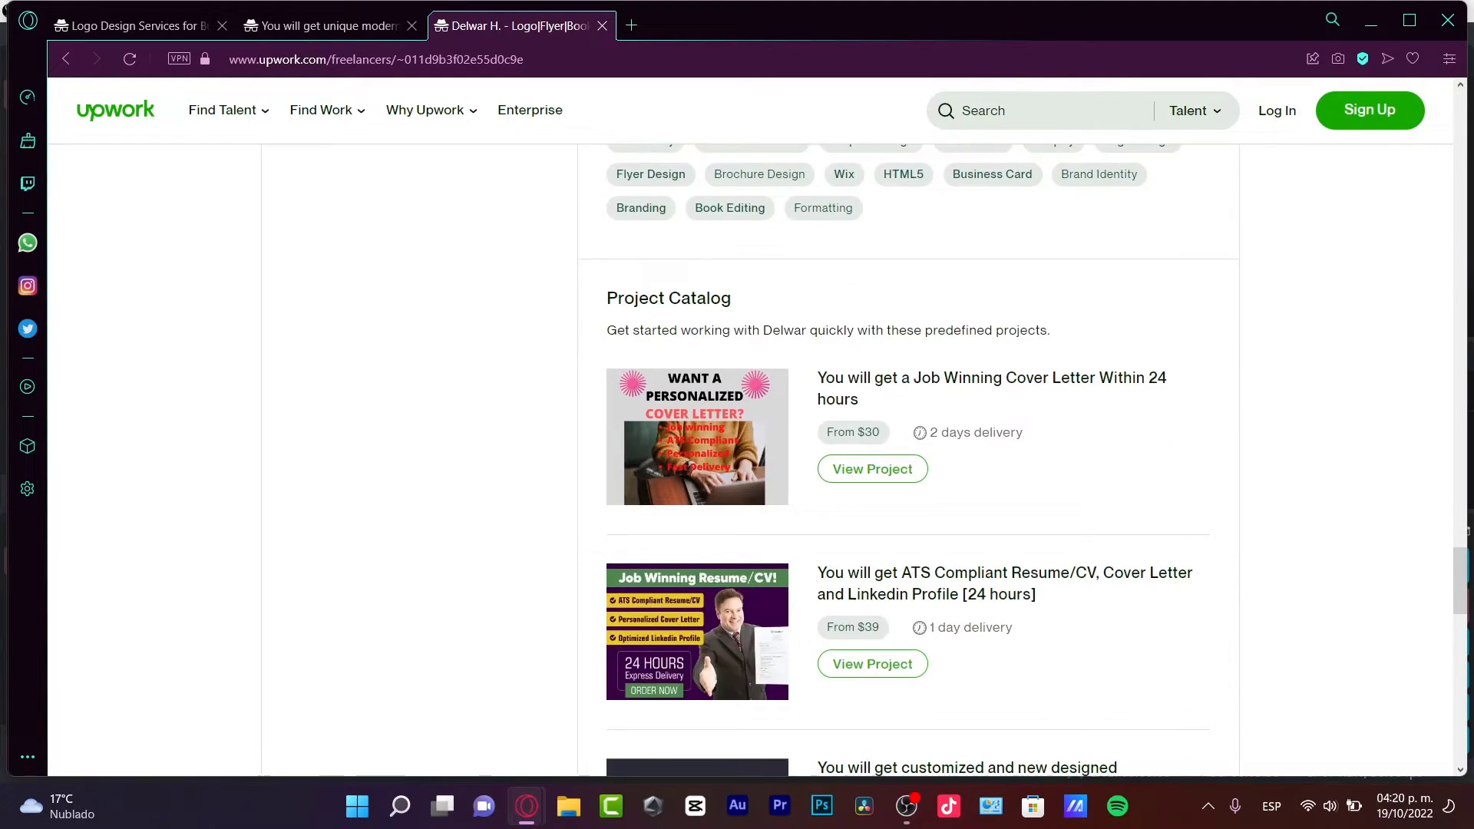
scroll(down, 3)
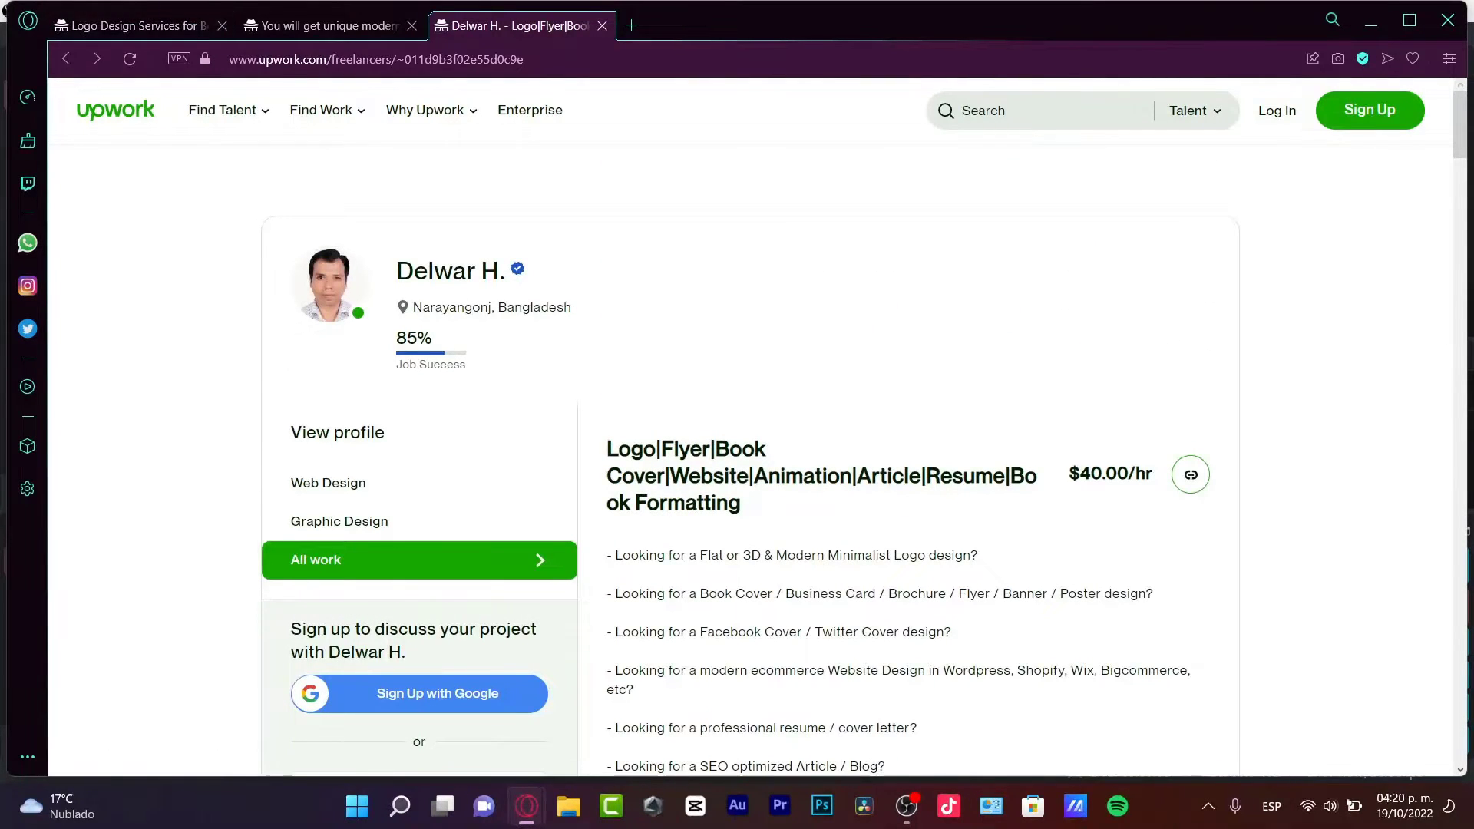
- Close the freelancer profile tab and return to the Logo Design catalog tab
click(324, 26)
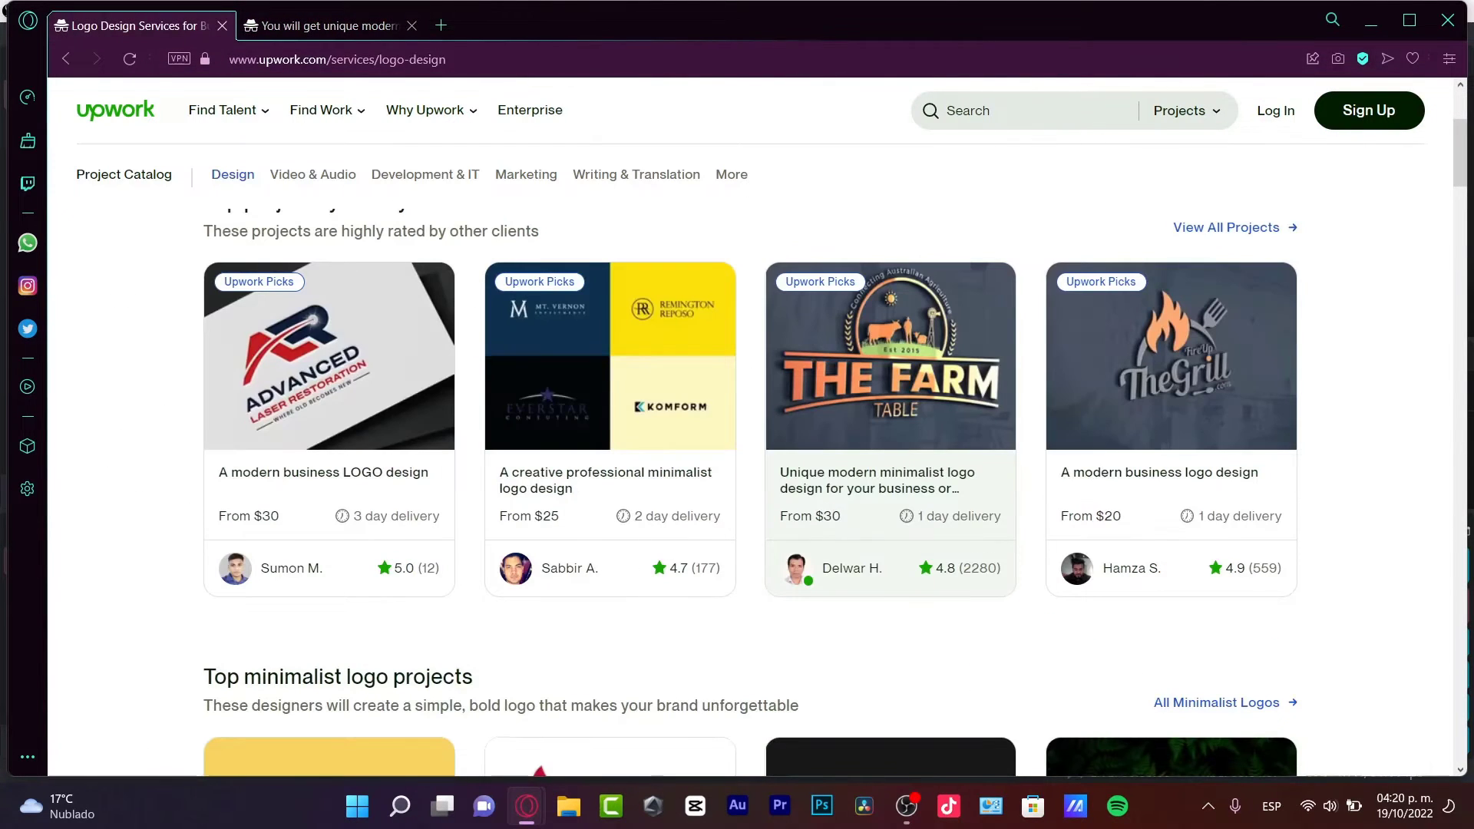
click(411, 26)
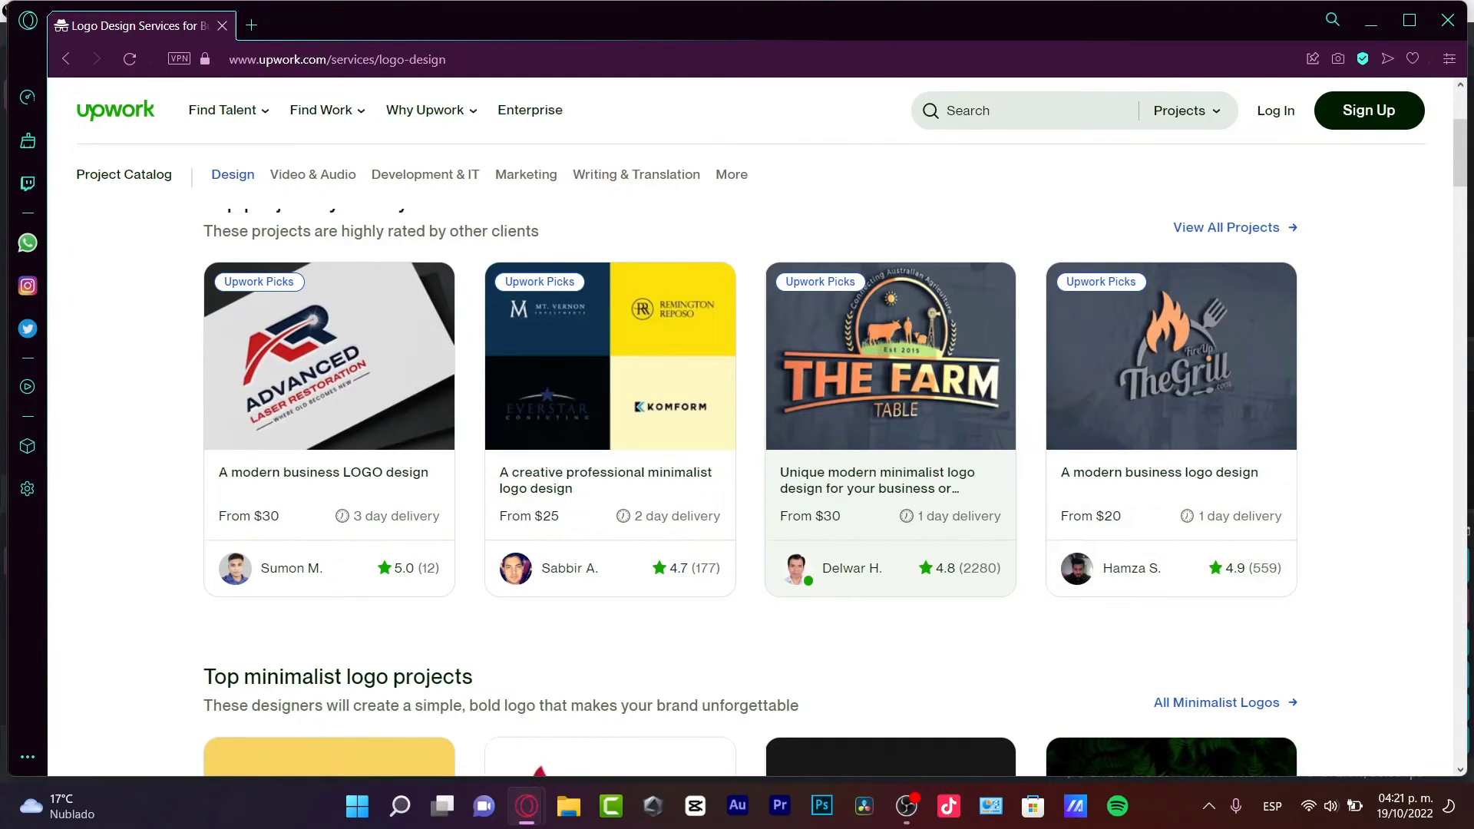
mouse_move(889, 358)
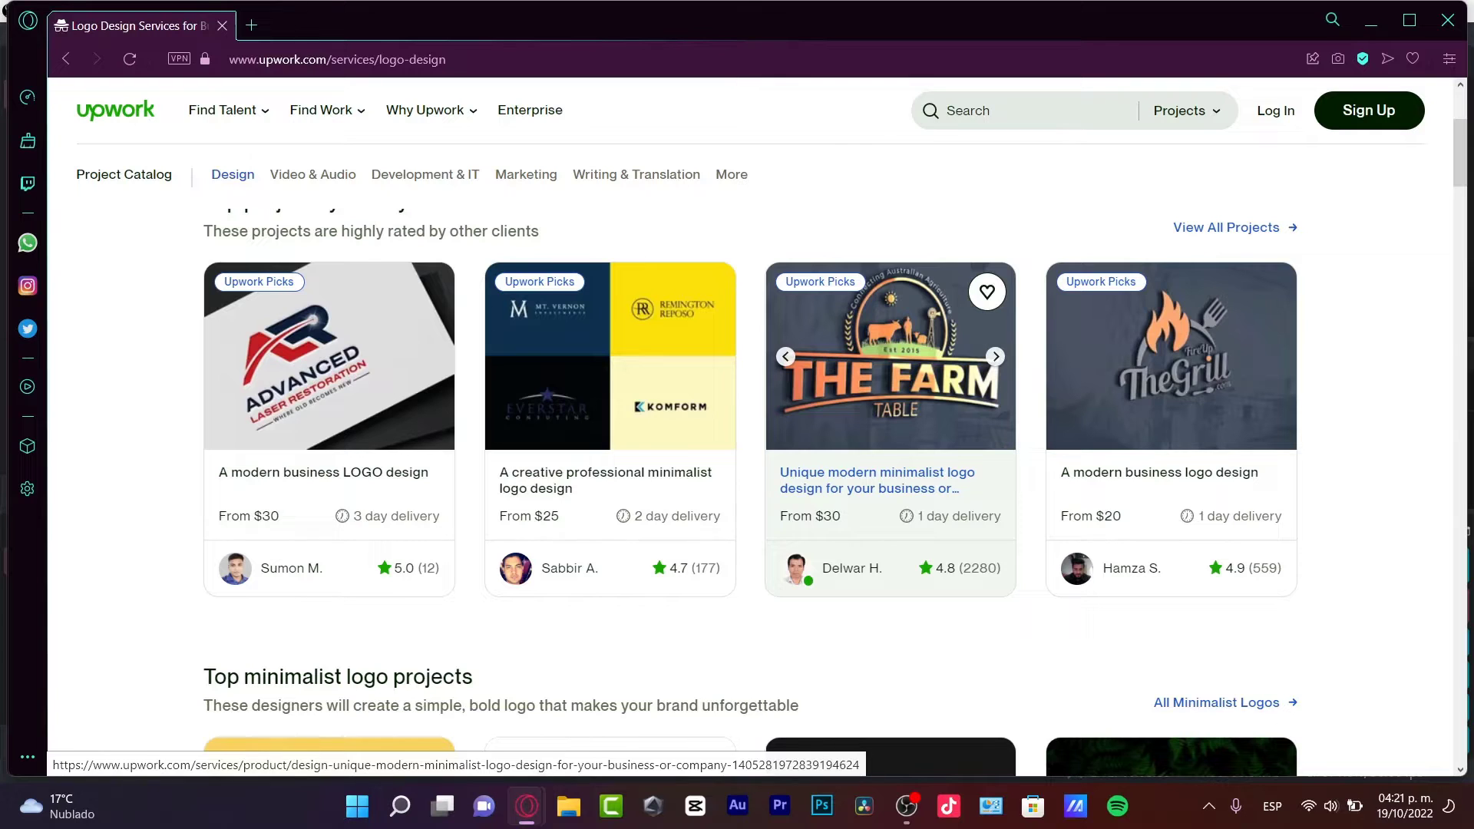
mouse_move(945, 568)
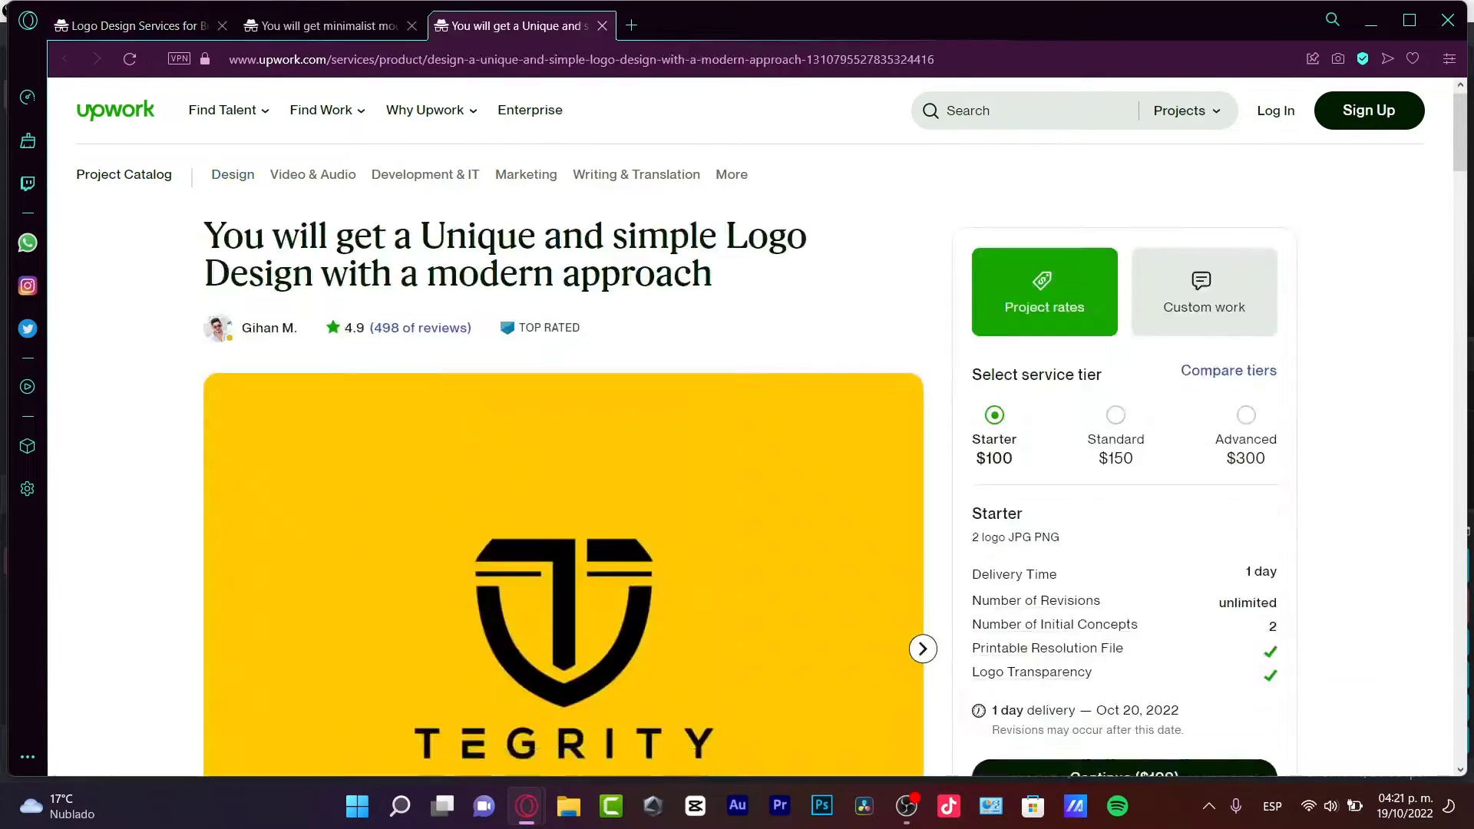
scroll(down, 3)
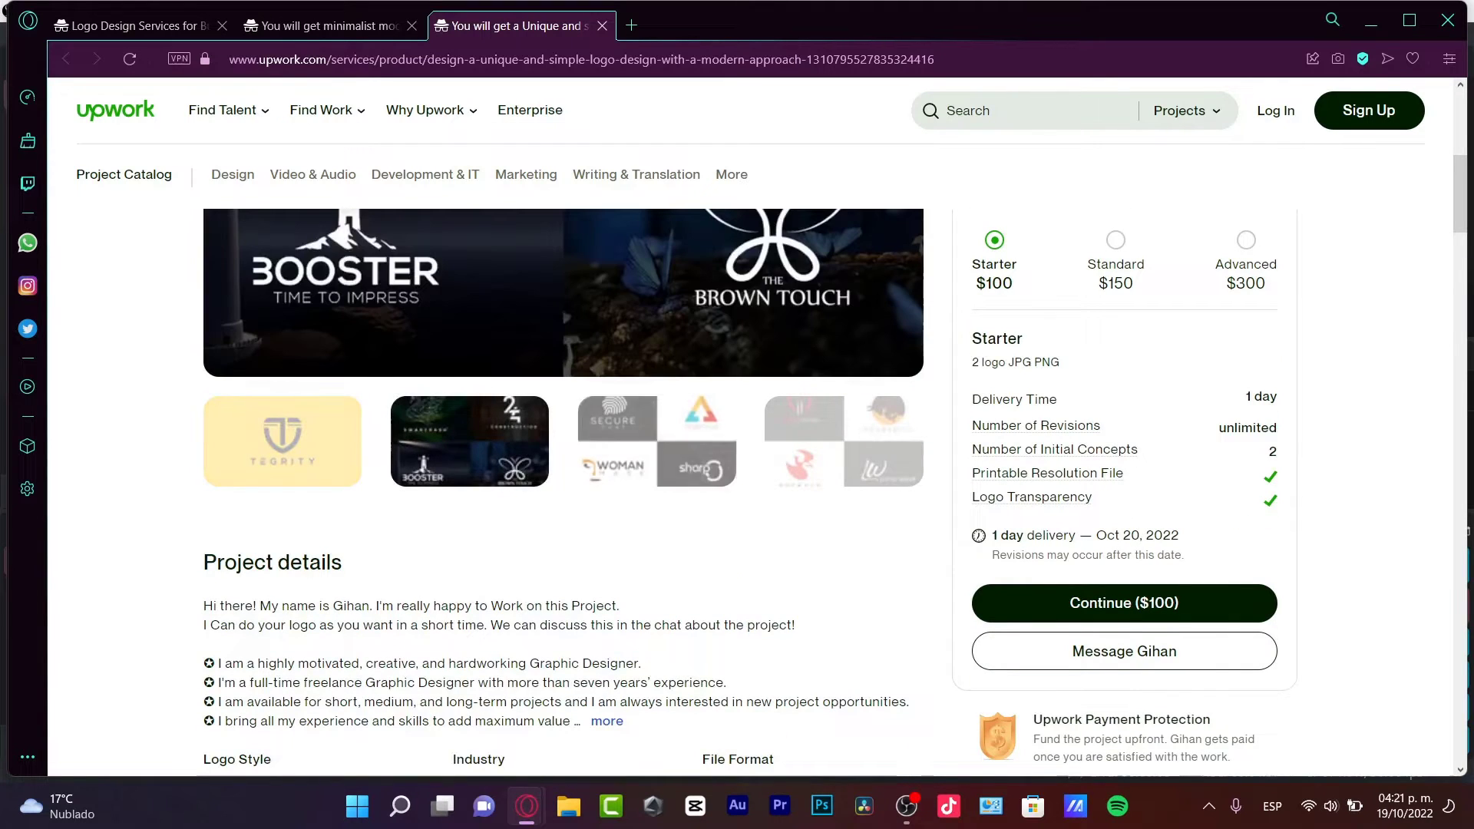
scroll(up, 3)
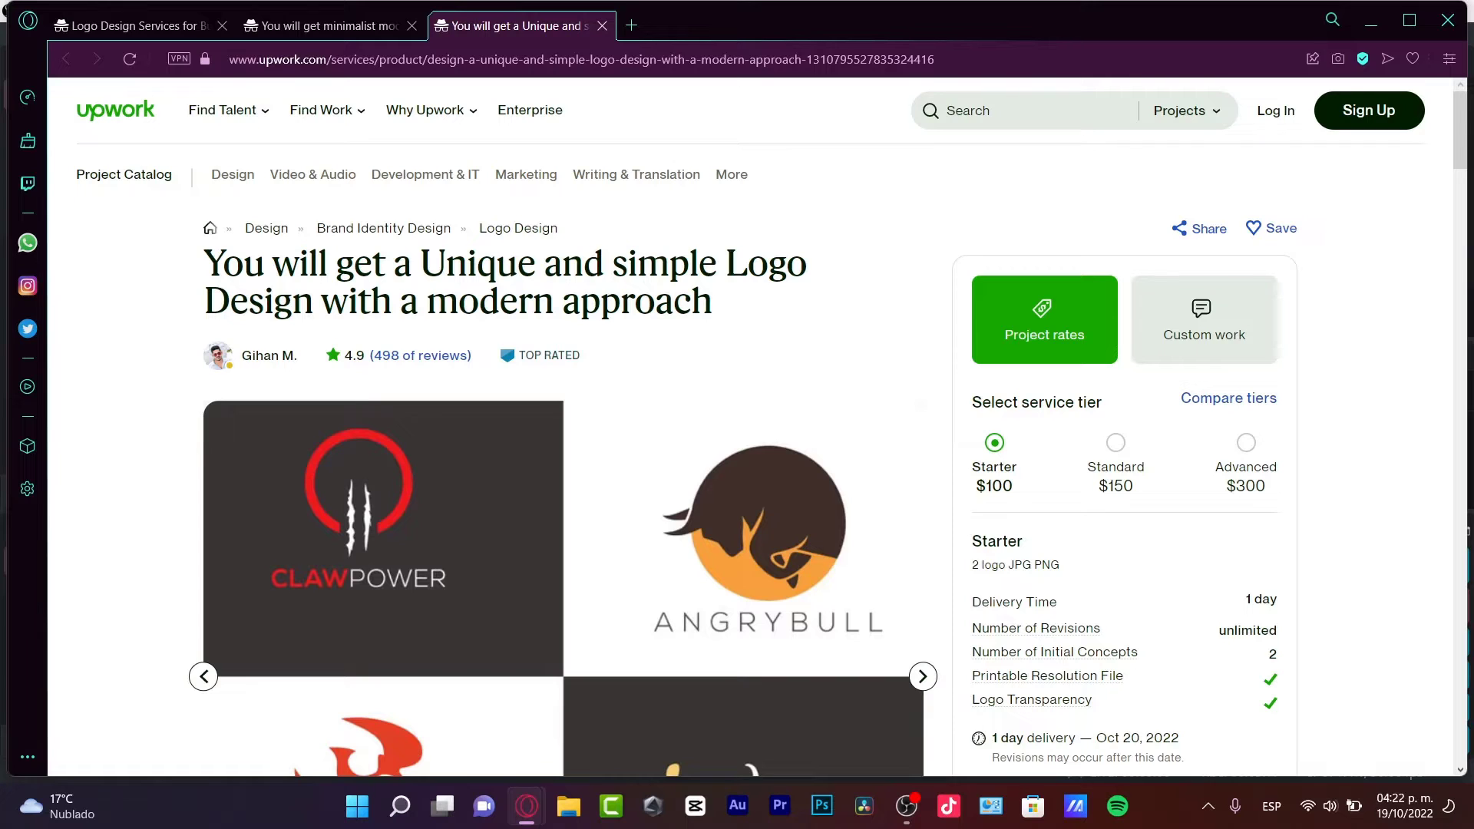
click(132, 26)
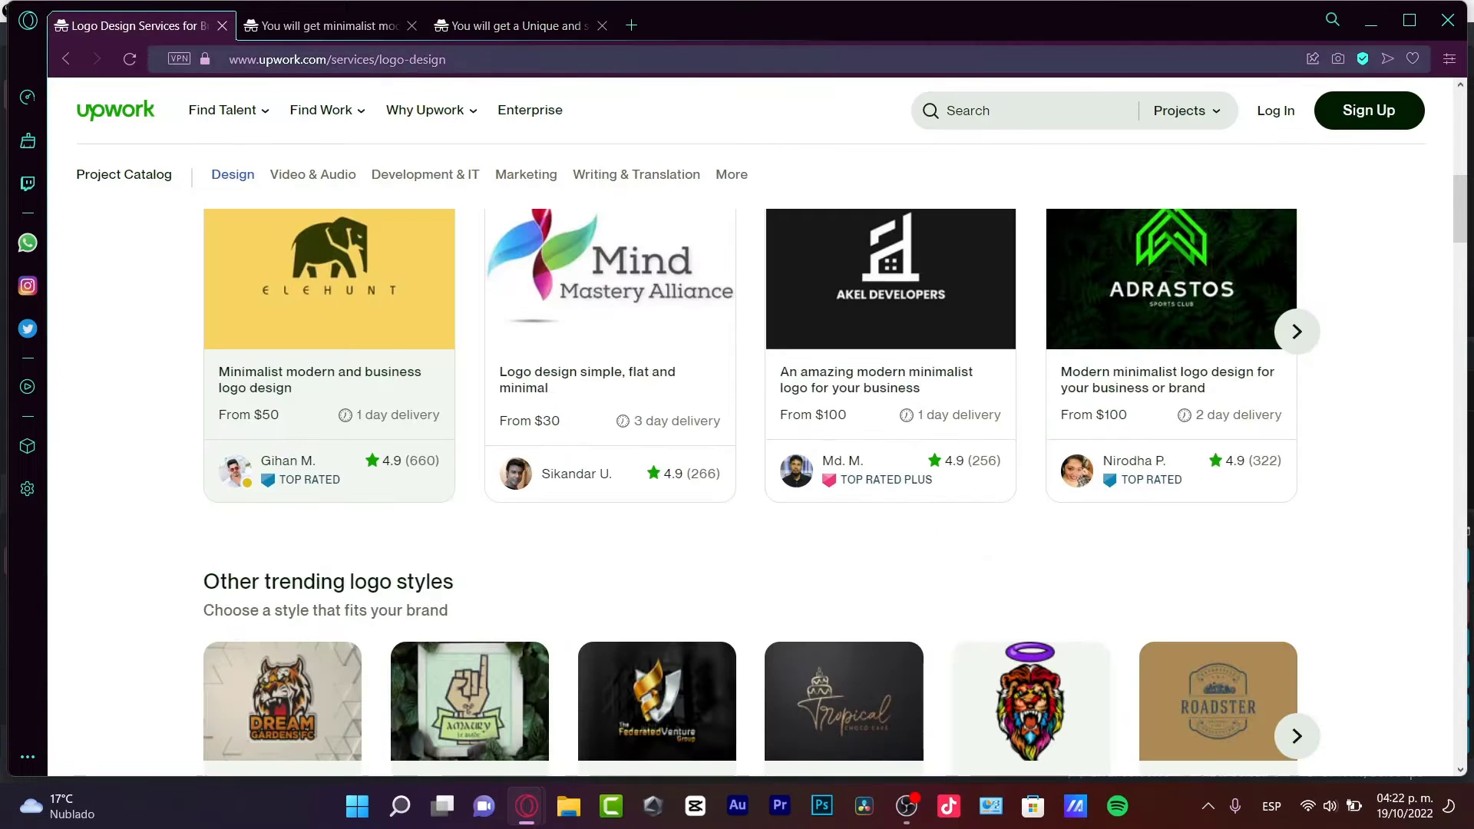
scroll(down, 3)
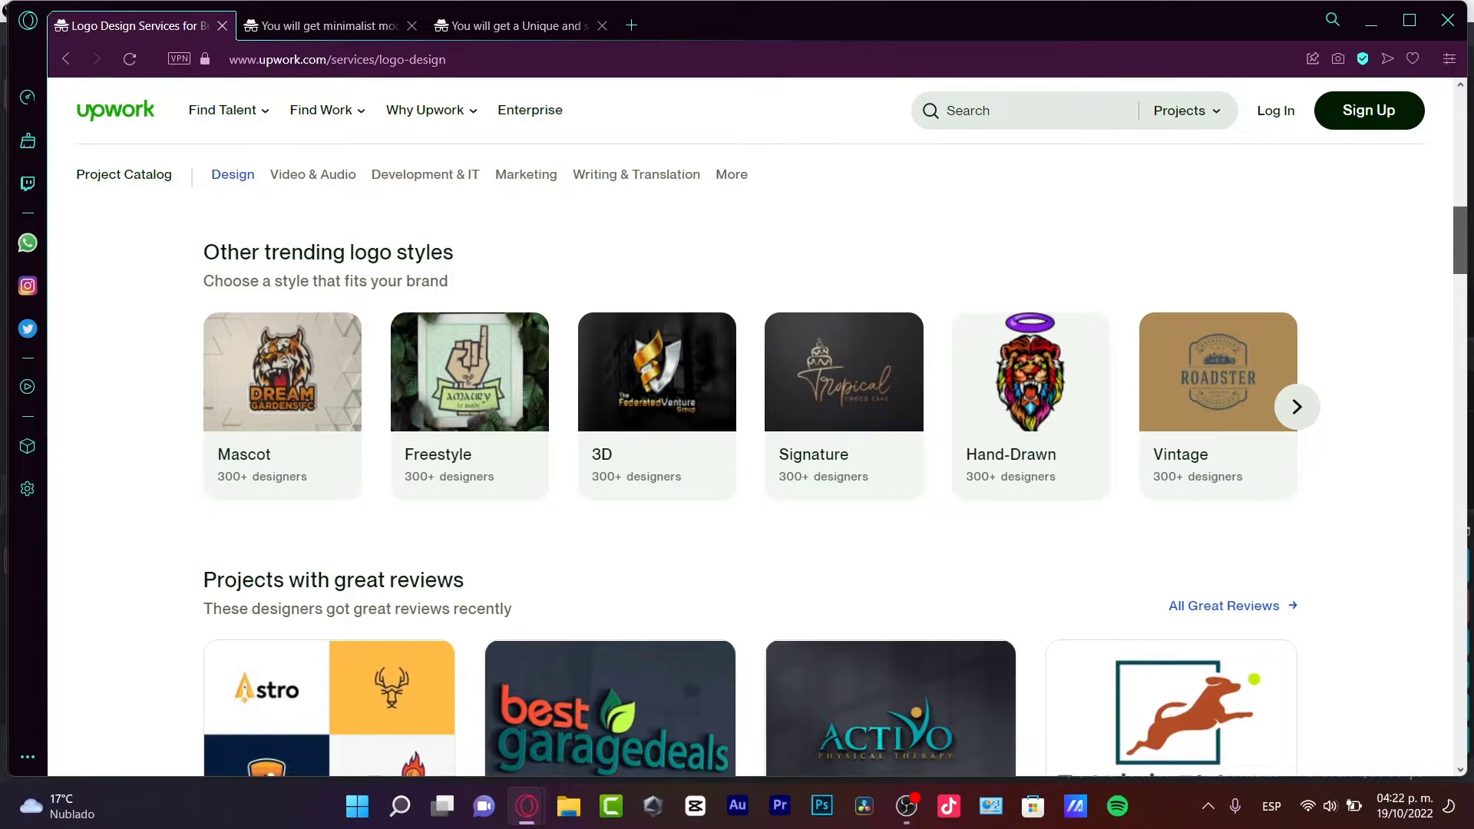
scroll(down, 3)
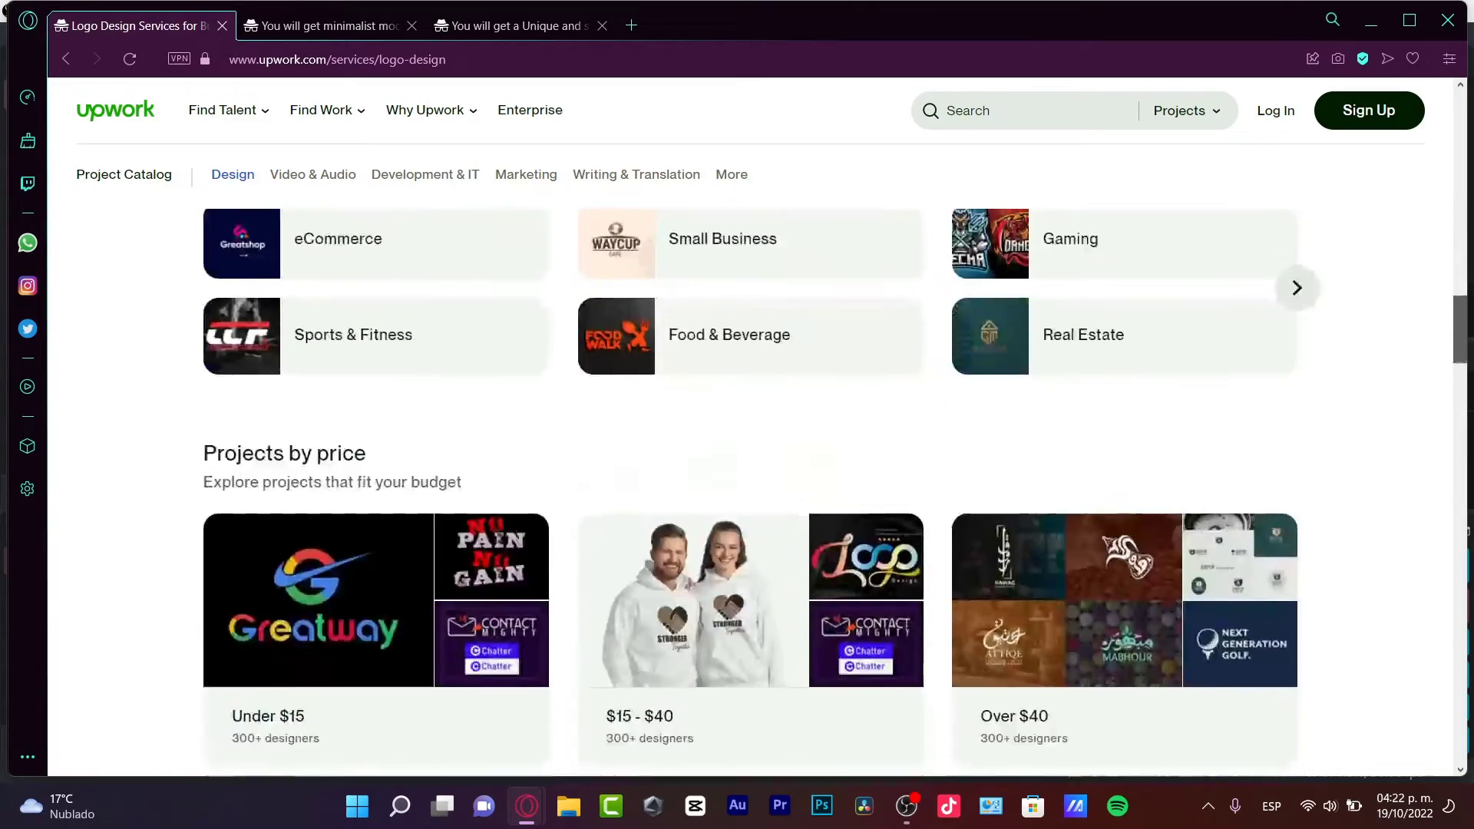
scroll(down, 3)
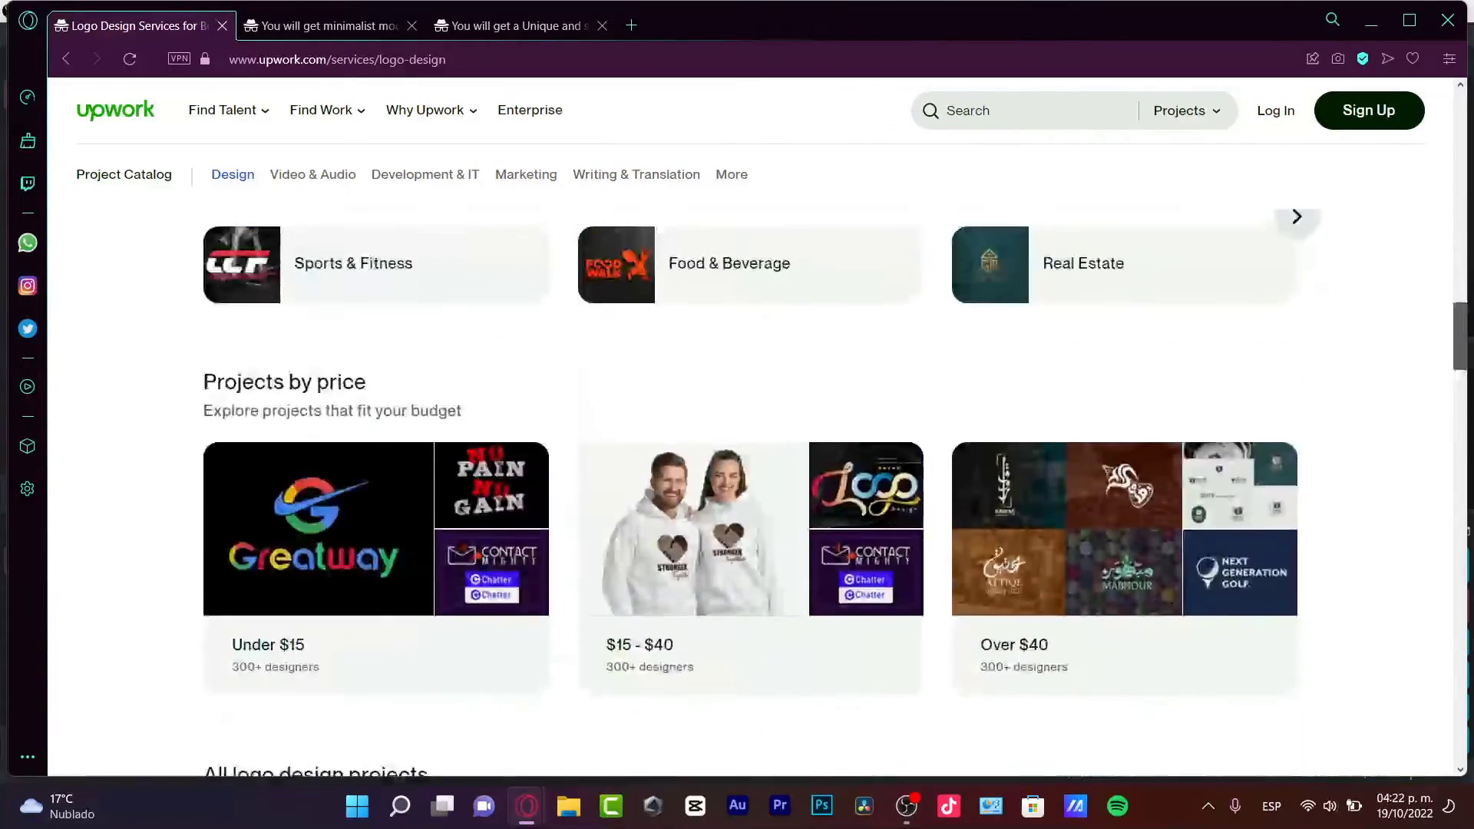
scroll(down, 3)
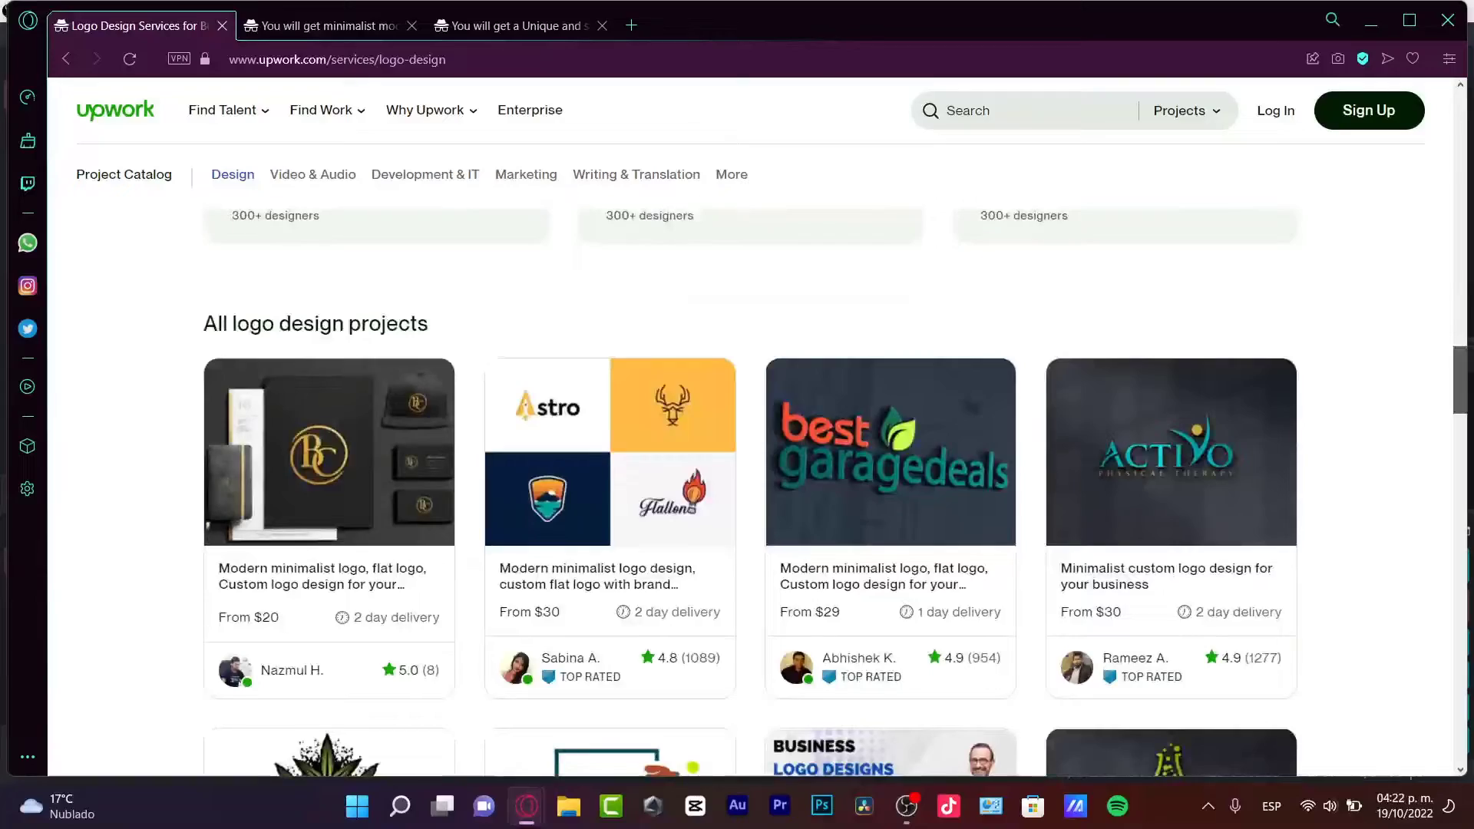
scroll(down, 3)
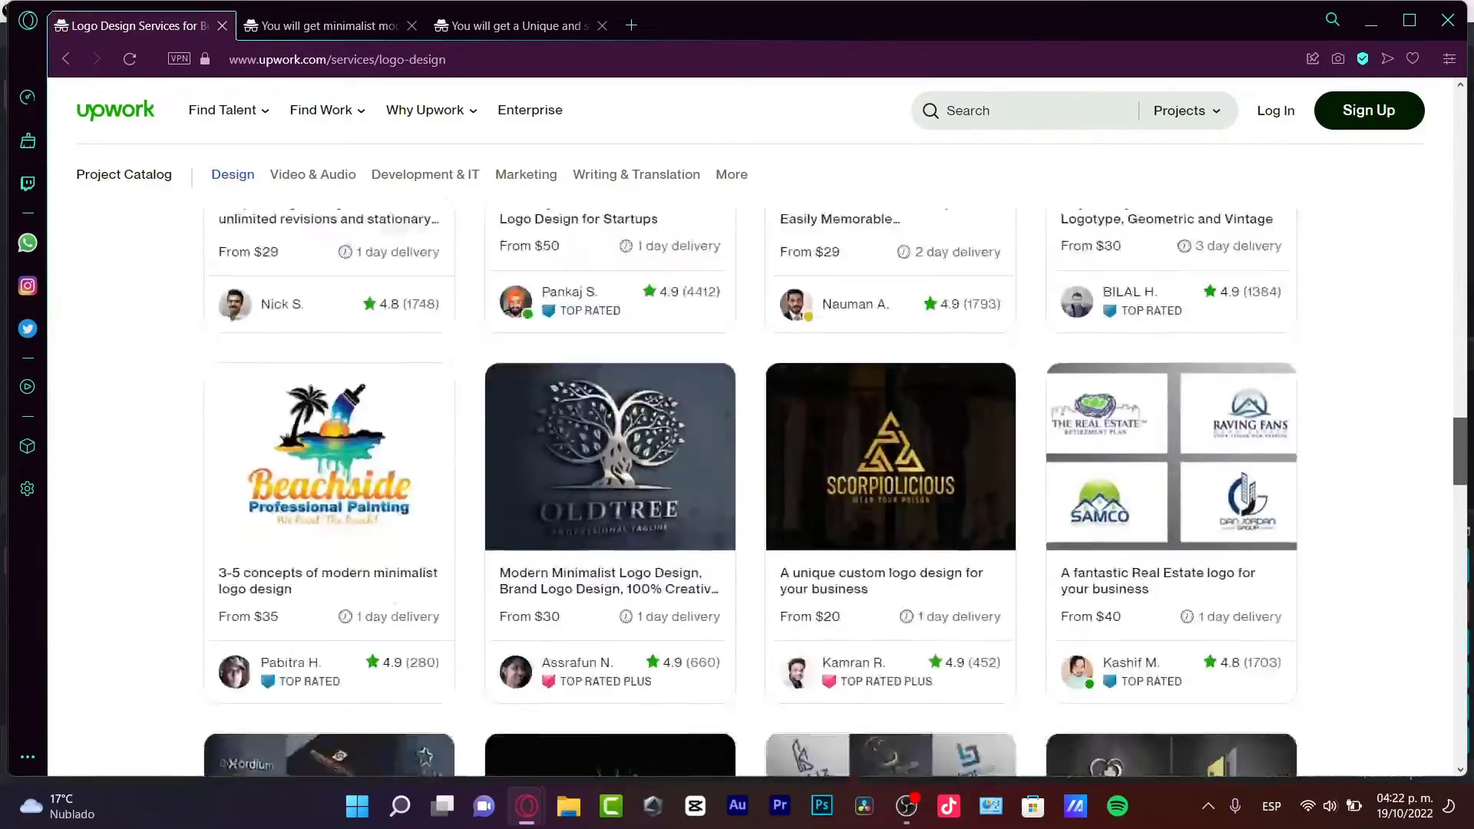
scroll(down, 3)
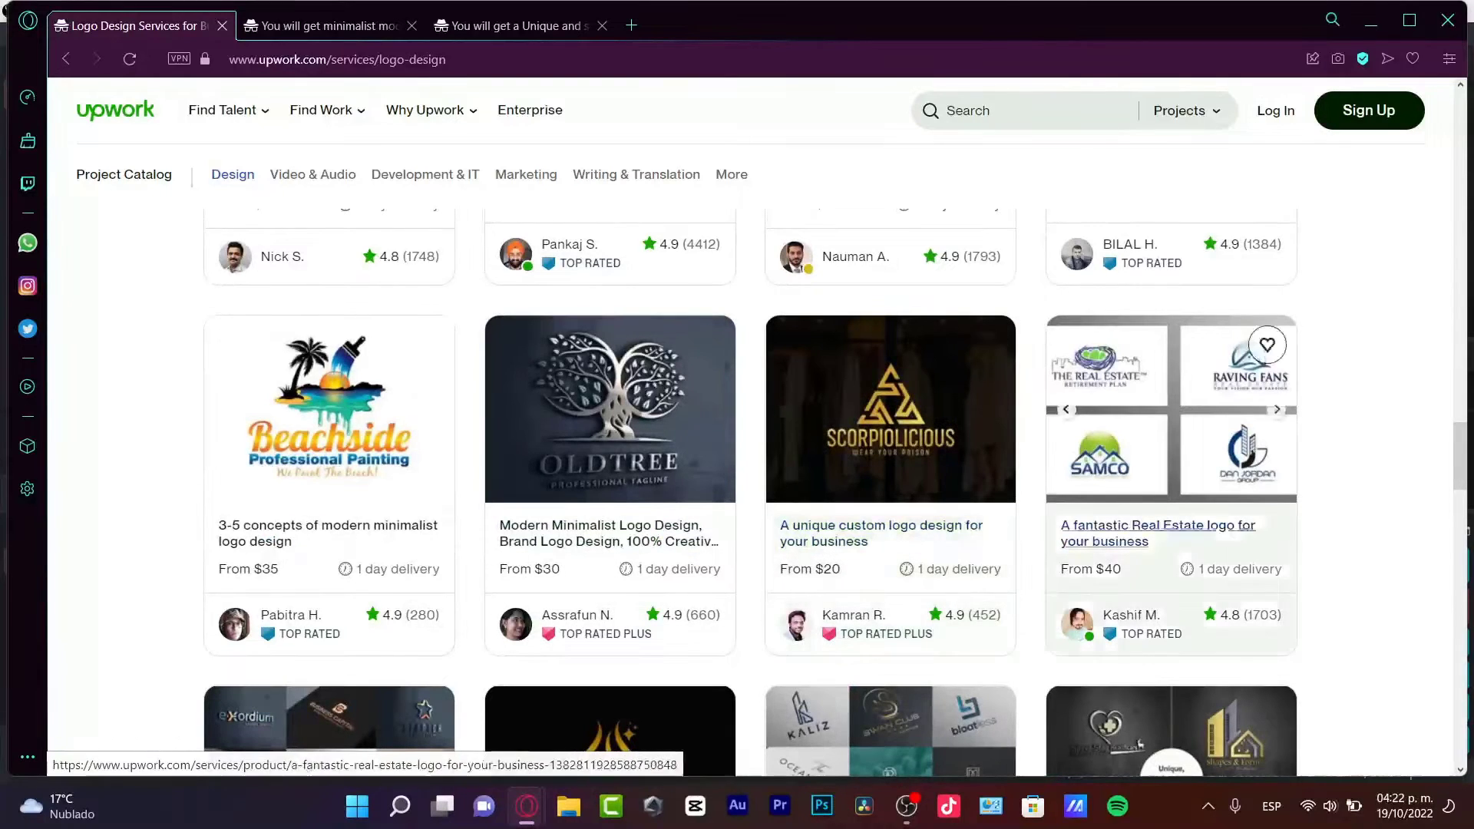
scroll(down, 3)
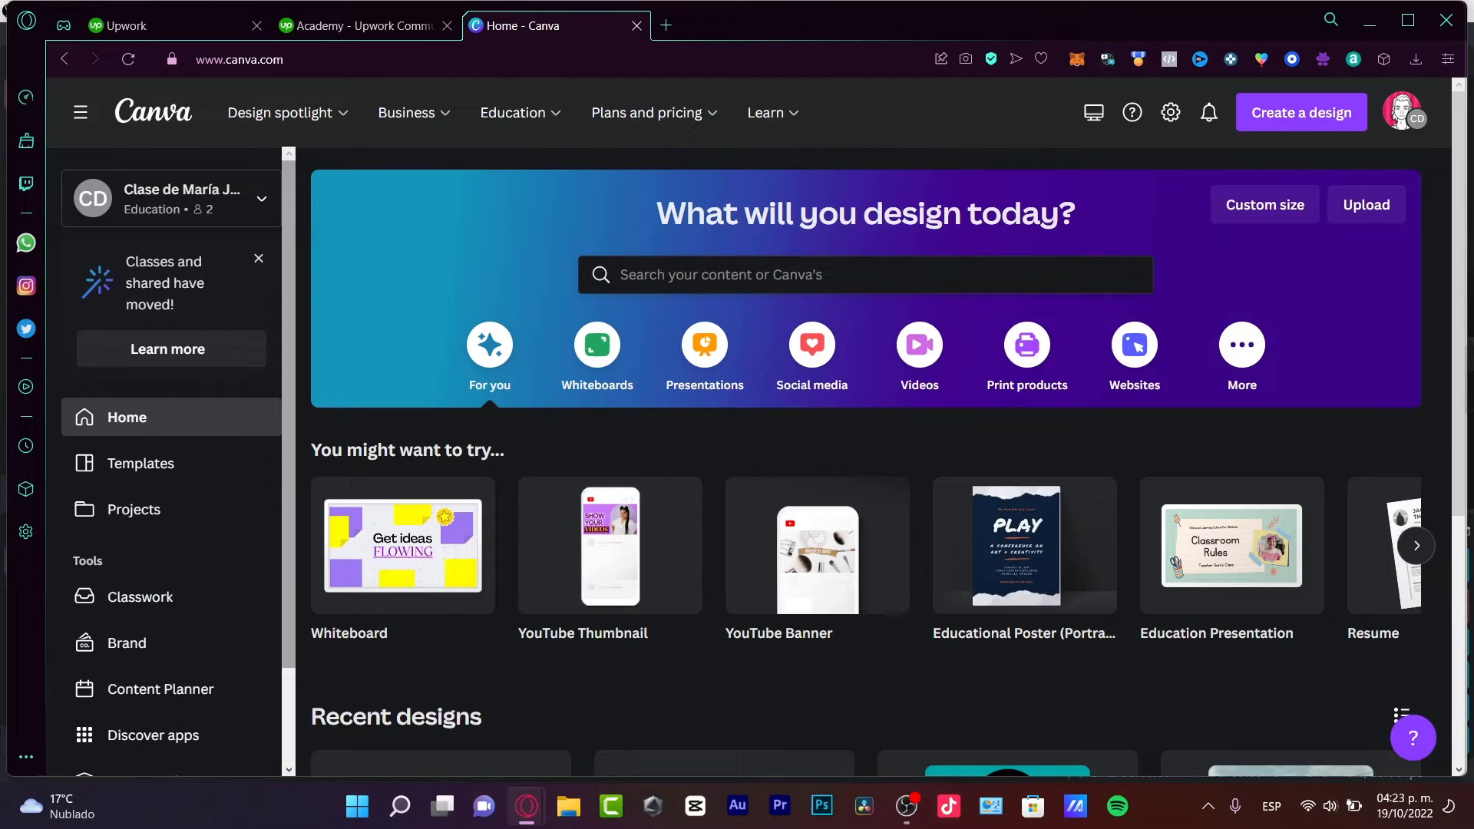
mouse_move(1231, 545)
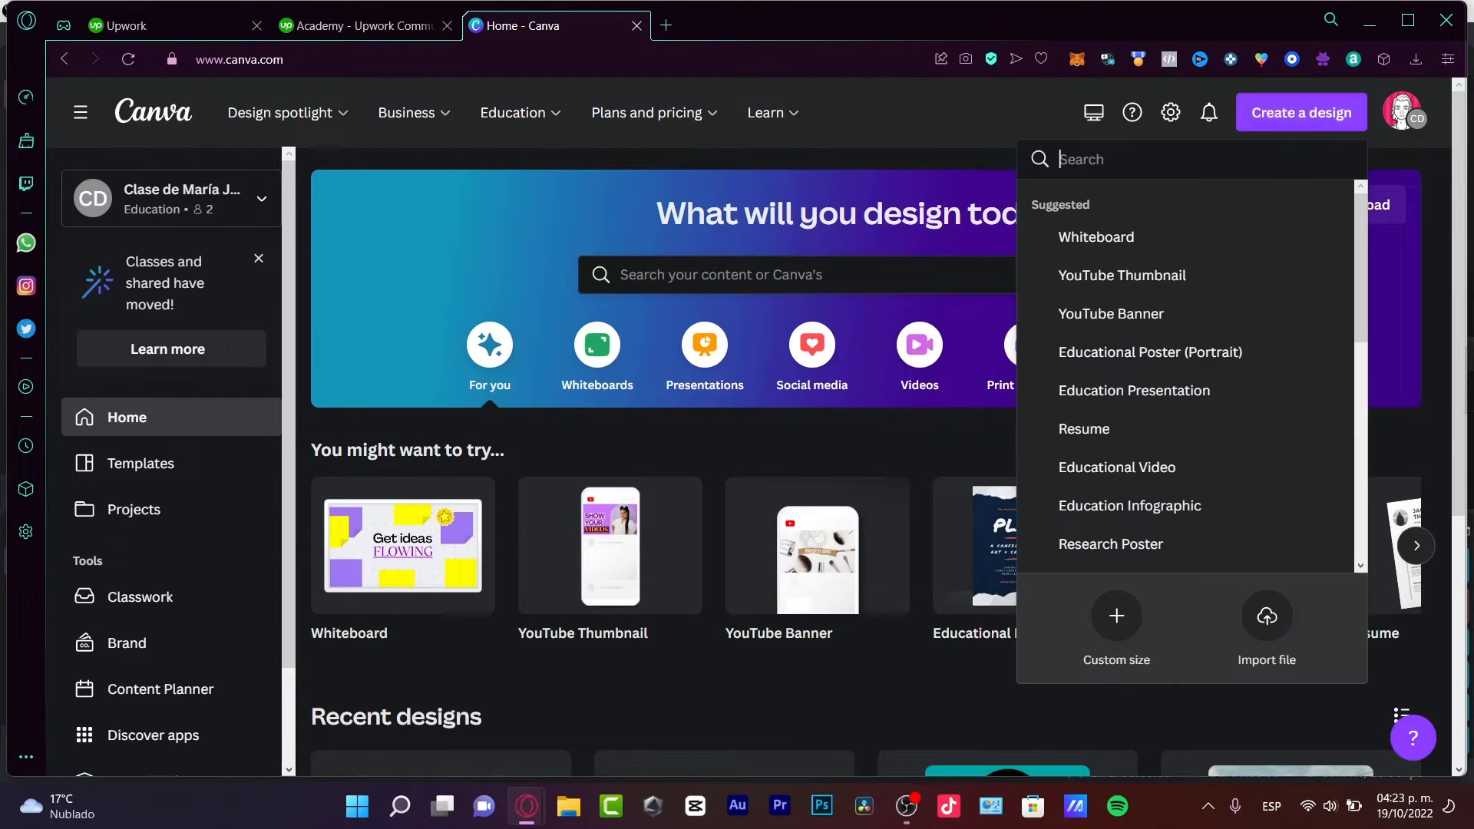
- Create a custom 1920 × 1080 px blank design and search its templates for 'logo'
click(1116, 630)
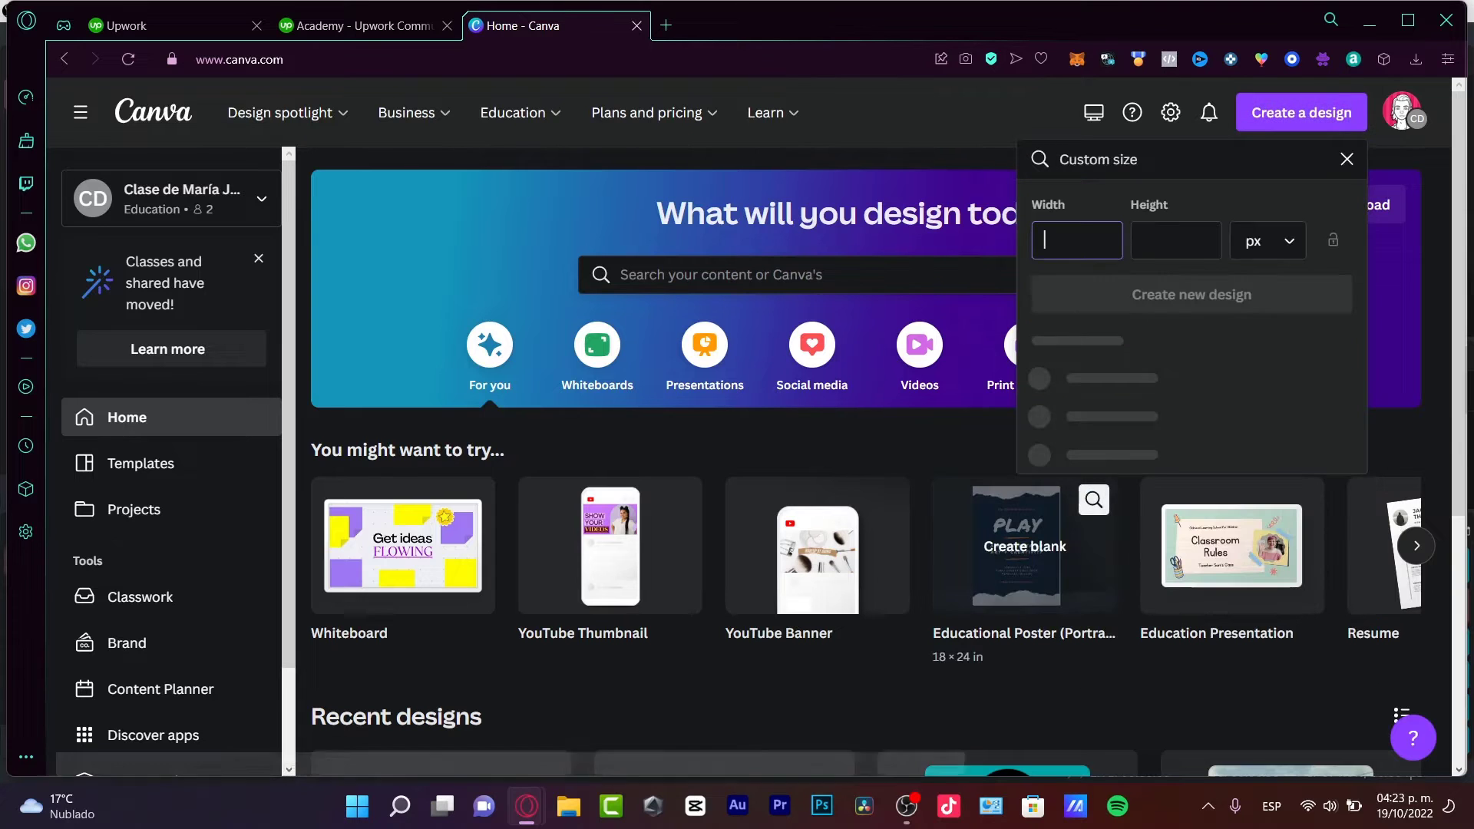
text(1920)
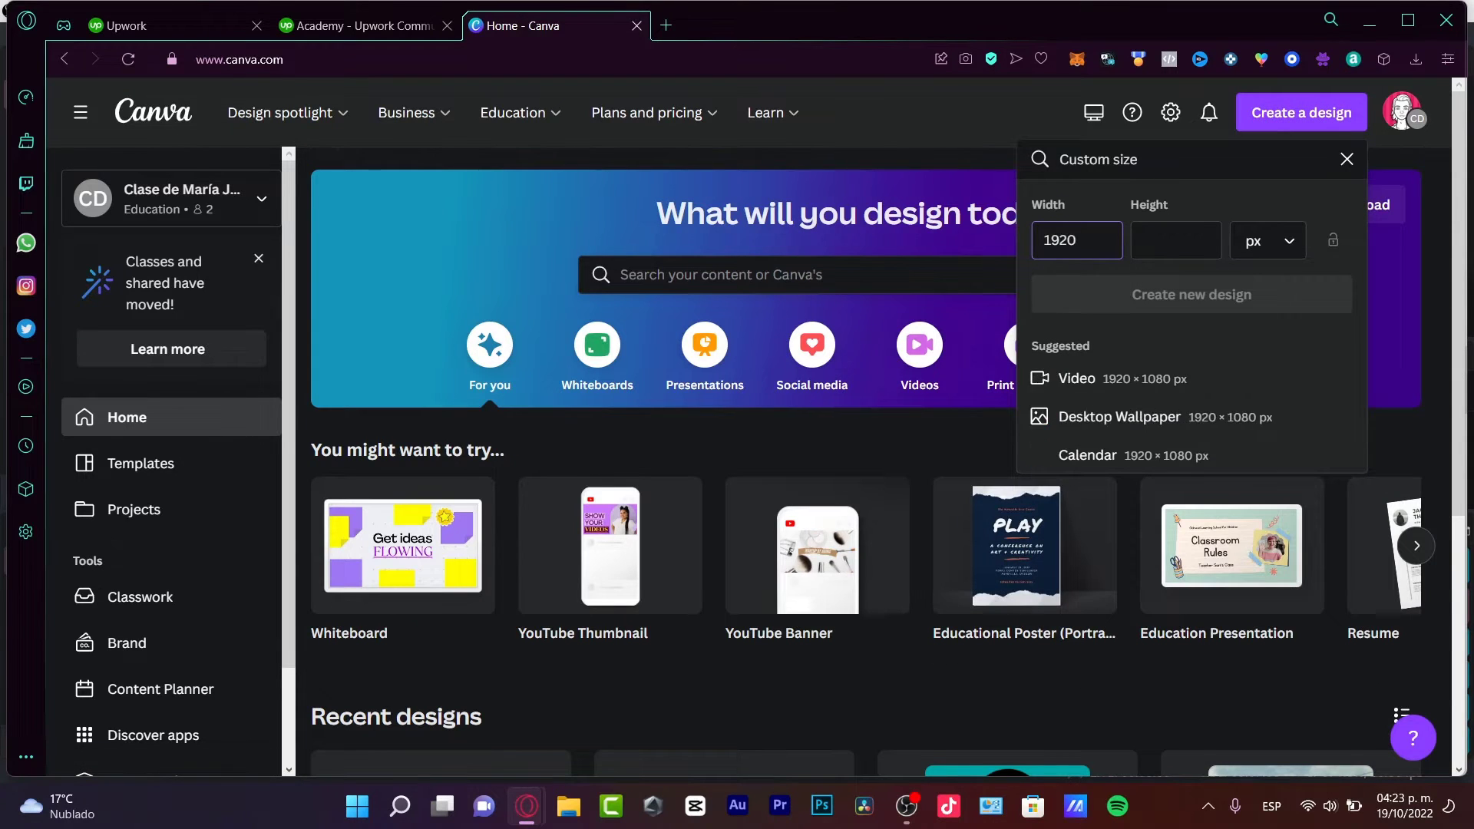
click(1190, 293)
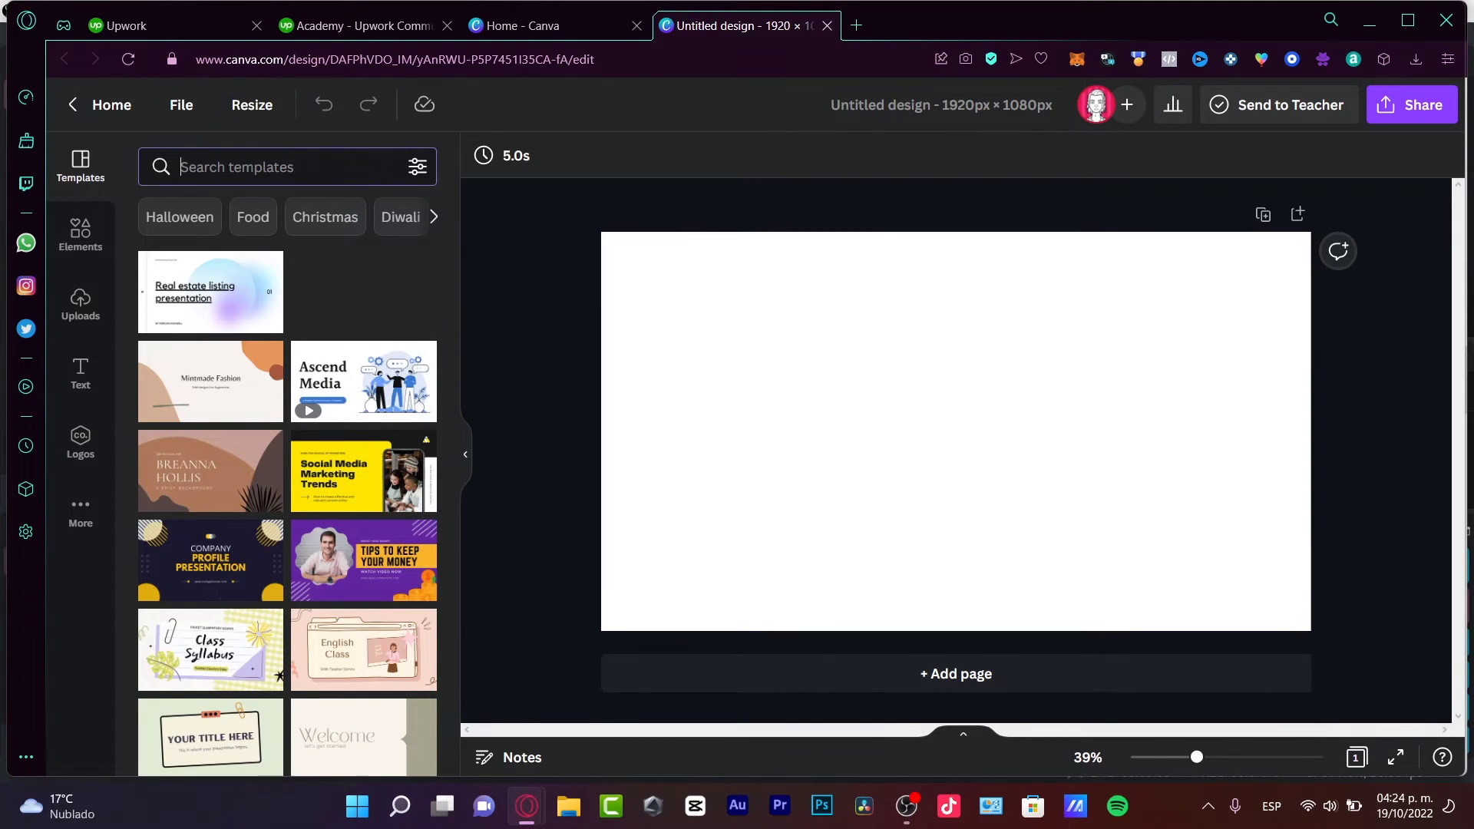
text(logo)
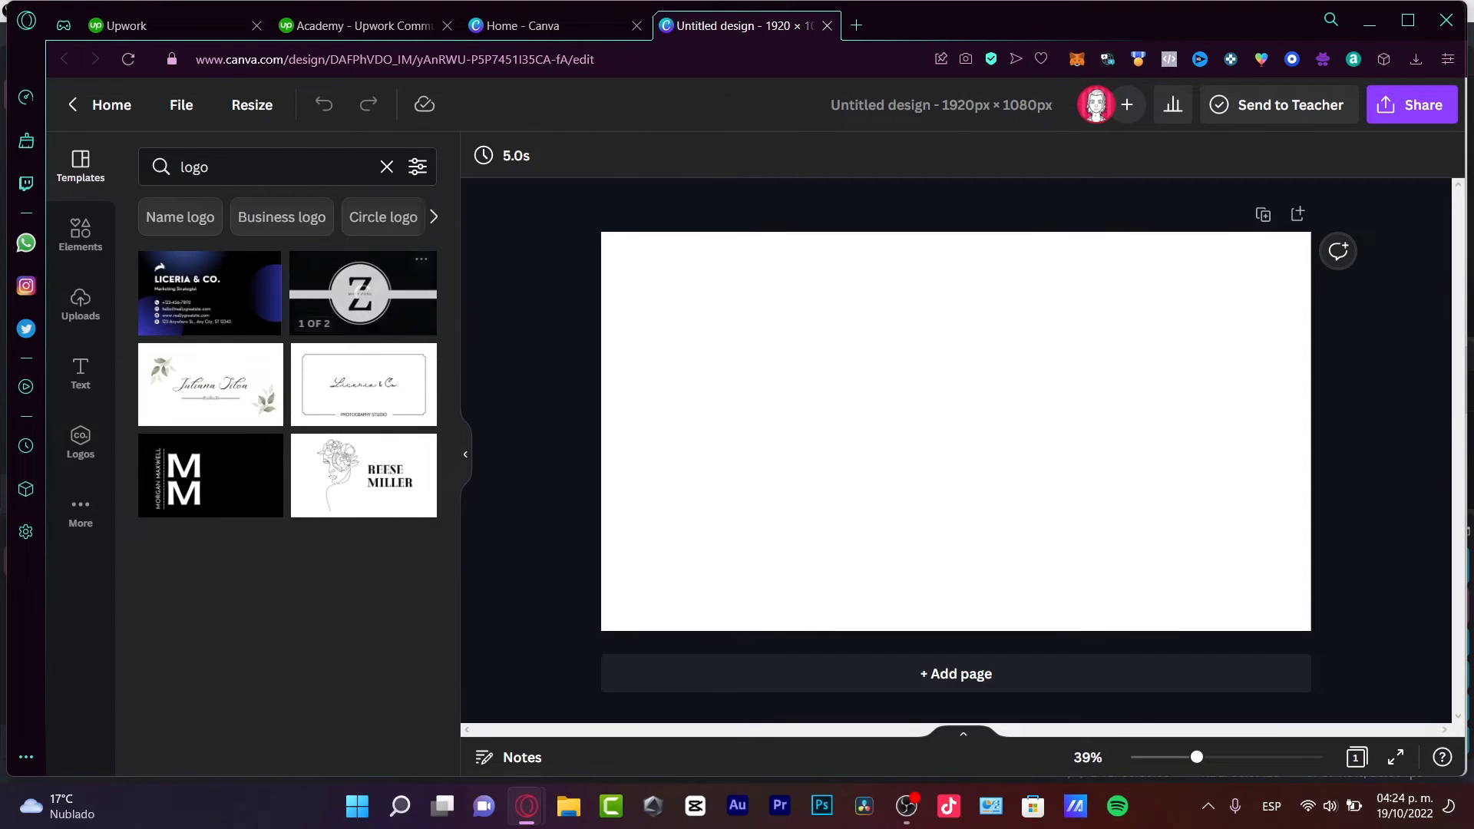
- Apply the Z monogram circle template and select its black background for recolouring to red
click(363, 292)
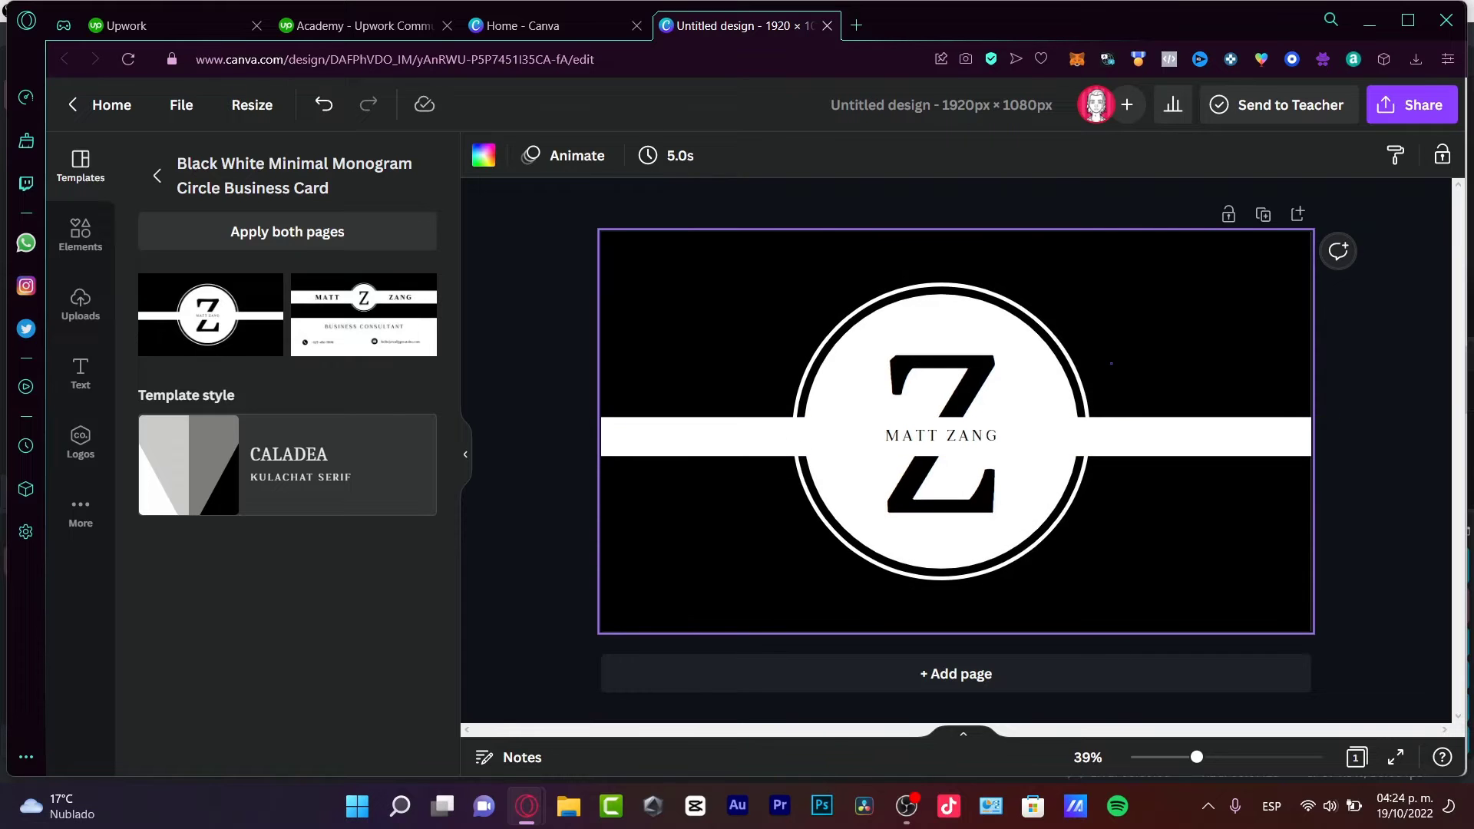
click(940, 435)
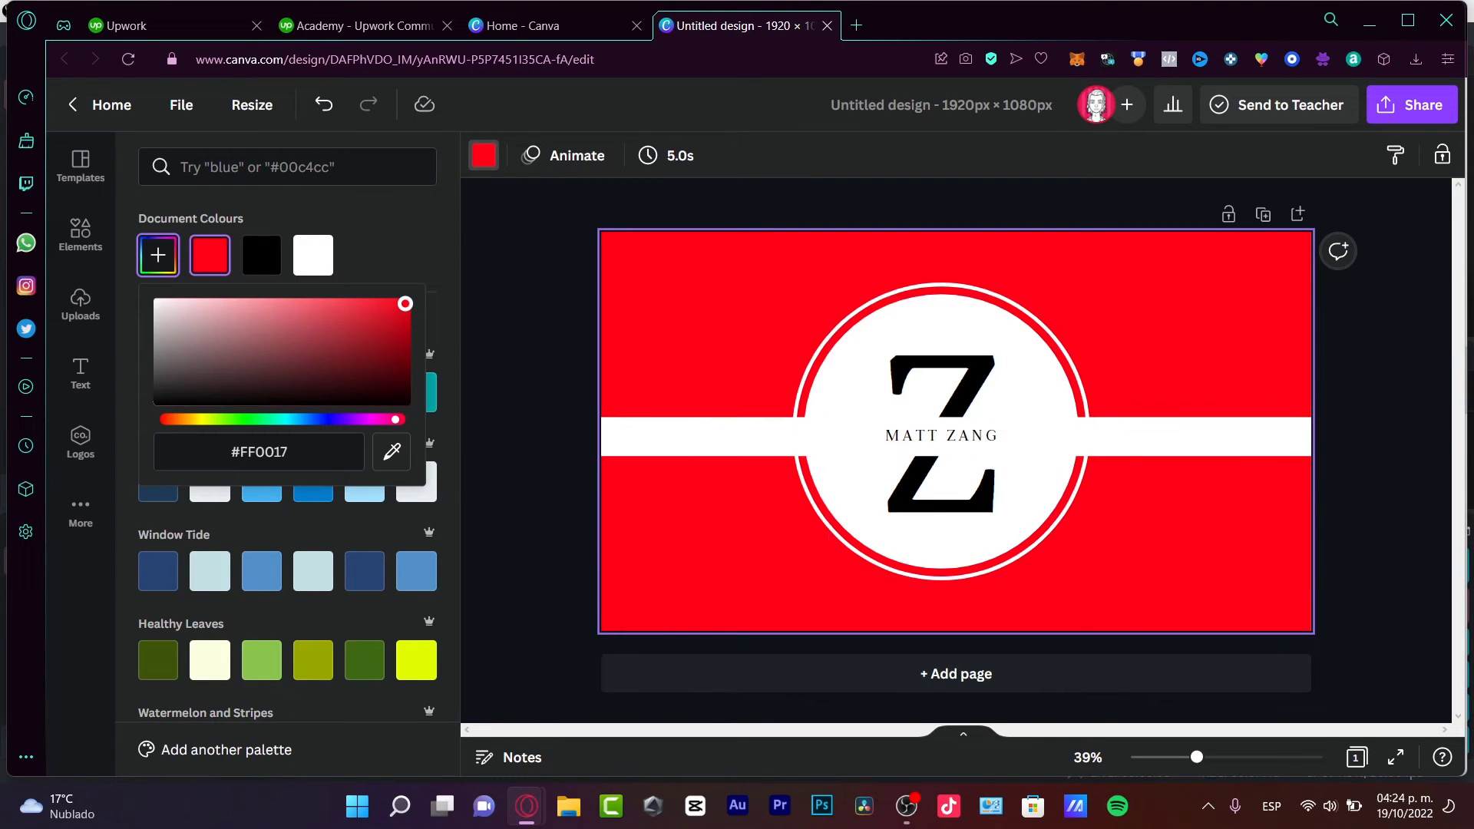
- Switch among the Upwork Academy, find work and logo listings tabs to reach the find work page
click(362, 26)
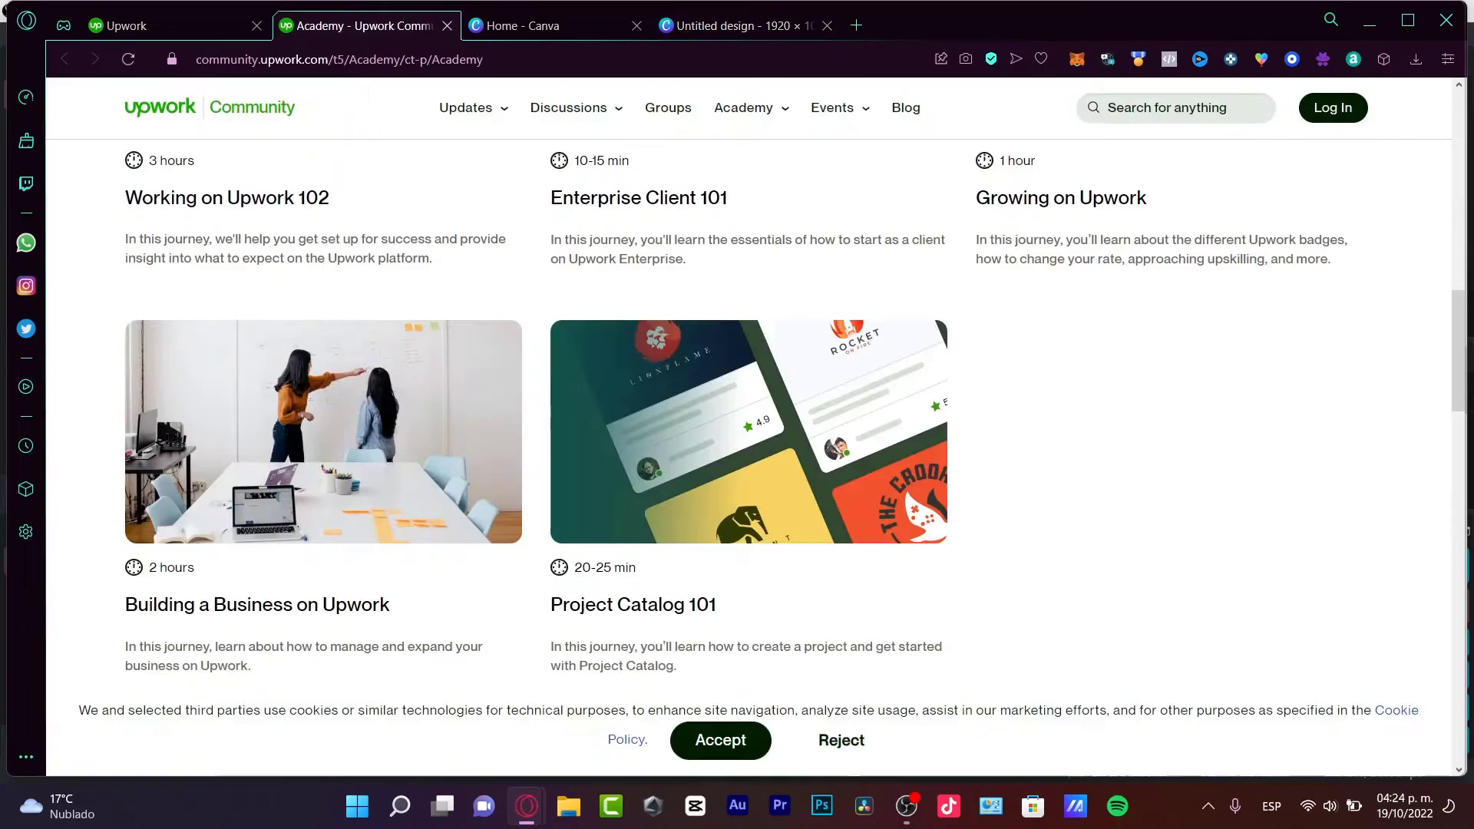
scroll(up, 3)
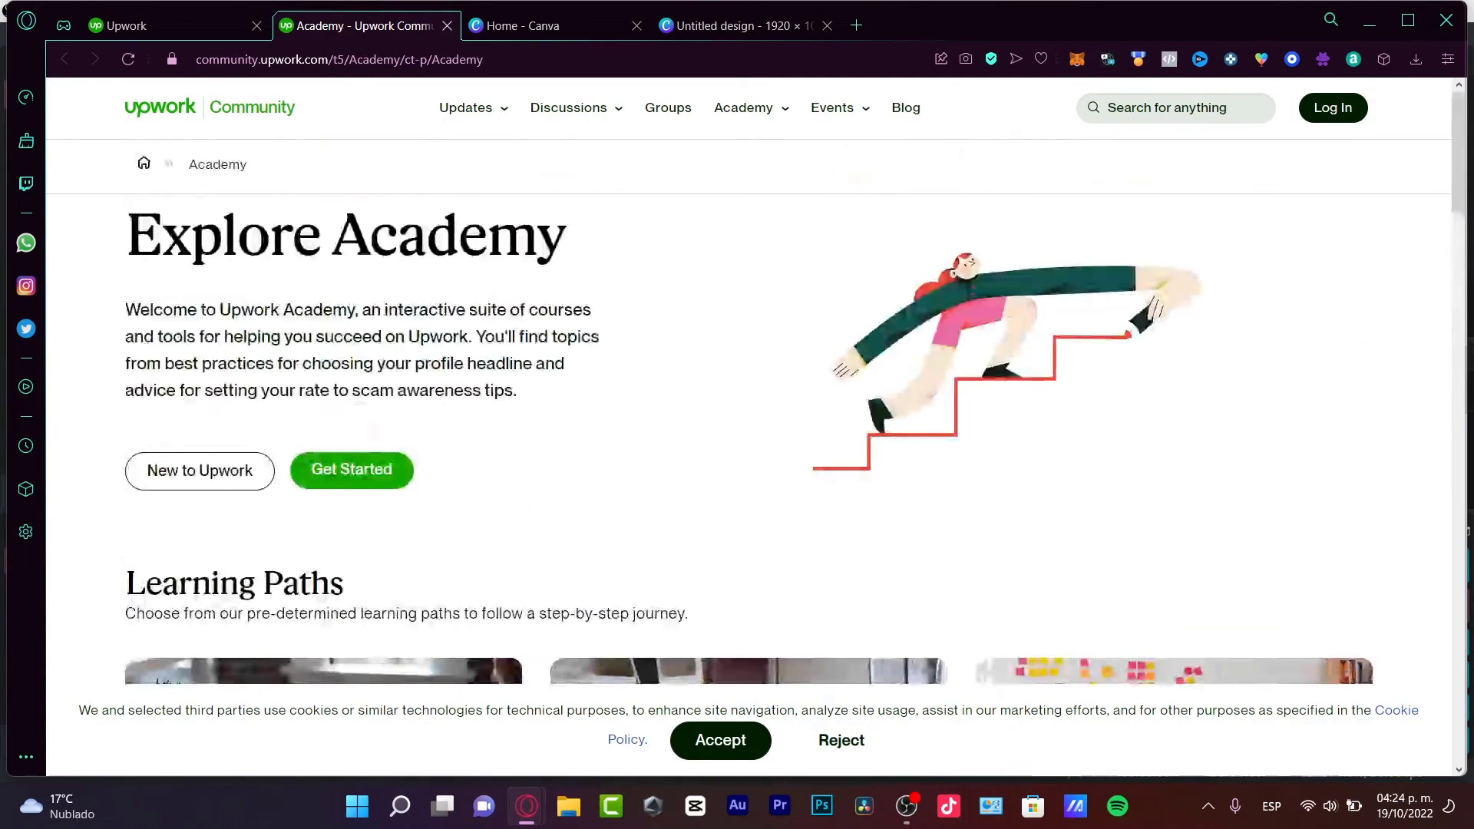
click(142, 26)
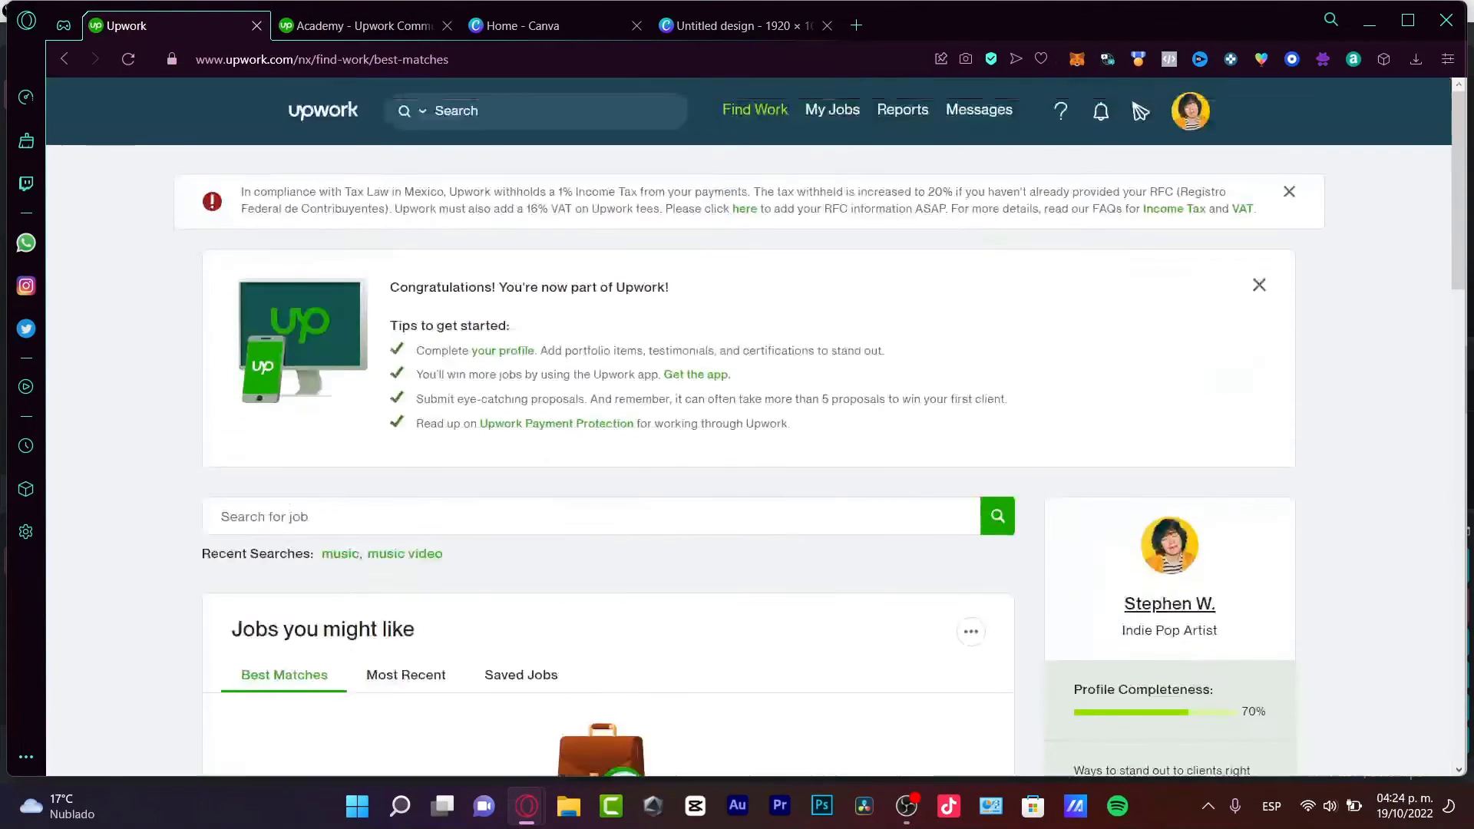
click(362, 26)
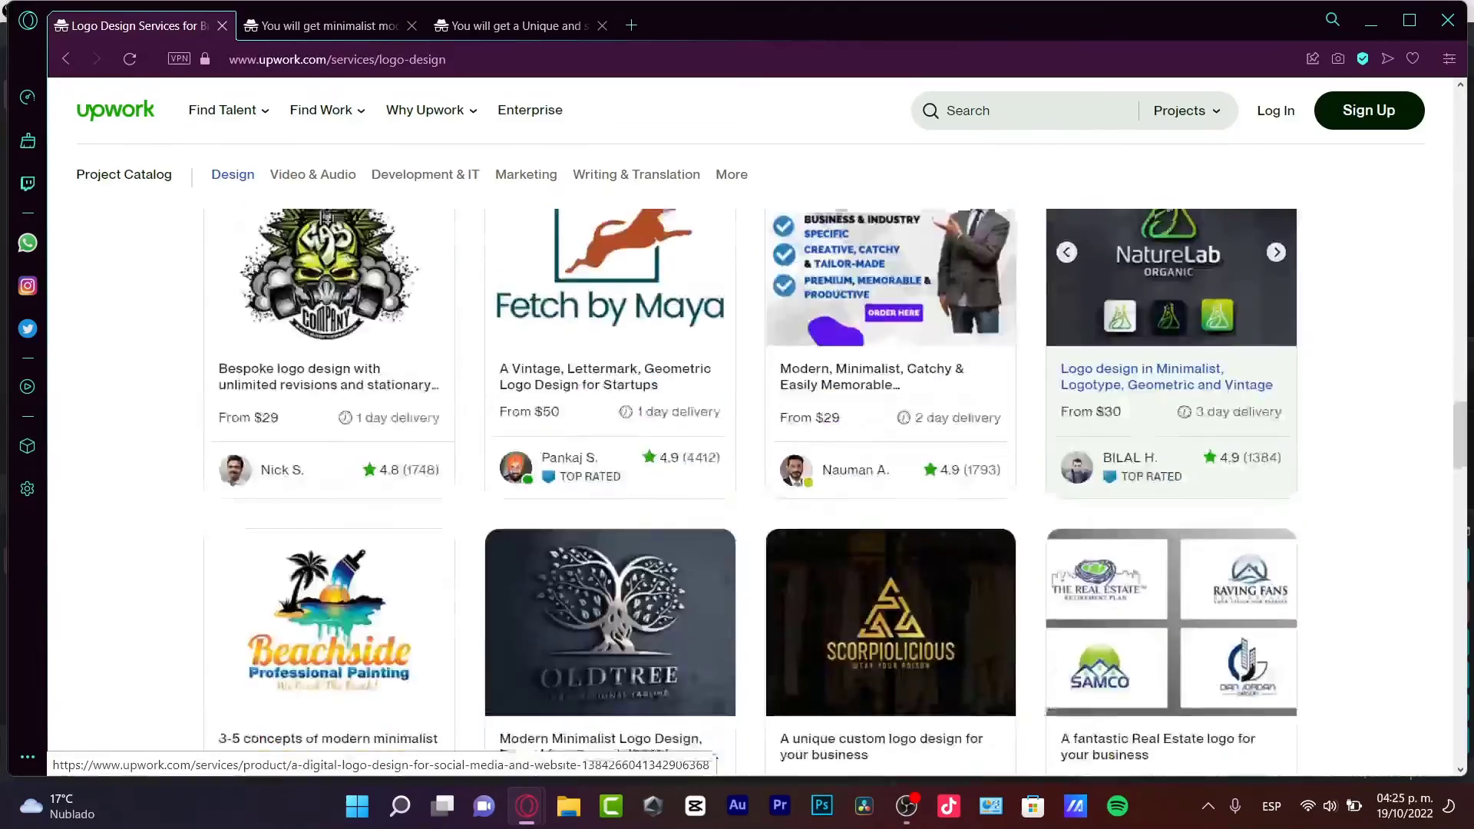
scroll(up, 3)
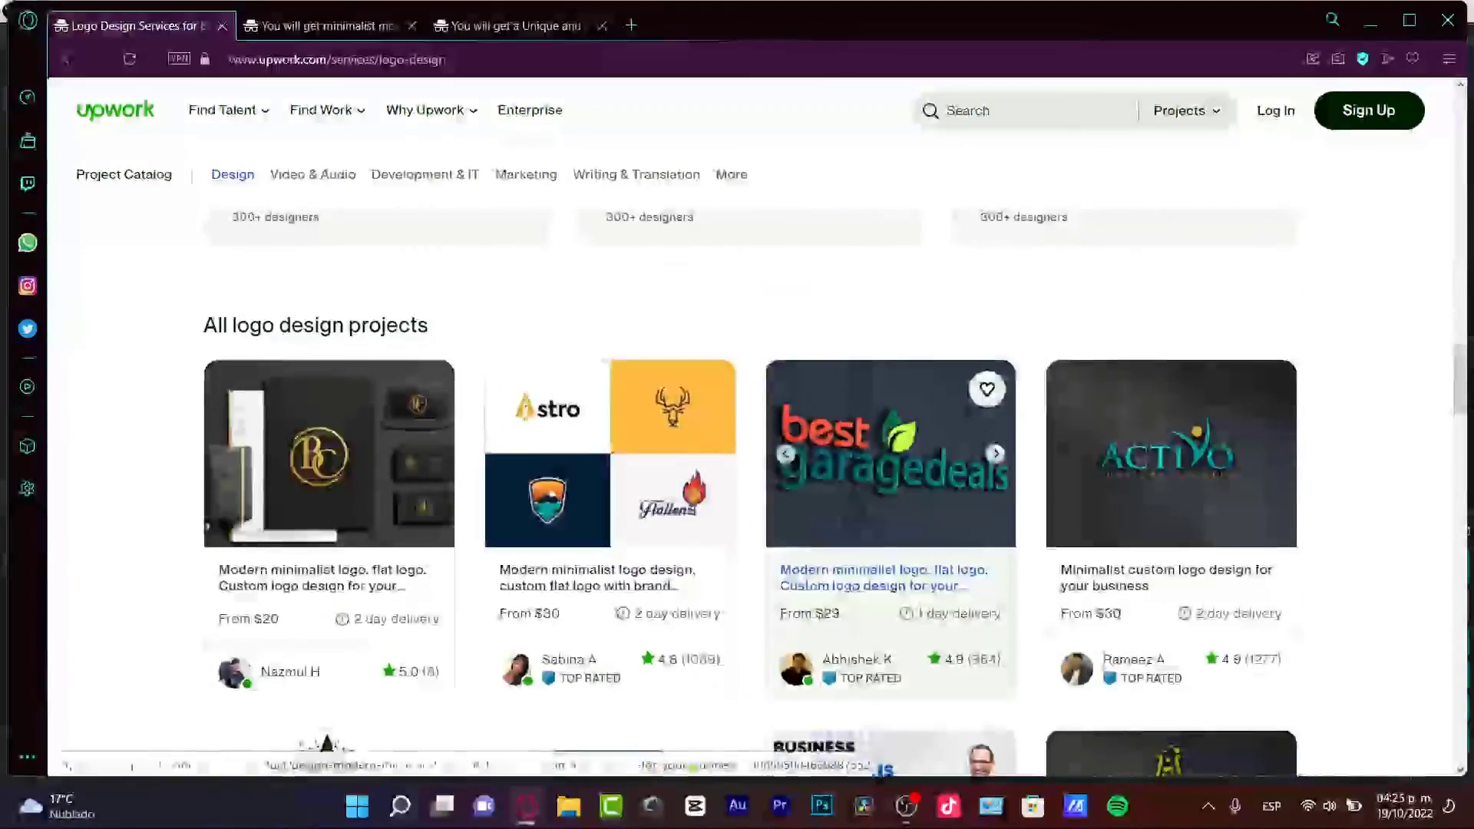
scroll(down, 3)
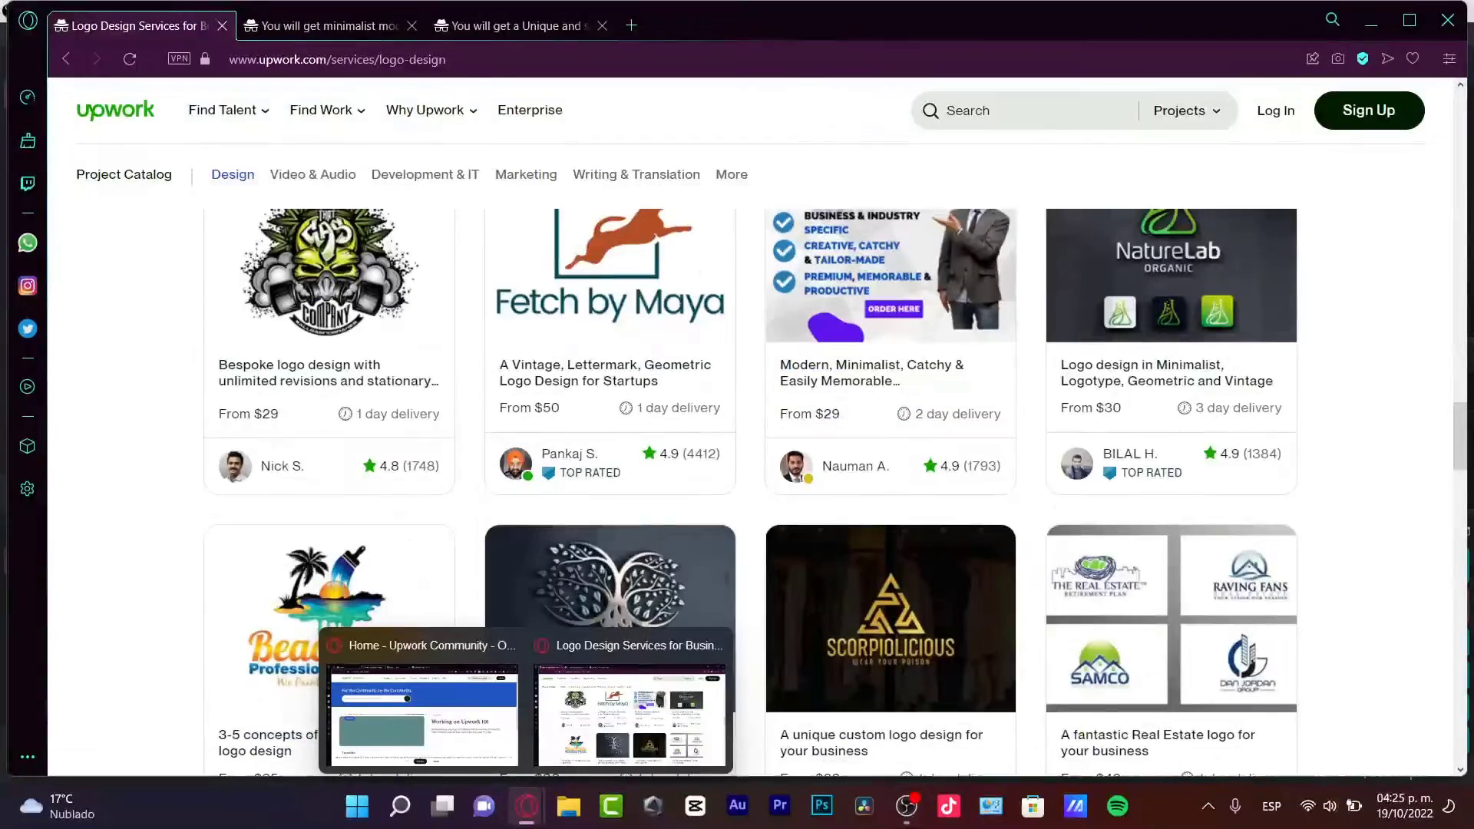
click(422, 714)
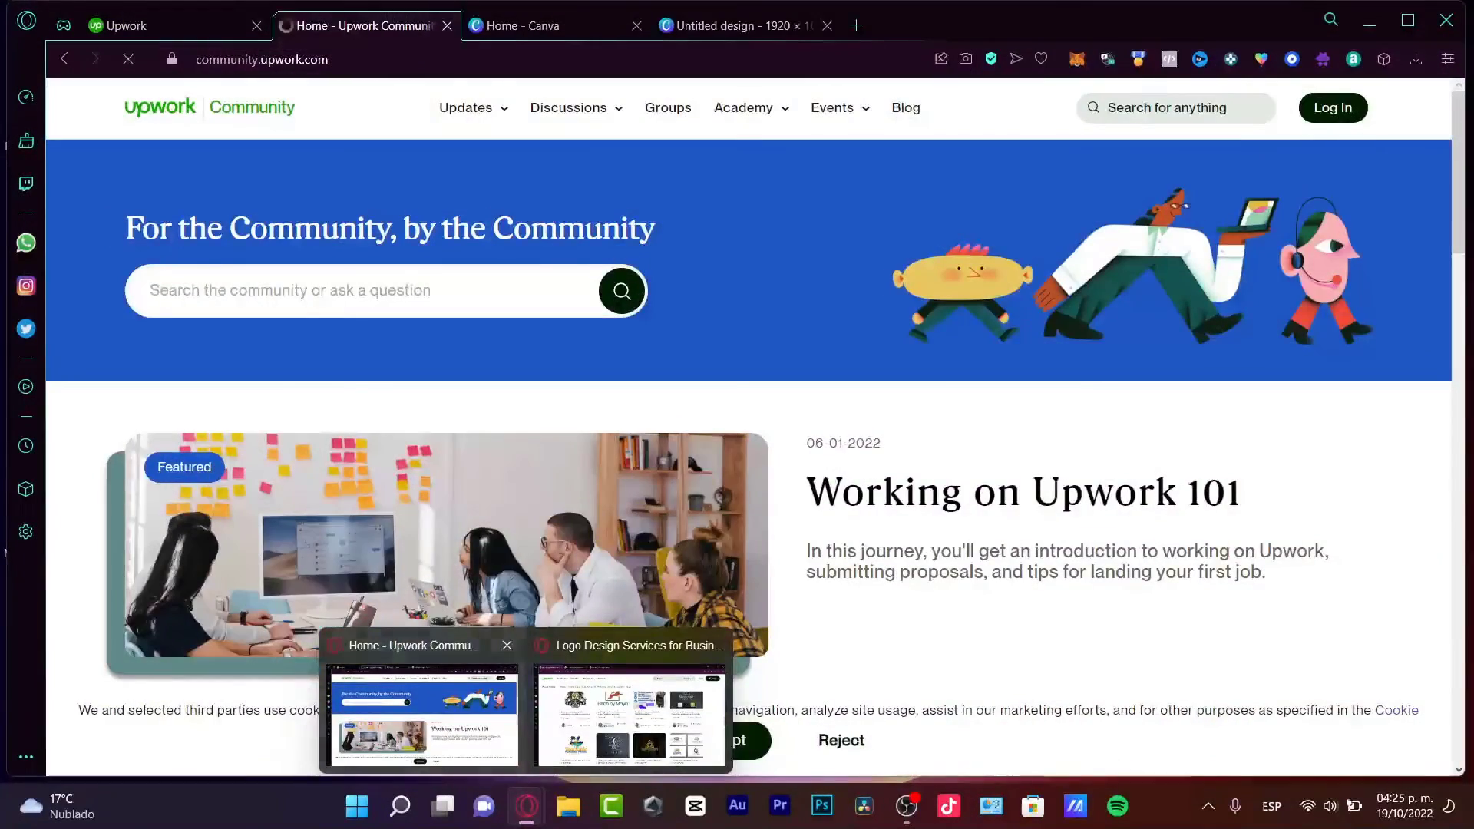
click(142, 26)
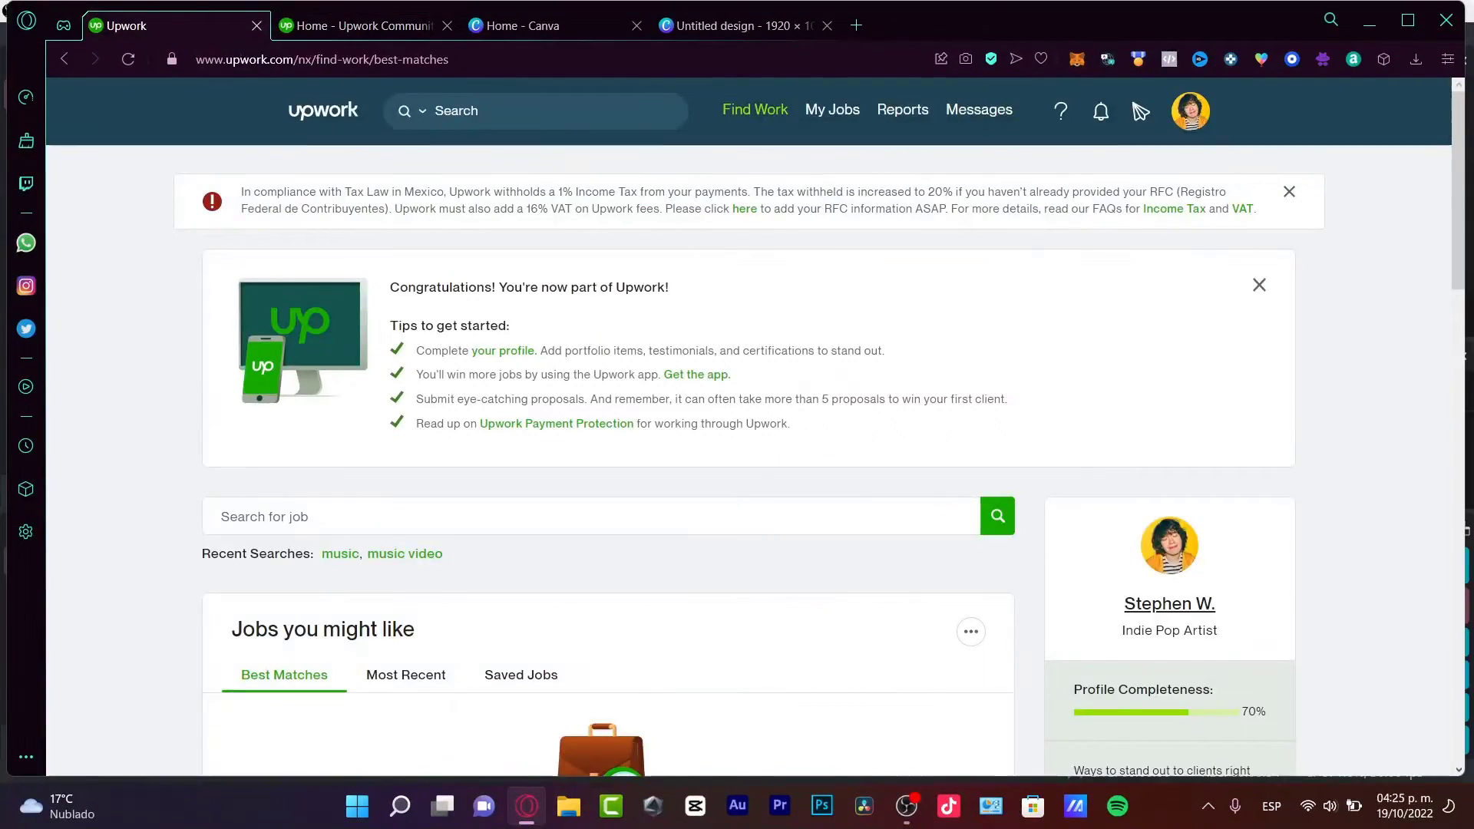
- Open My Project Dashboard under Project Catalog in the signed-in account
click(1188, 111)
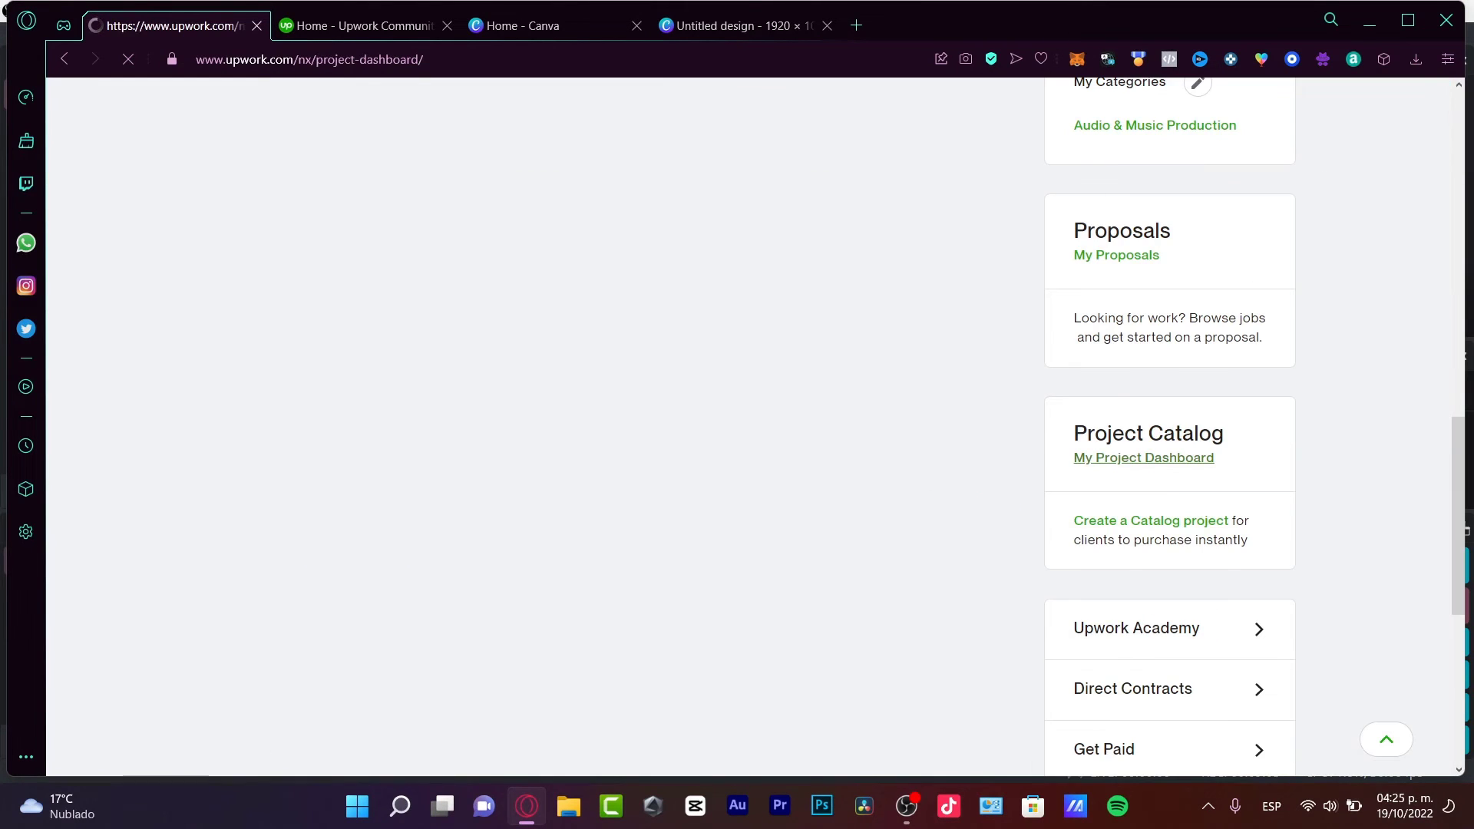
click(1143, 457)
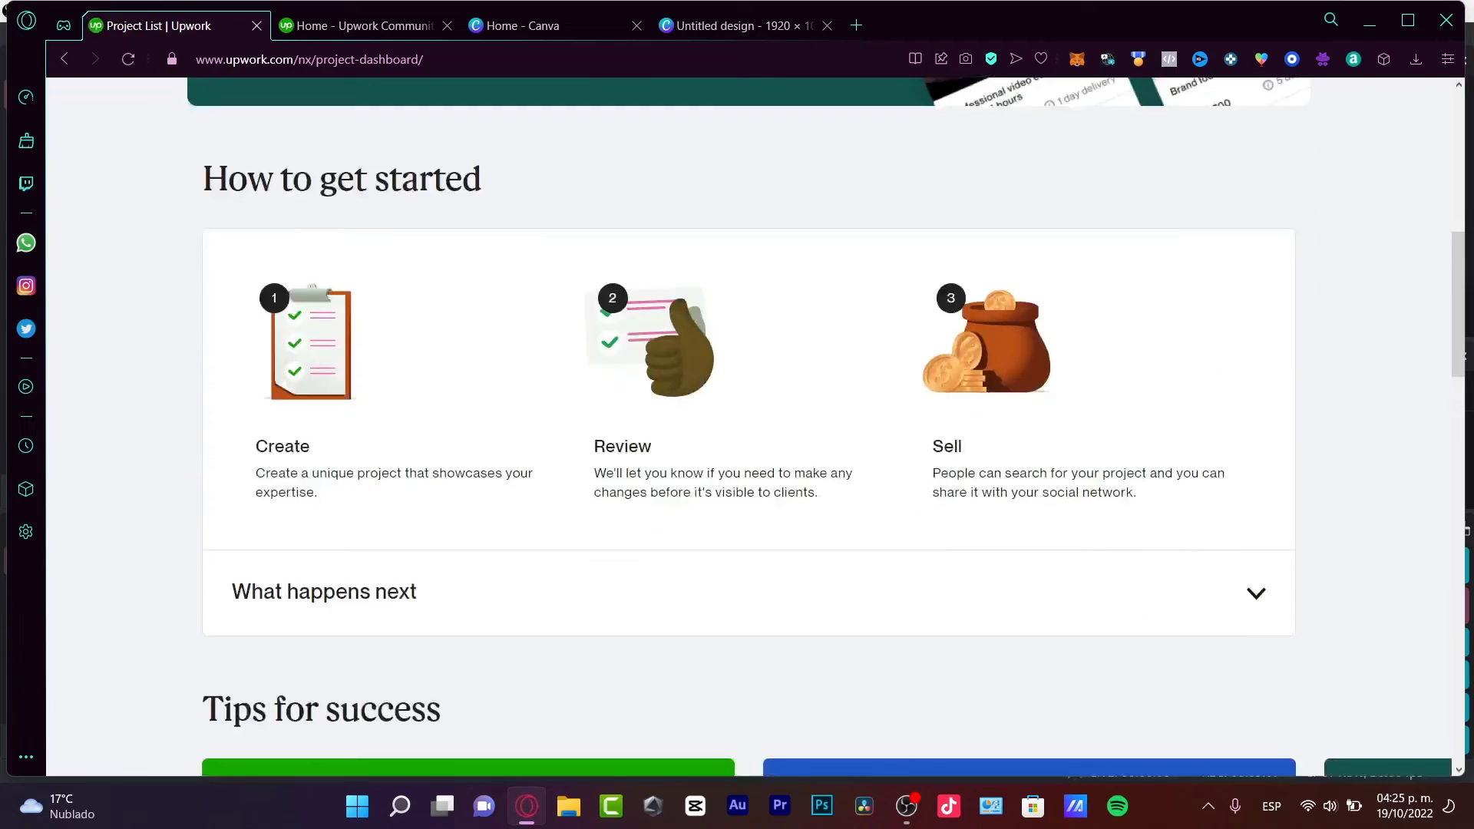
scroll(up, 3)
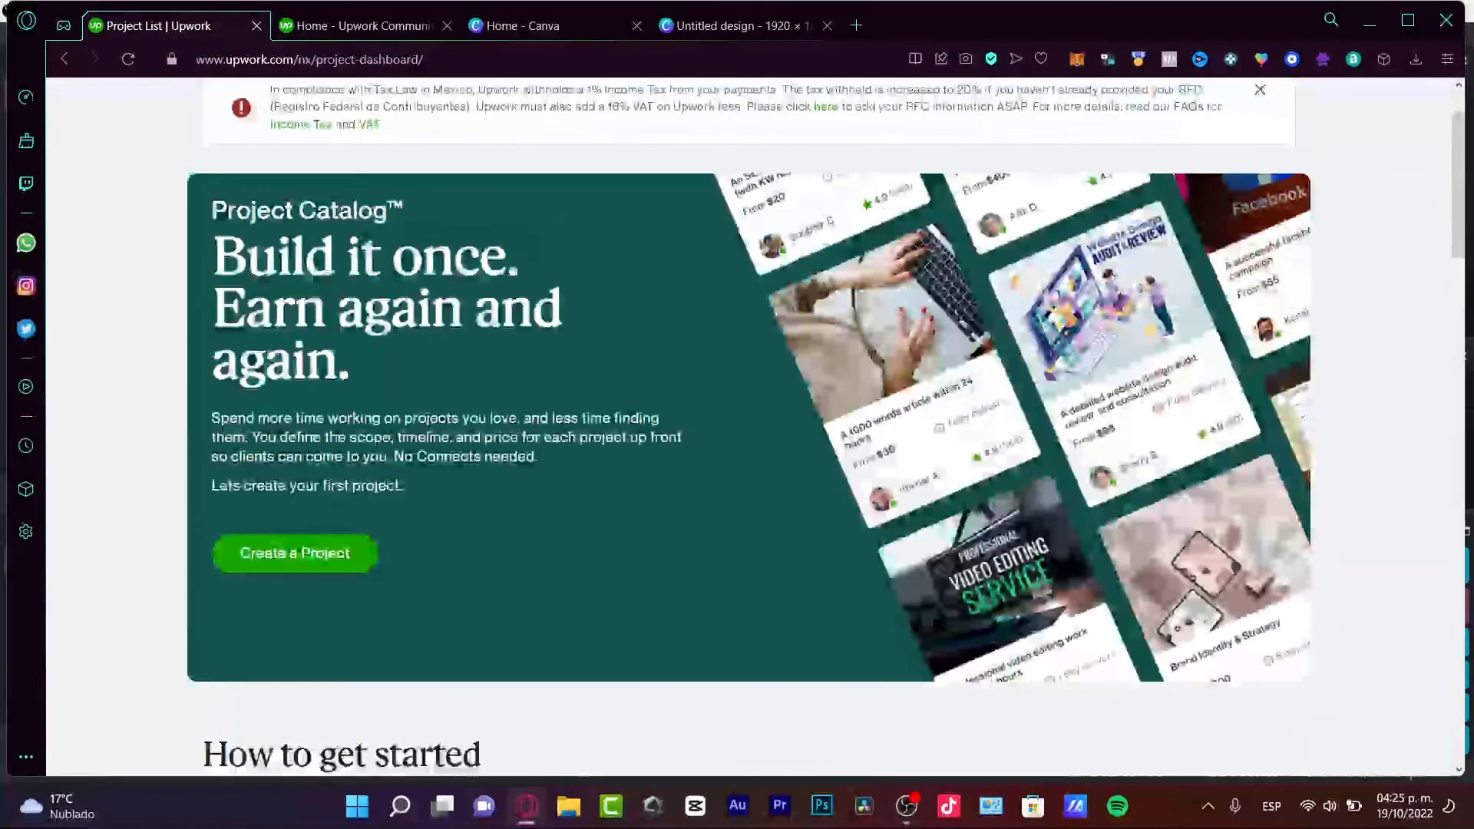
- Create a new catalog project and reach its gallery step with the Project Images upload area
click(294, 553)
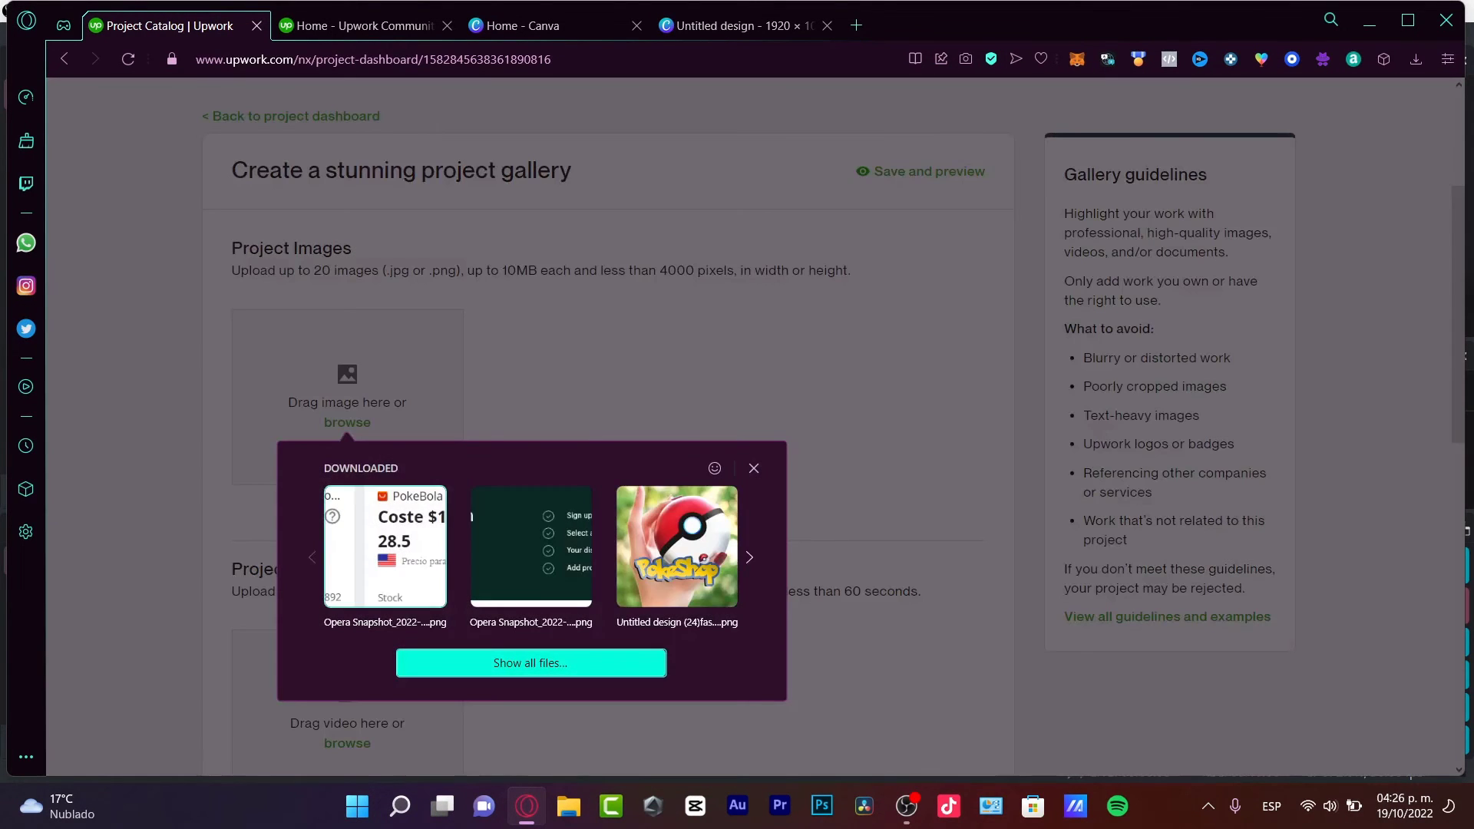
click(743, 26)
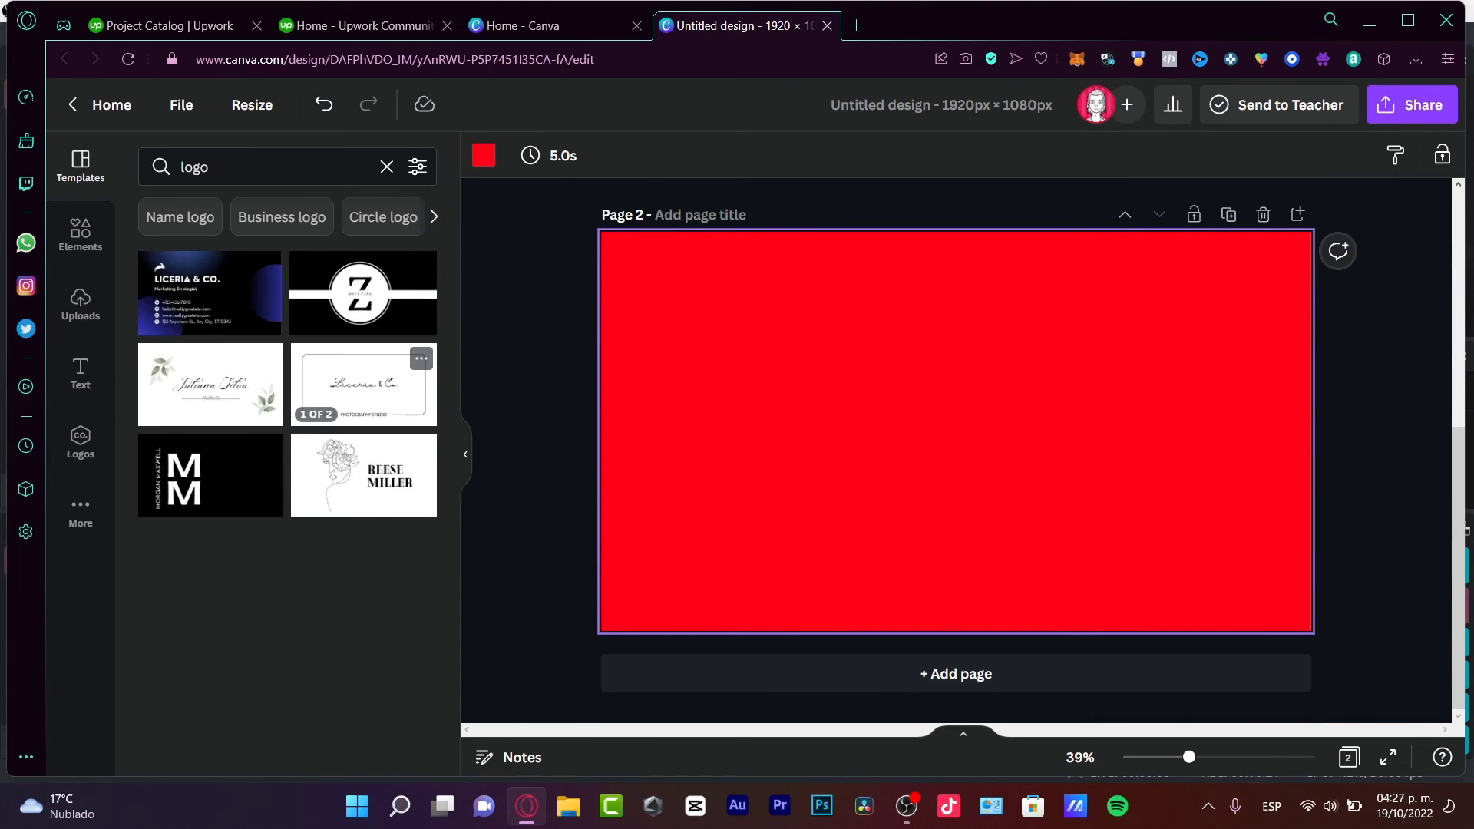
- Apply the Black White Line Art Beauty Business Card template to page 2 and scroll through the pages
click(363, 474)
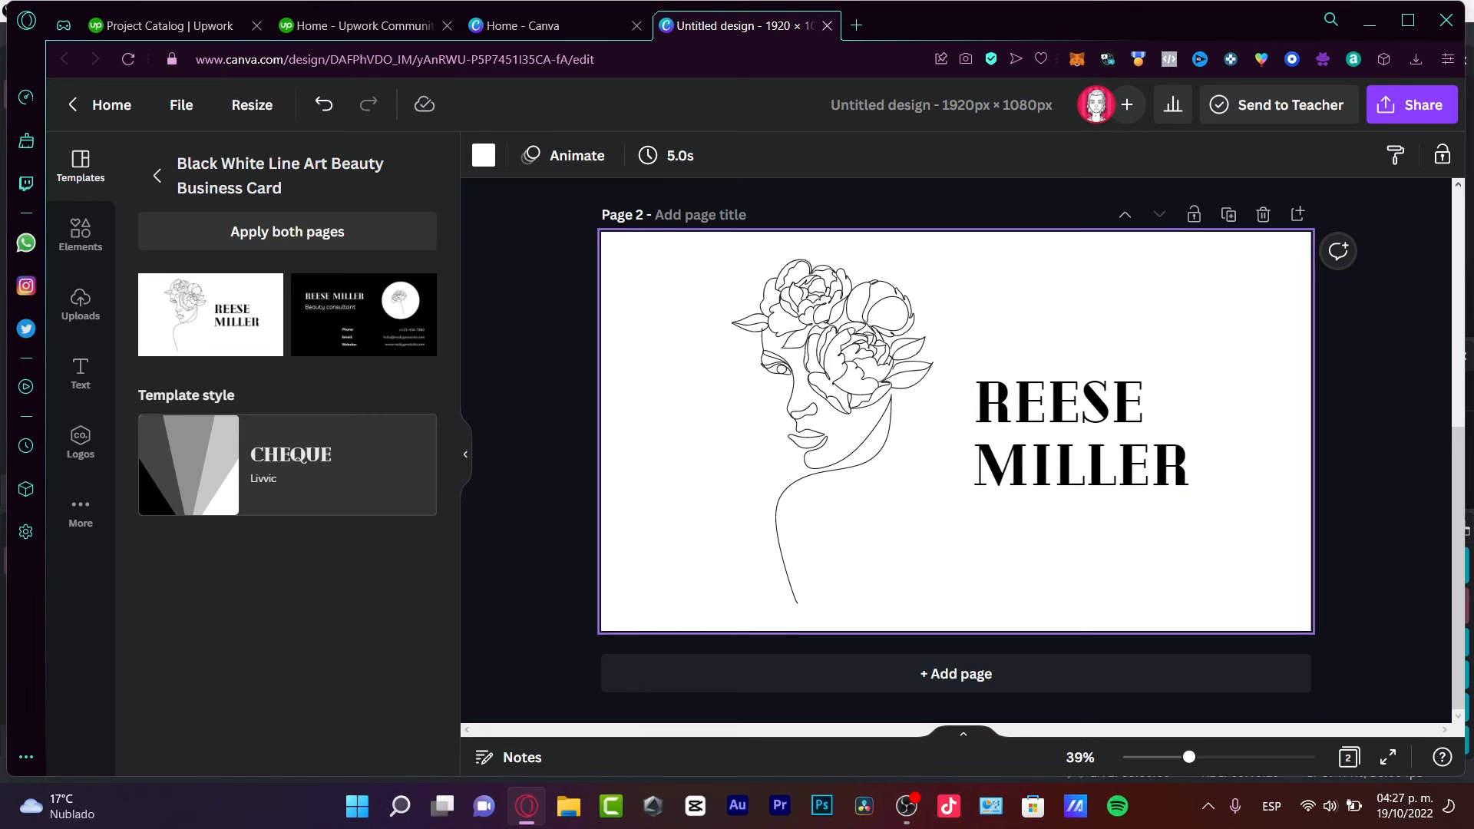
scroll(up, 3)
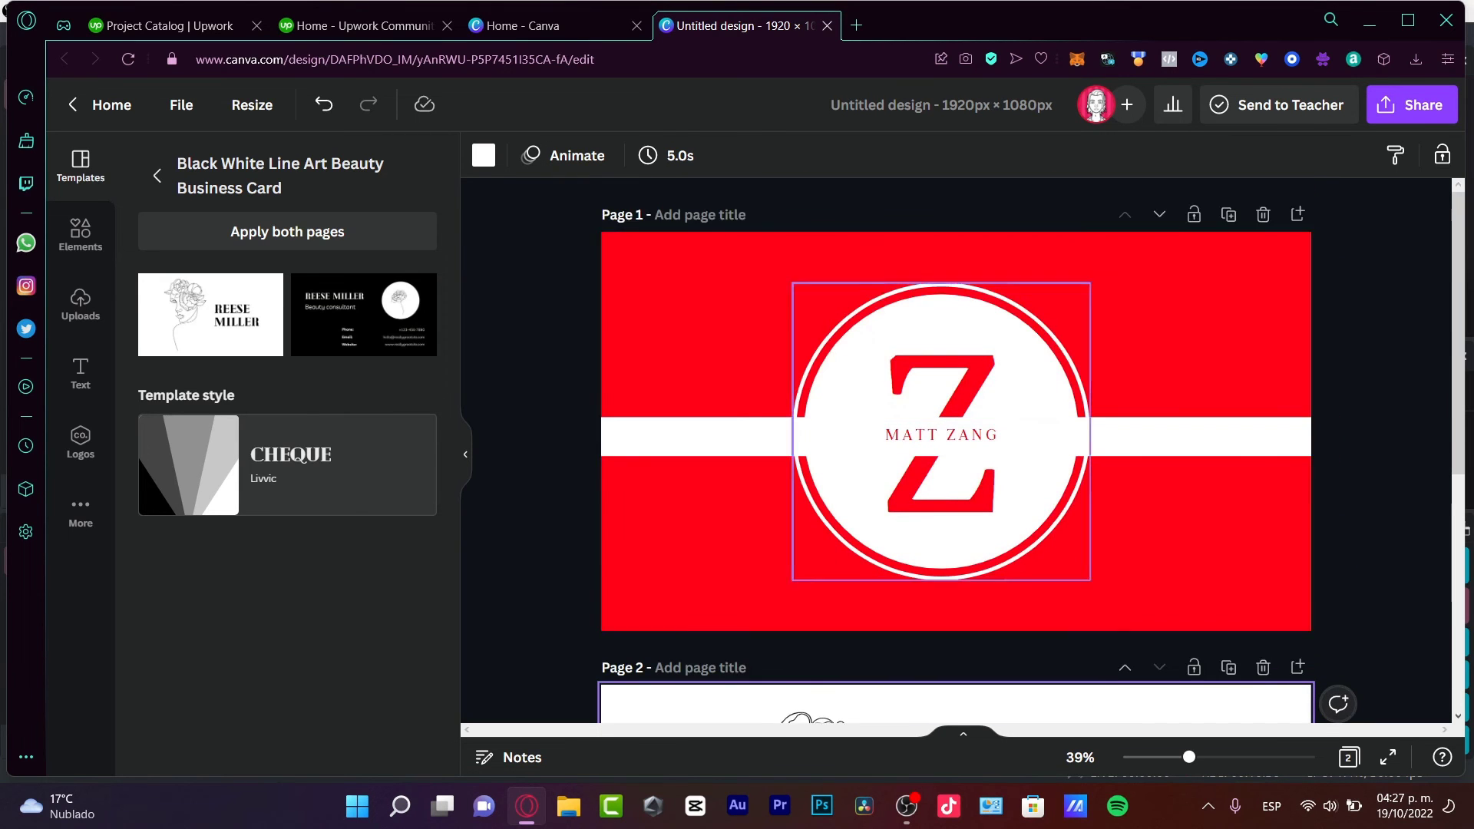
scroll(down, 3)
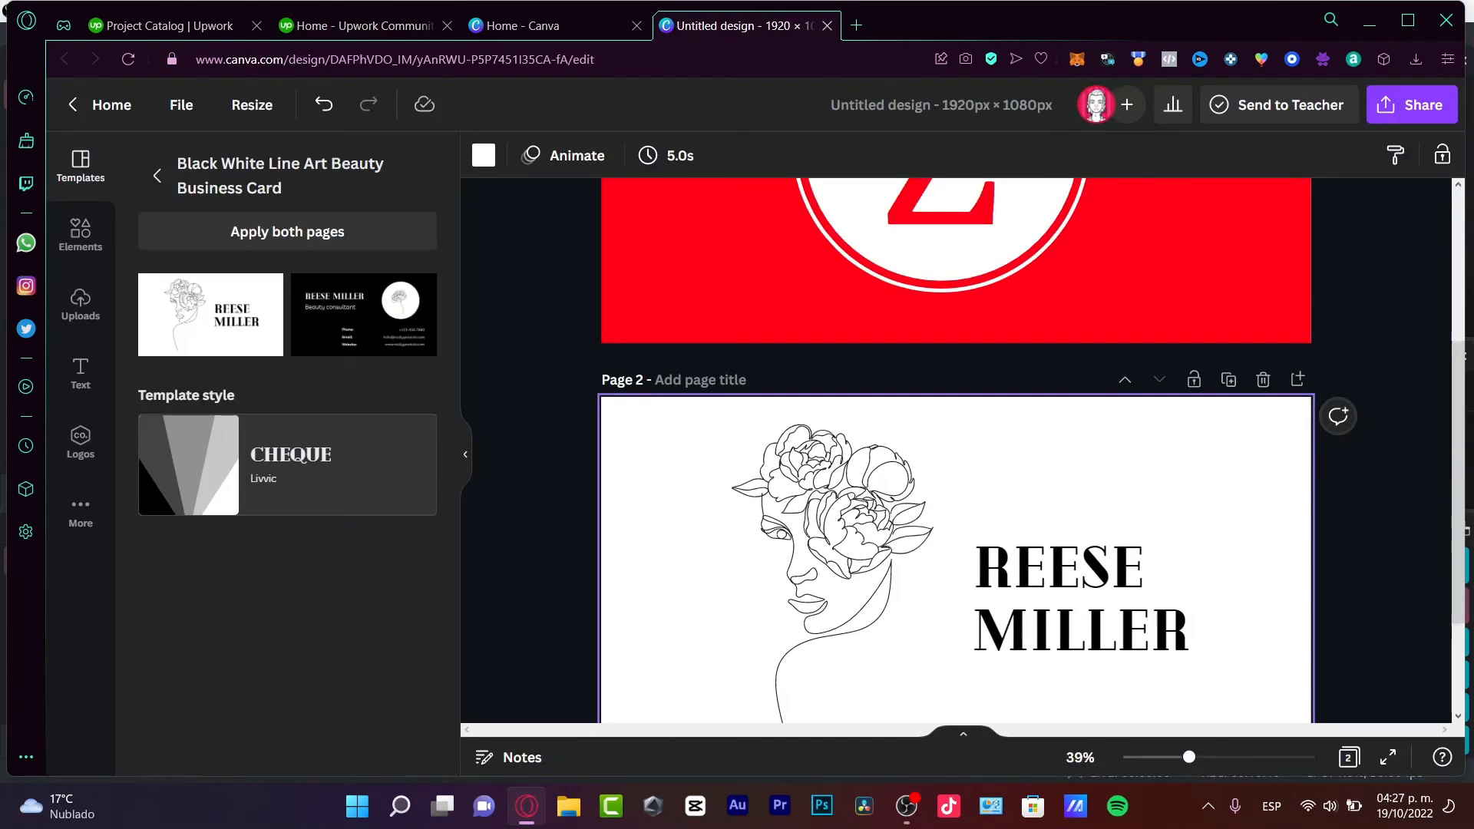
scroll(up, 3)
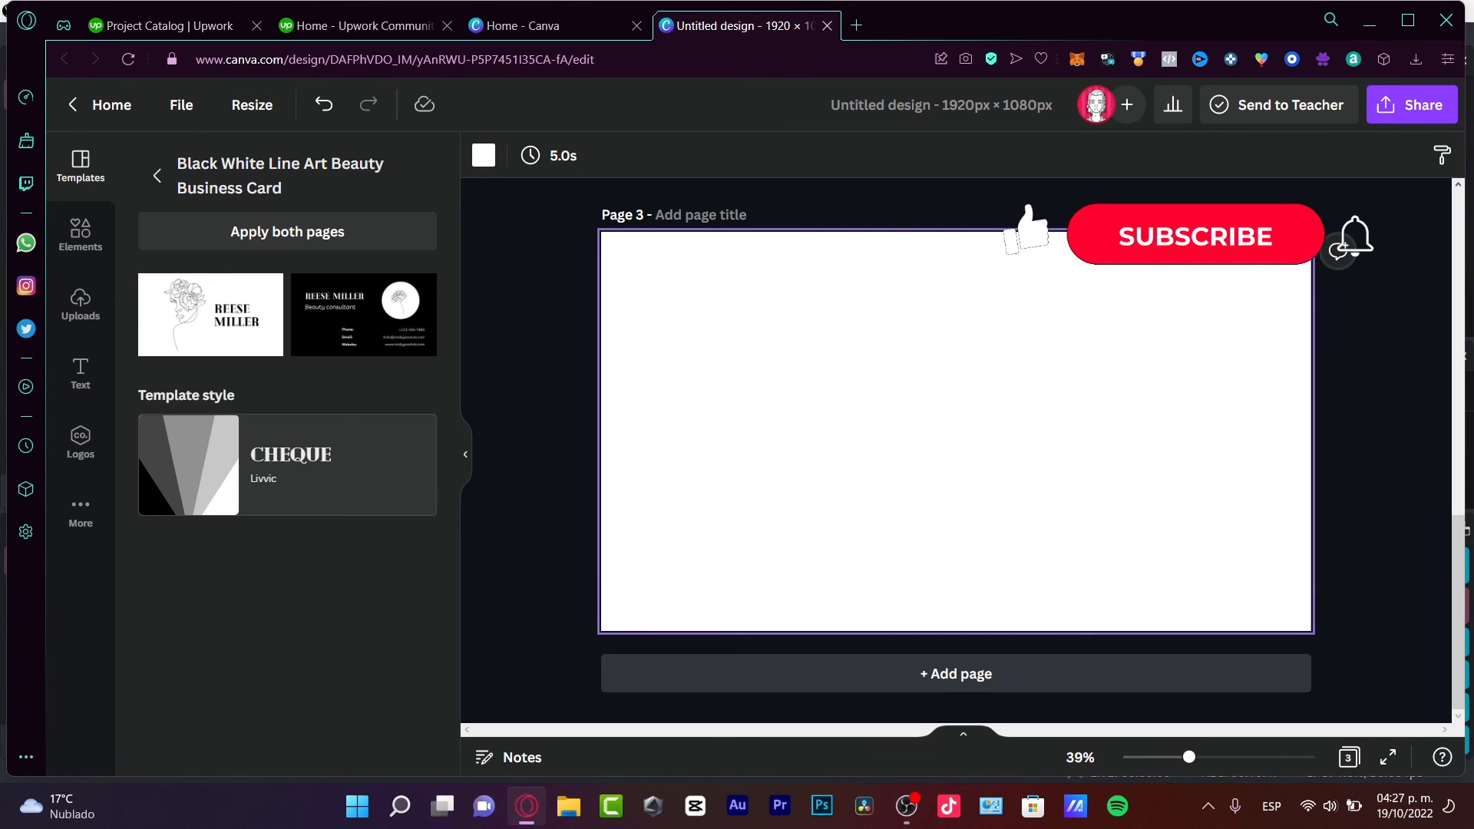
scroll(up, 3)
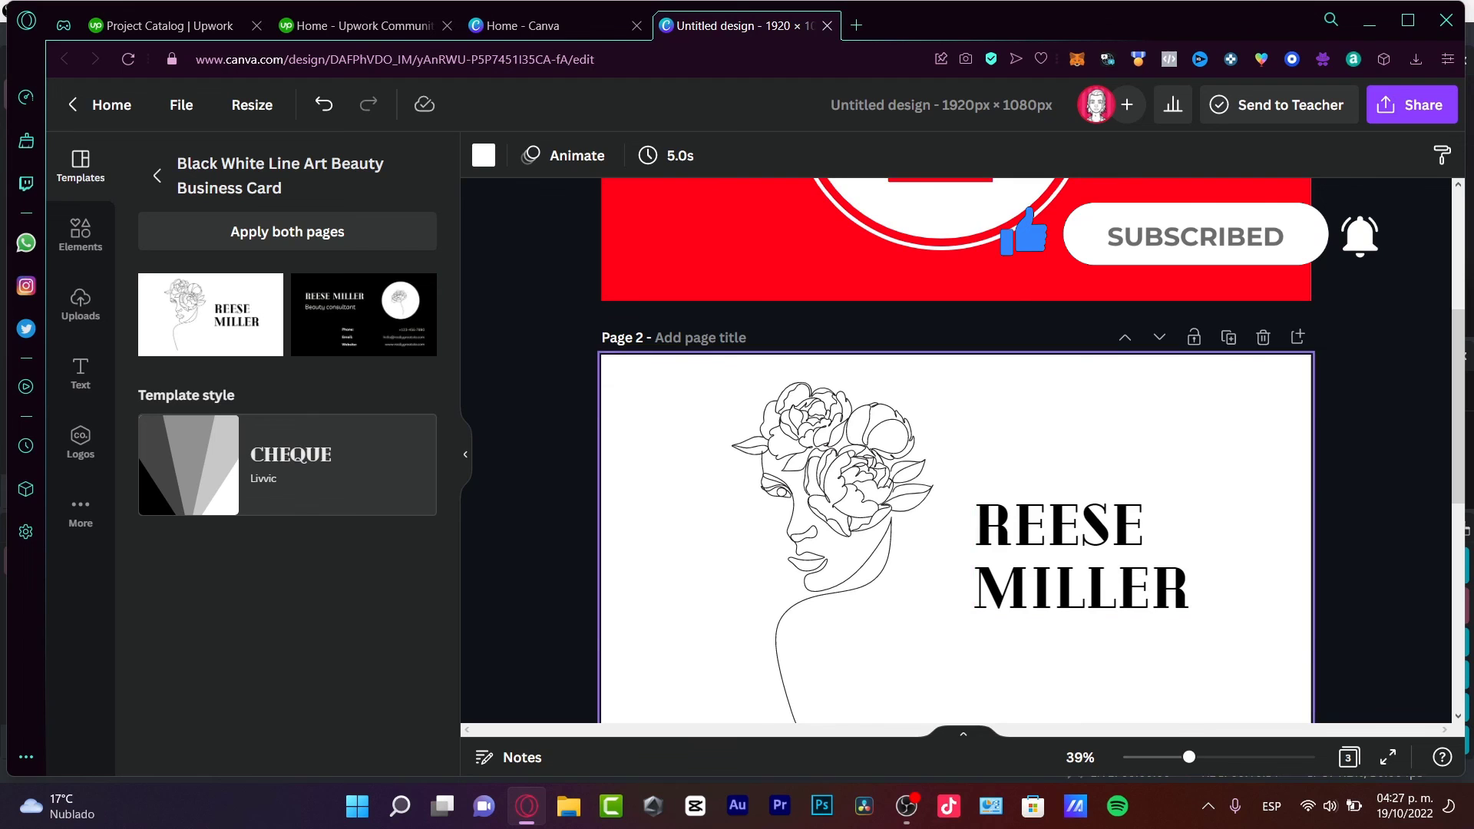
scroll(up, 3)
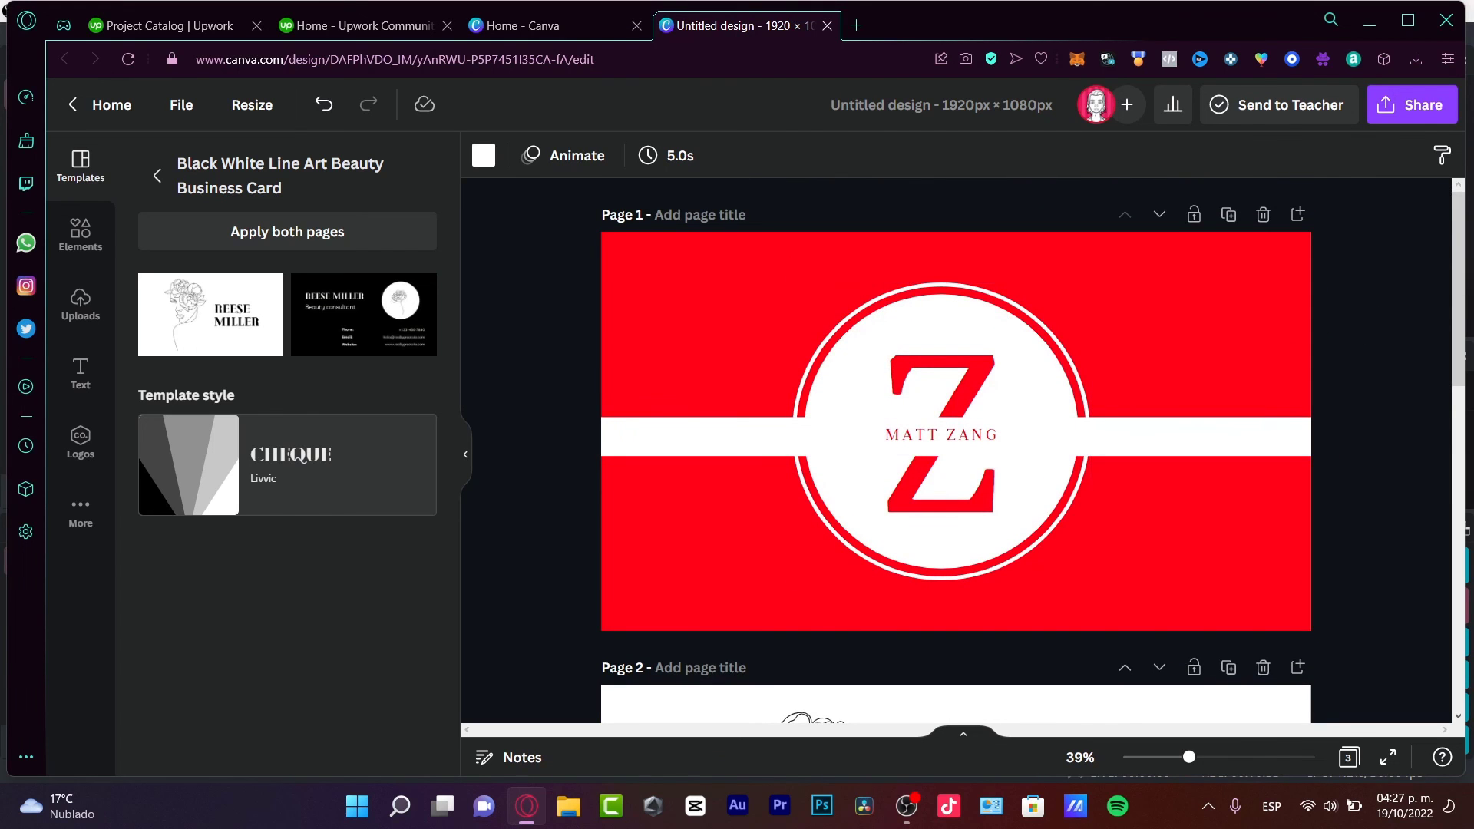